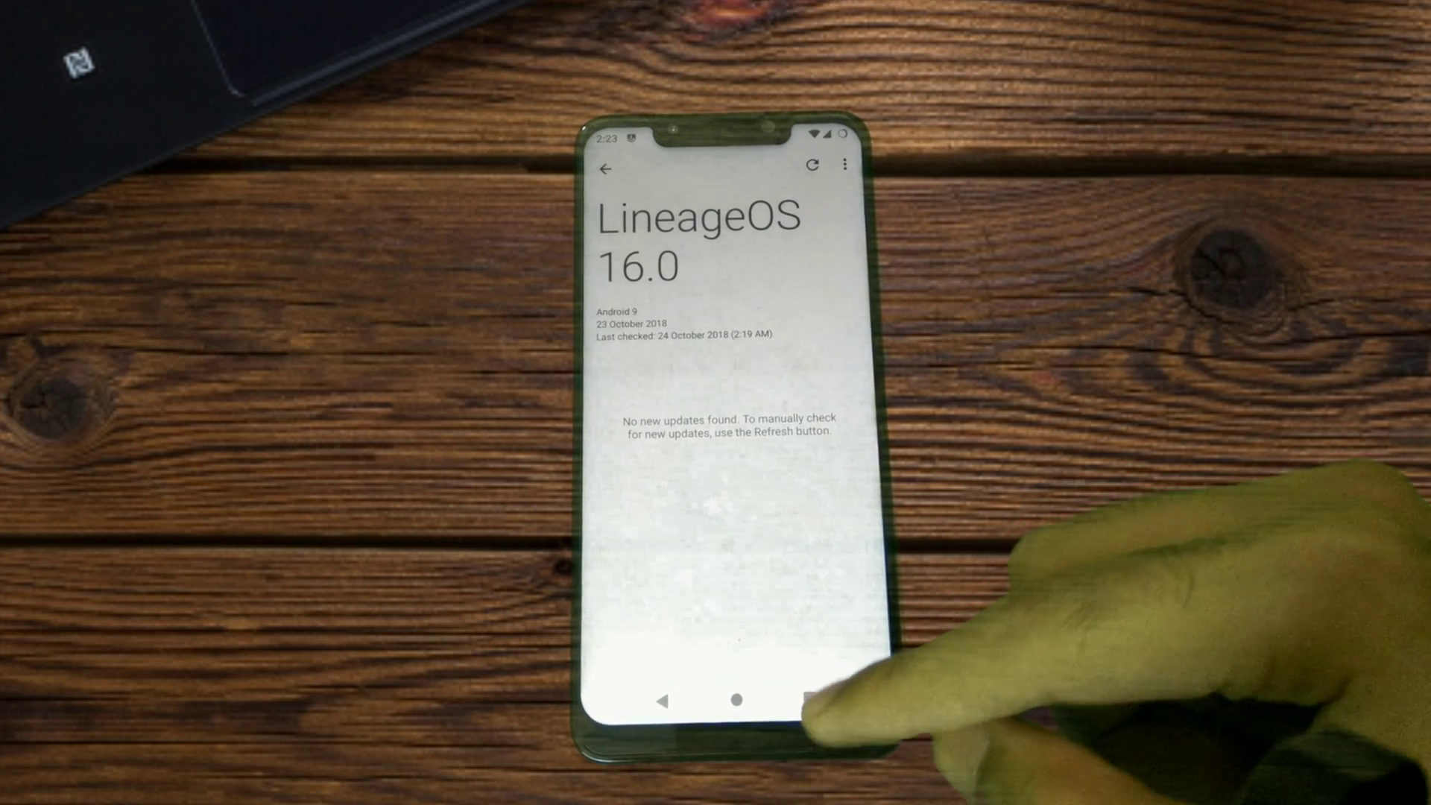
Switch from the Updater's no-updates screen to the XDA LineageOS 16.0 changelog post
left_click(797, 700)
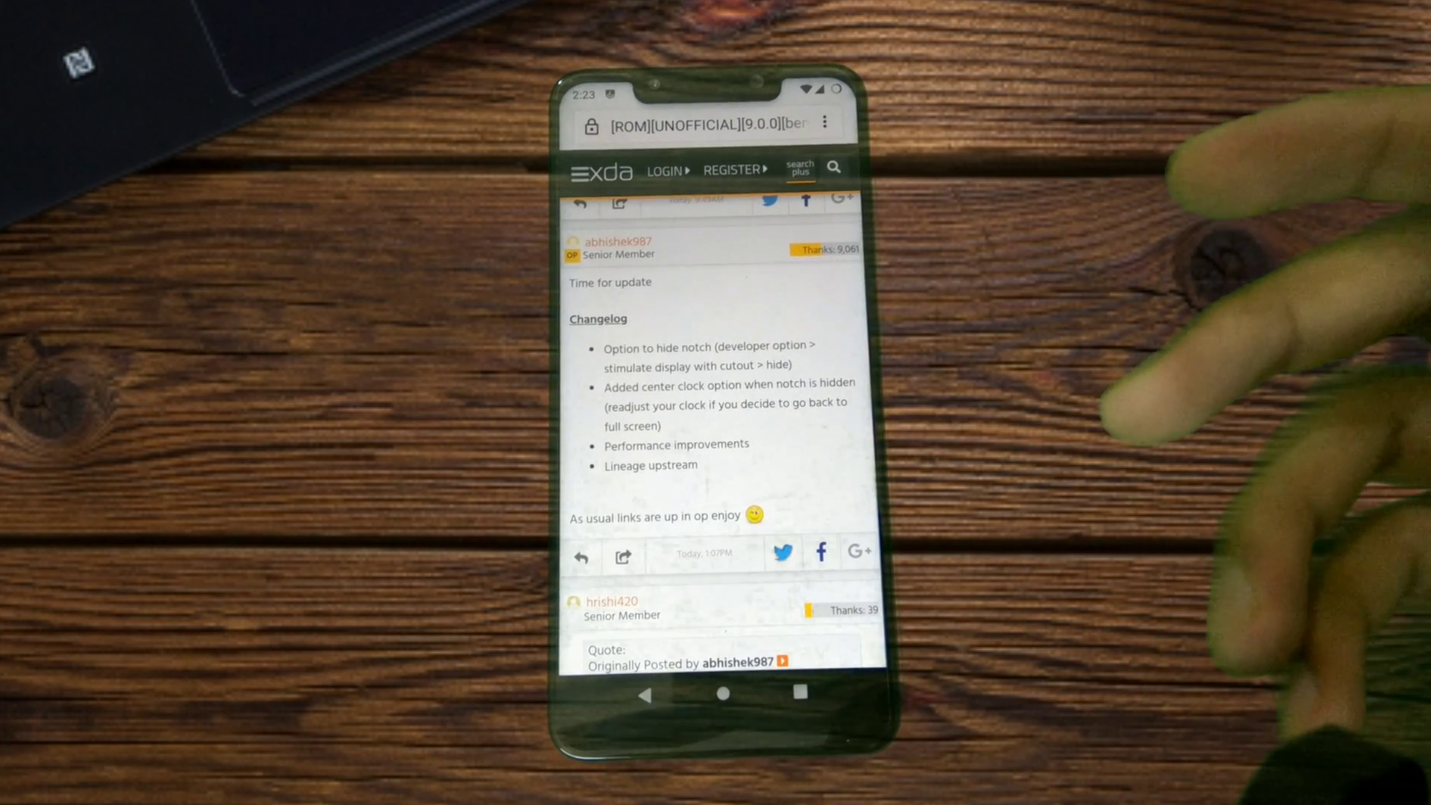
Scroll down through the XDA changelog post before leaving the browser
scroll("down", 3)
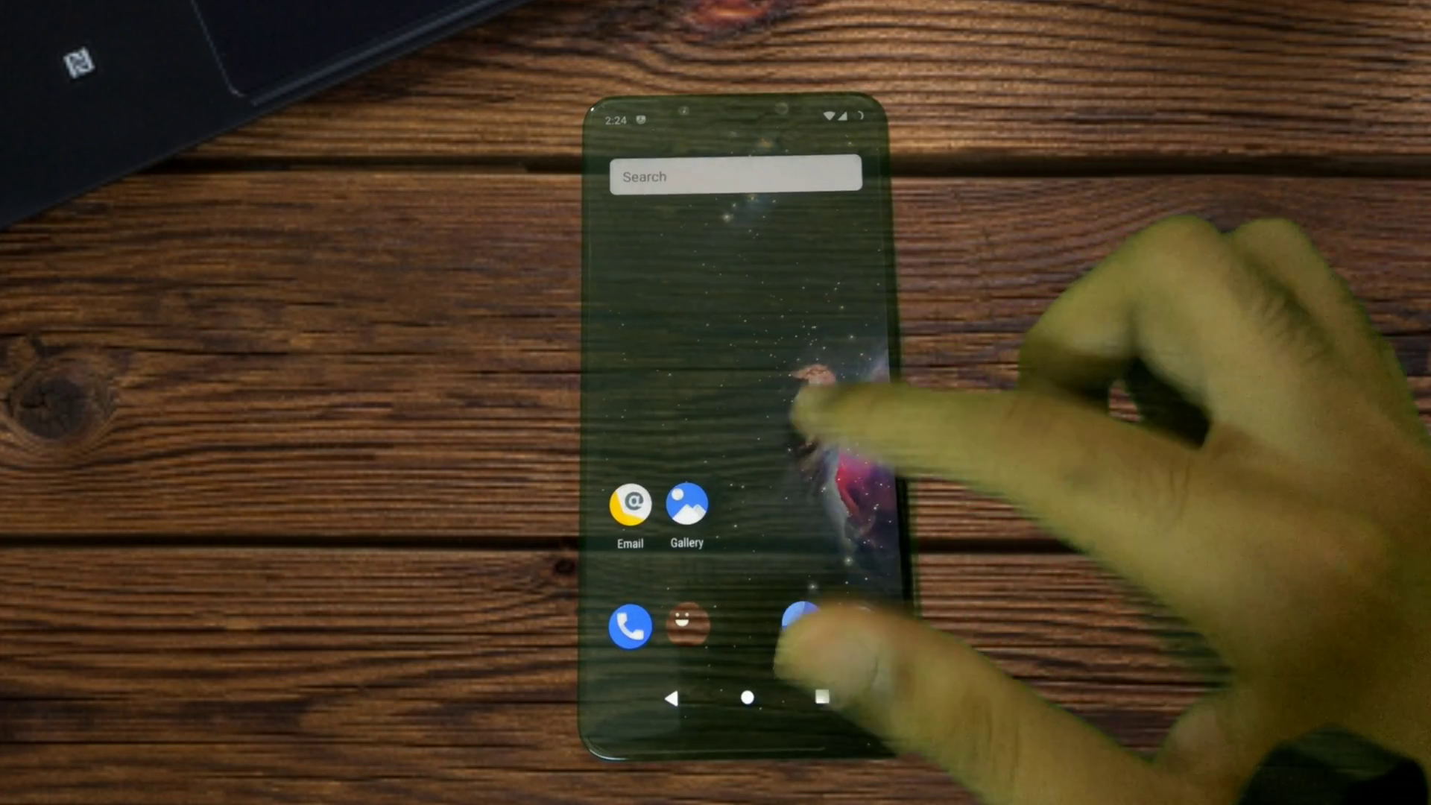
Unlock Developer options via About phone's build number, then search settings for 'not'
left_click_drag(740, 119, 739, 411)
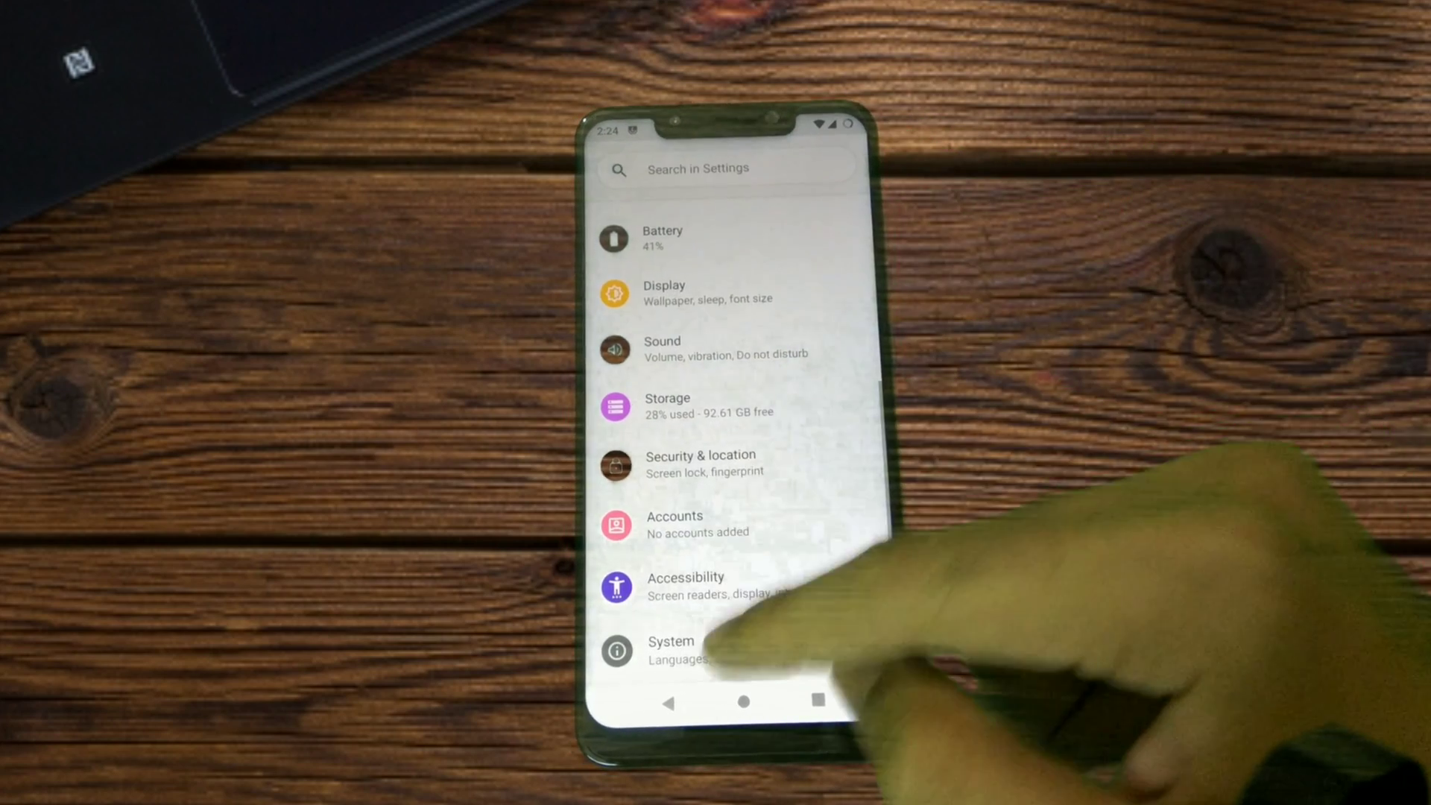
left_click(672, 650)
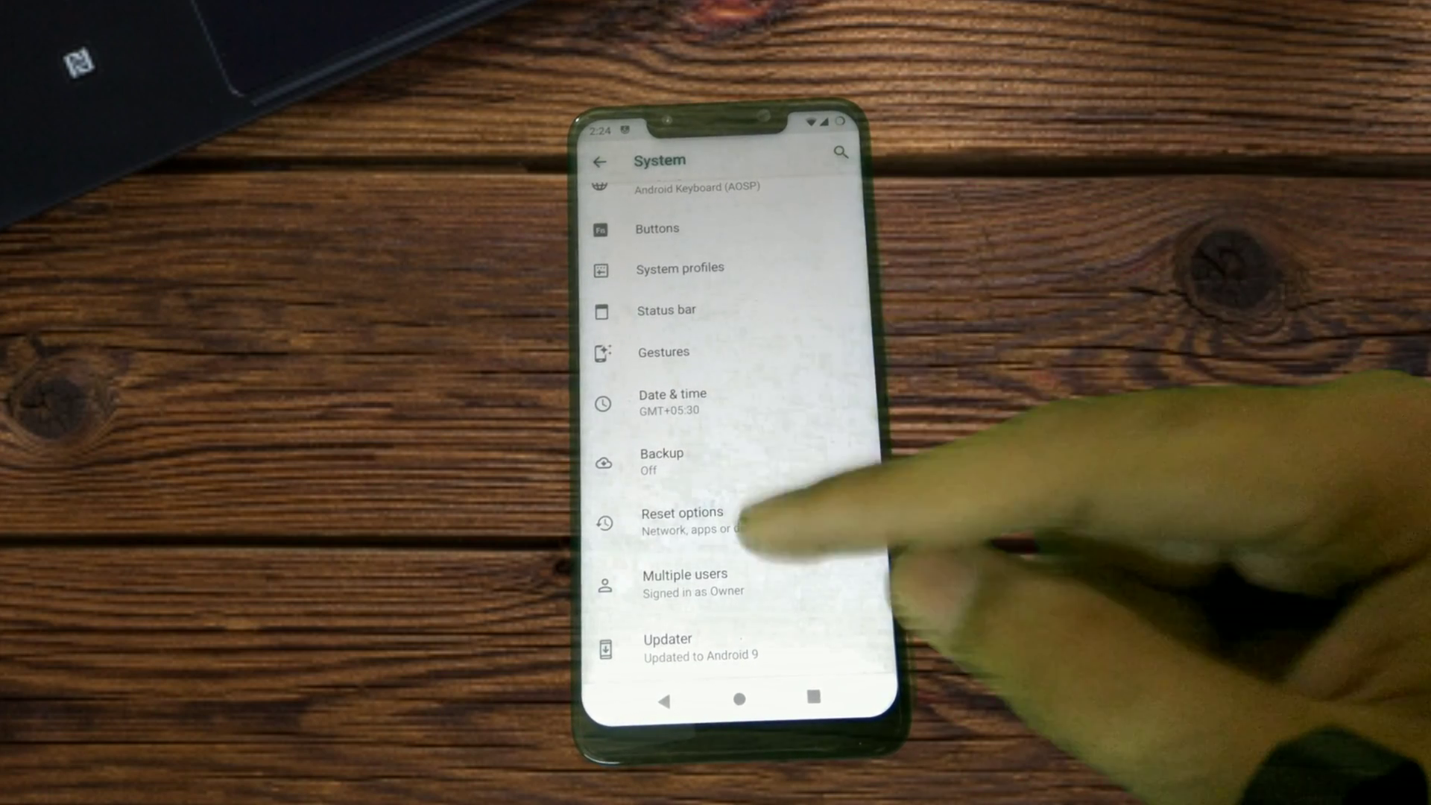
scroll("down", 3)
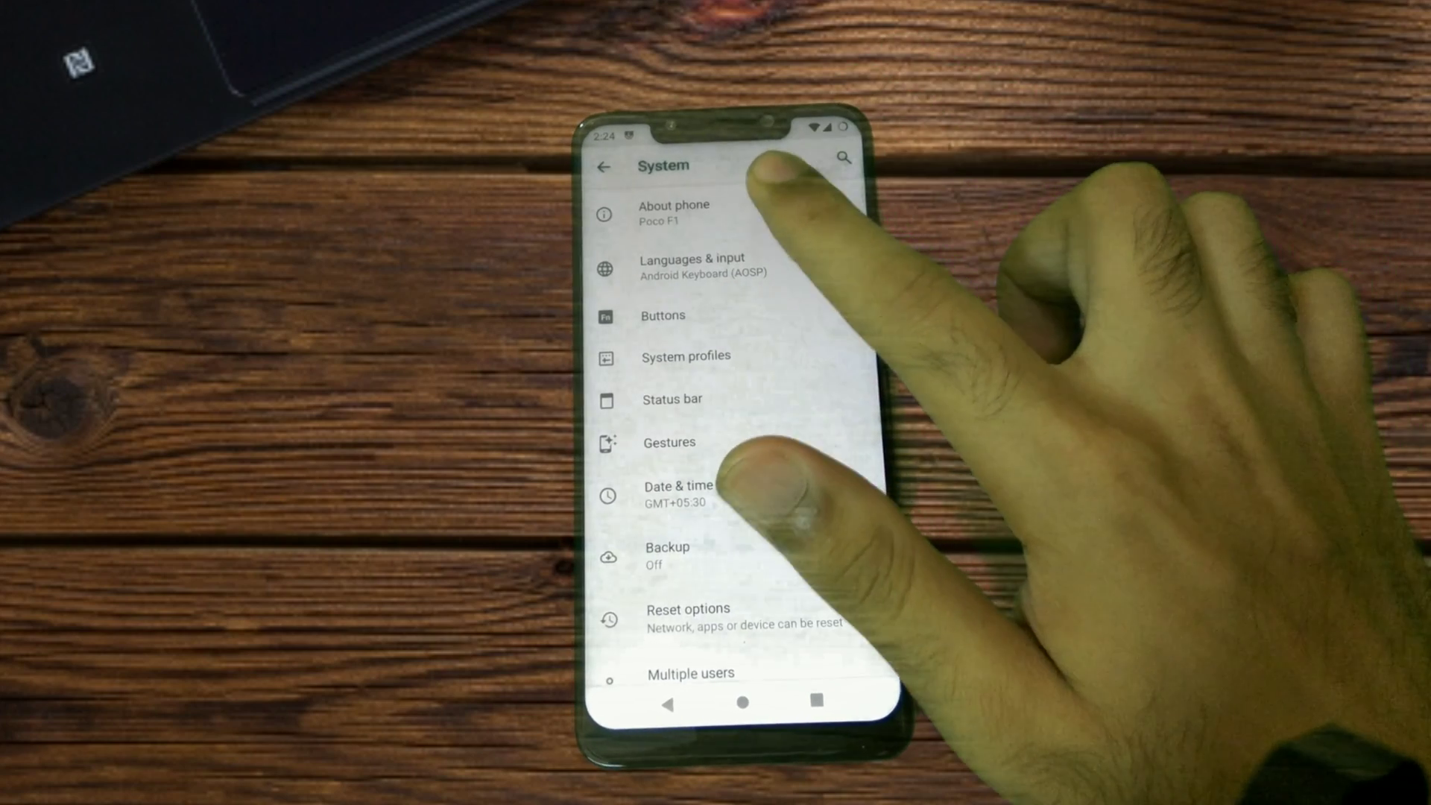
left_click(673, 212)
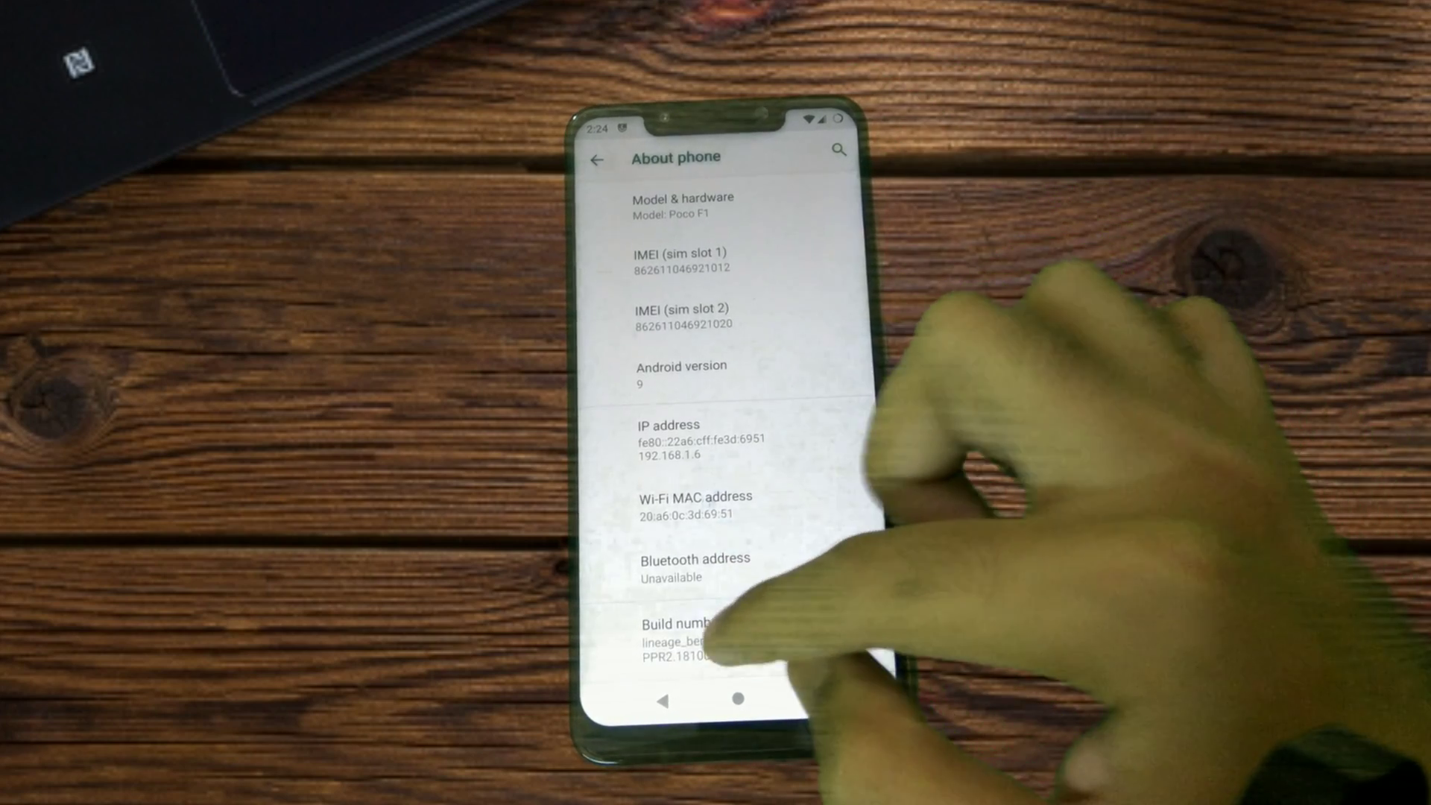
left_click(693, 630)
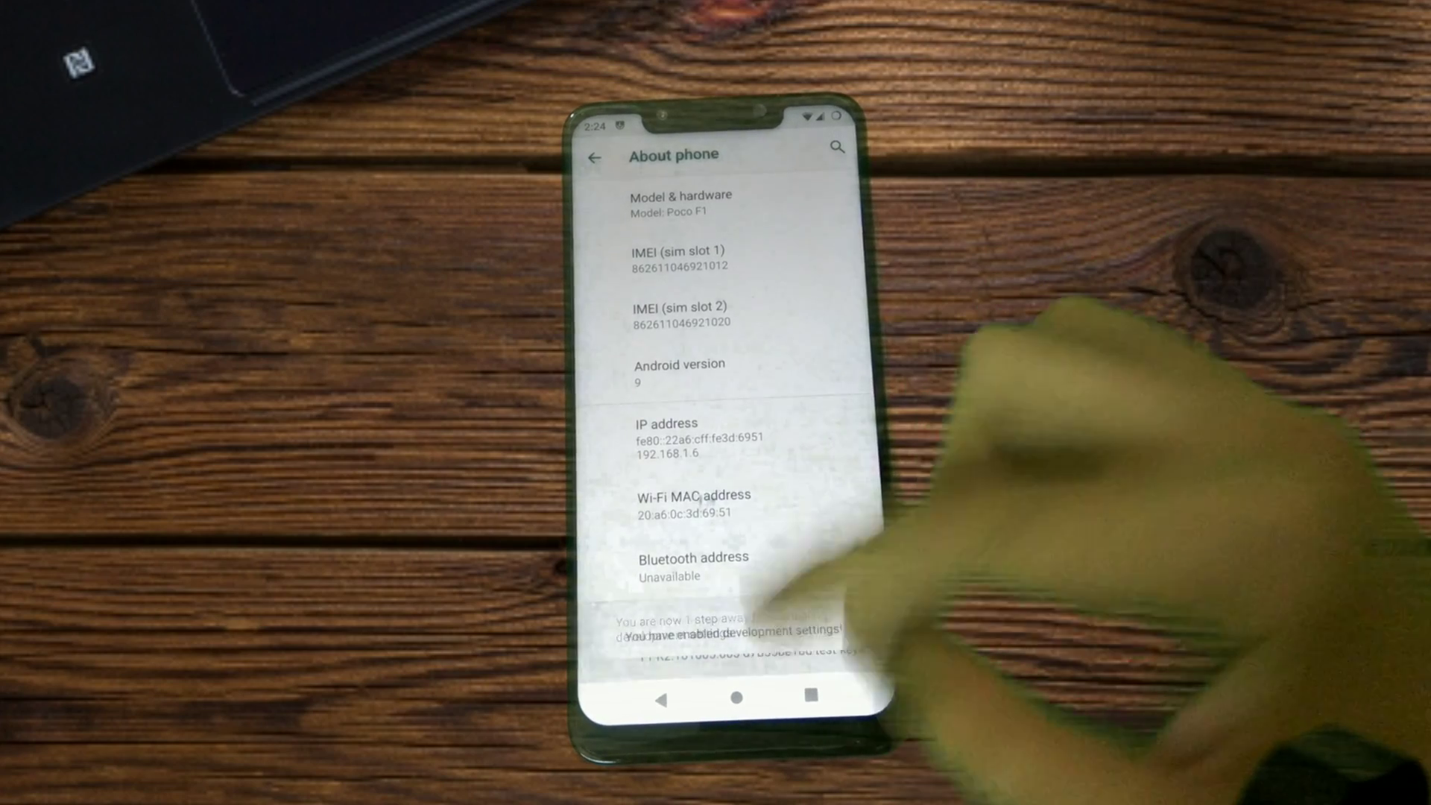
left_click(599, 157)
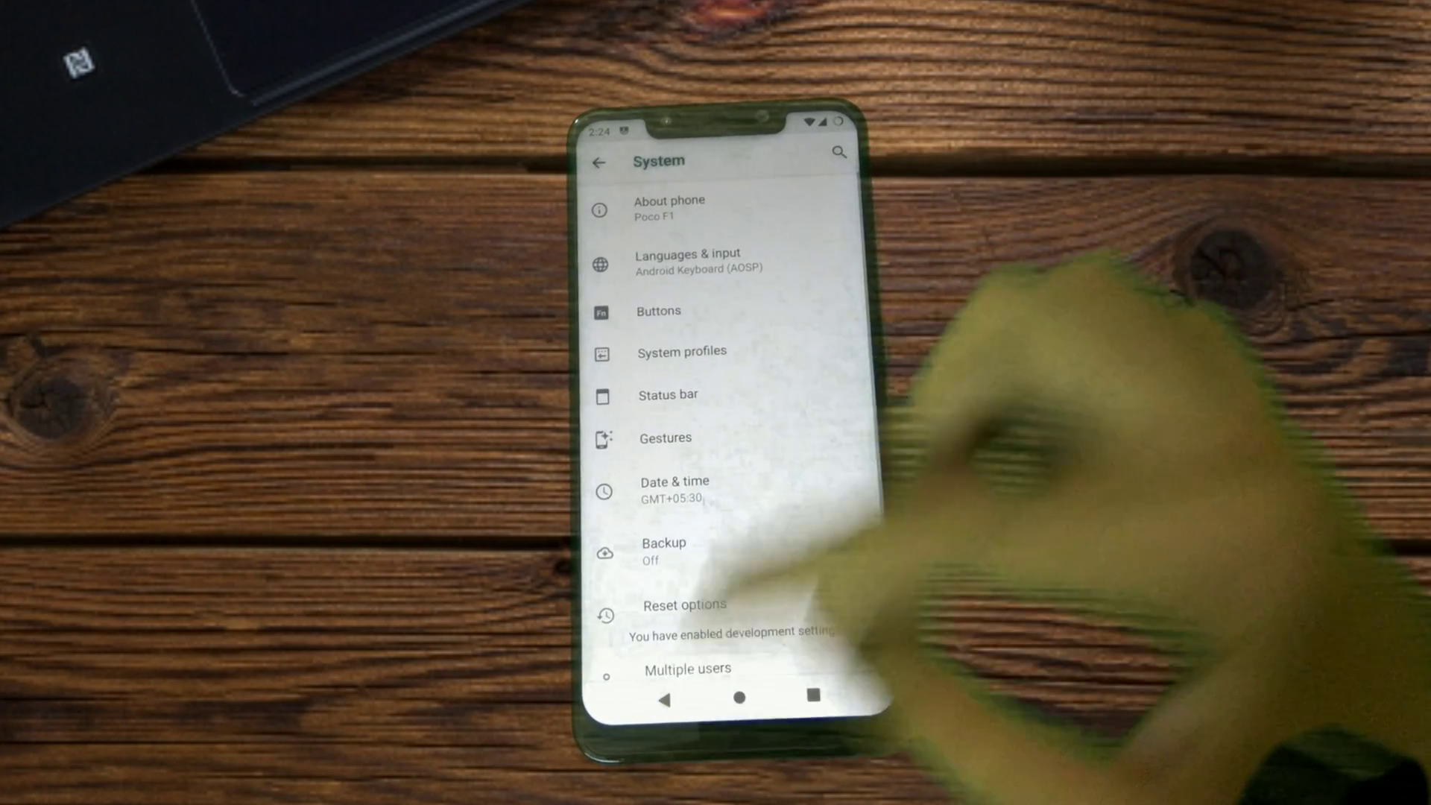
type("notch")
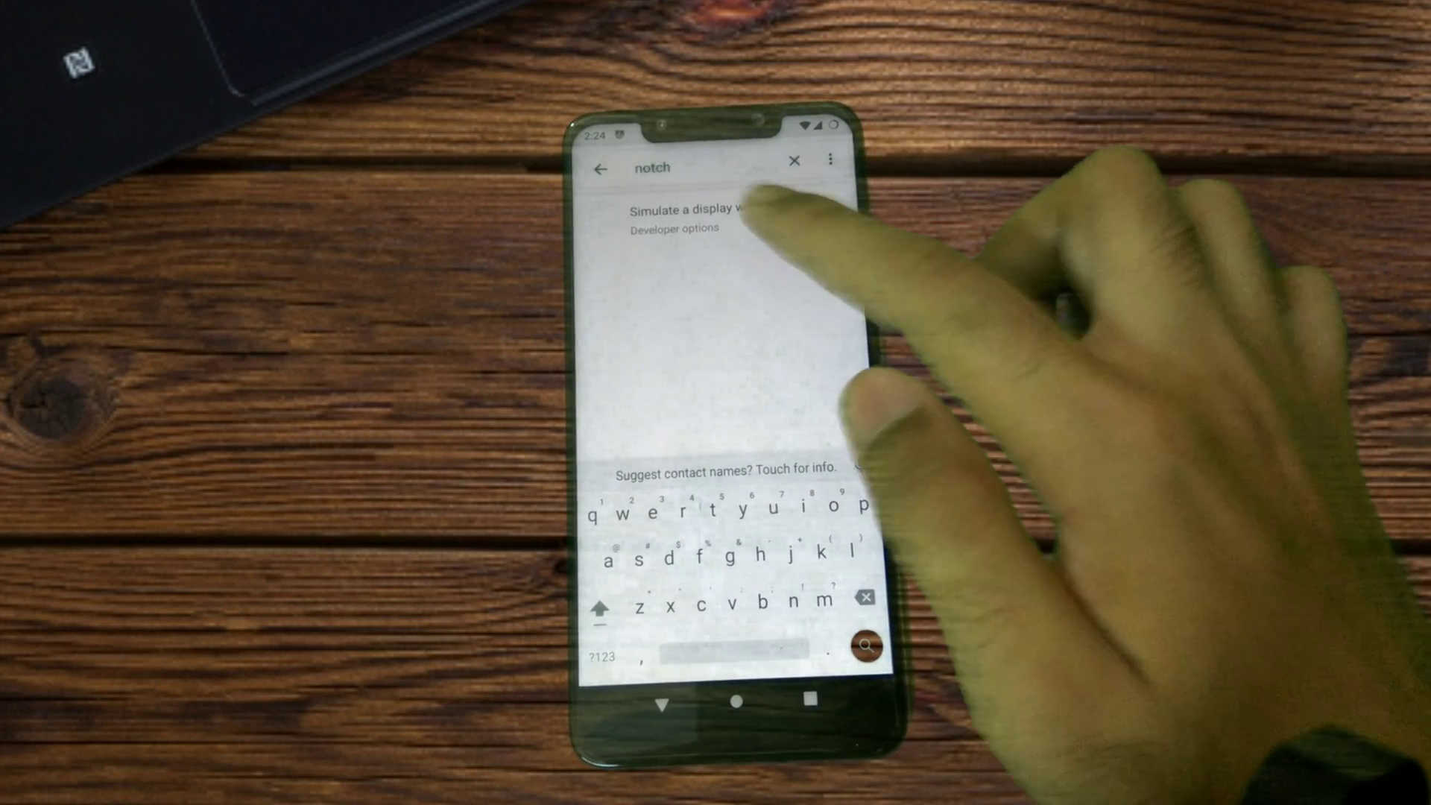
Open the 'Simulate a display with a cutout' result and choose Hide
left_click(711, 215)
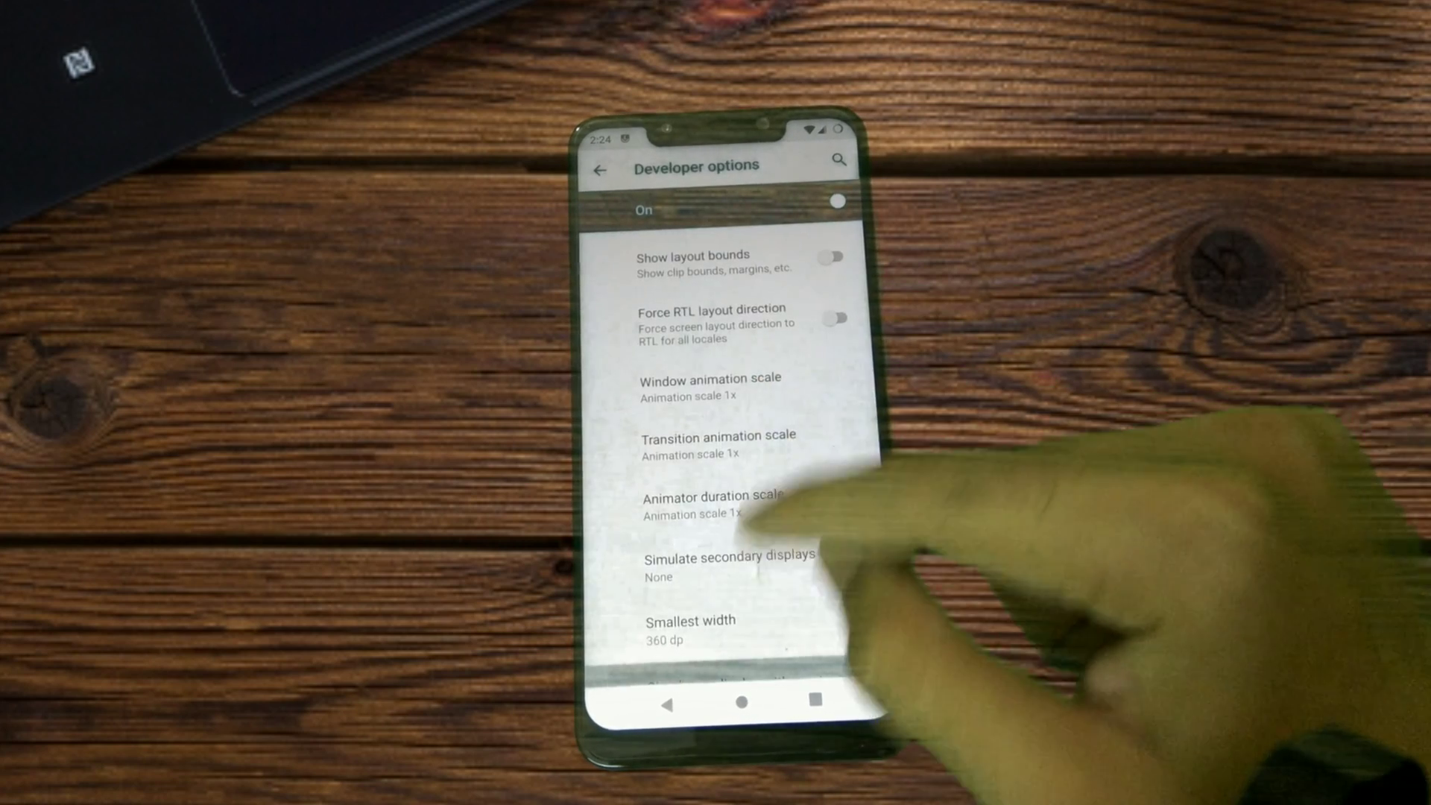
scroll("down", 3)
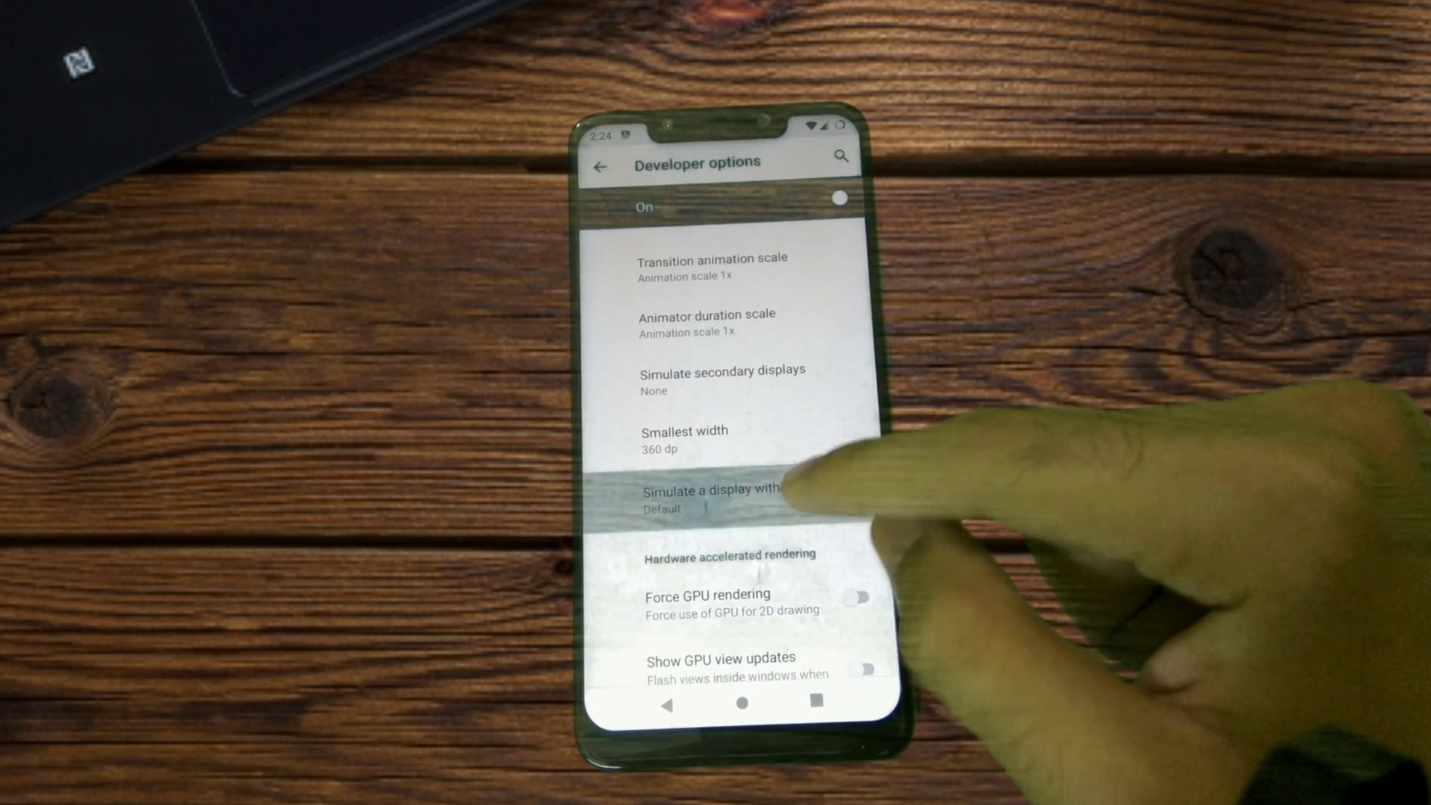
left_click(717, 496)
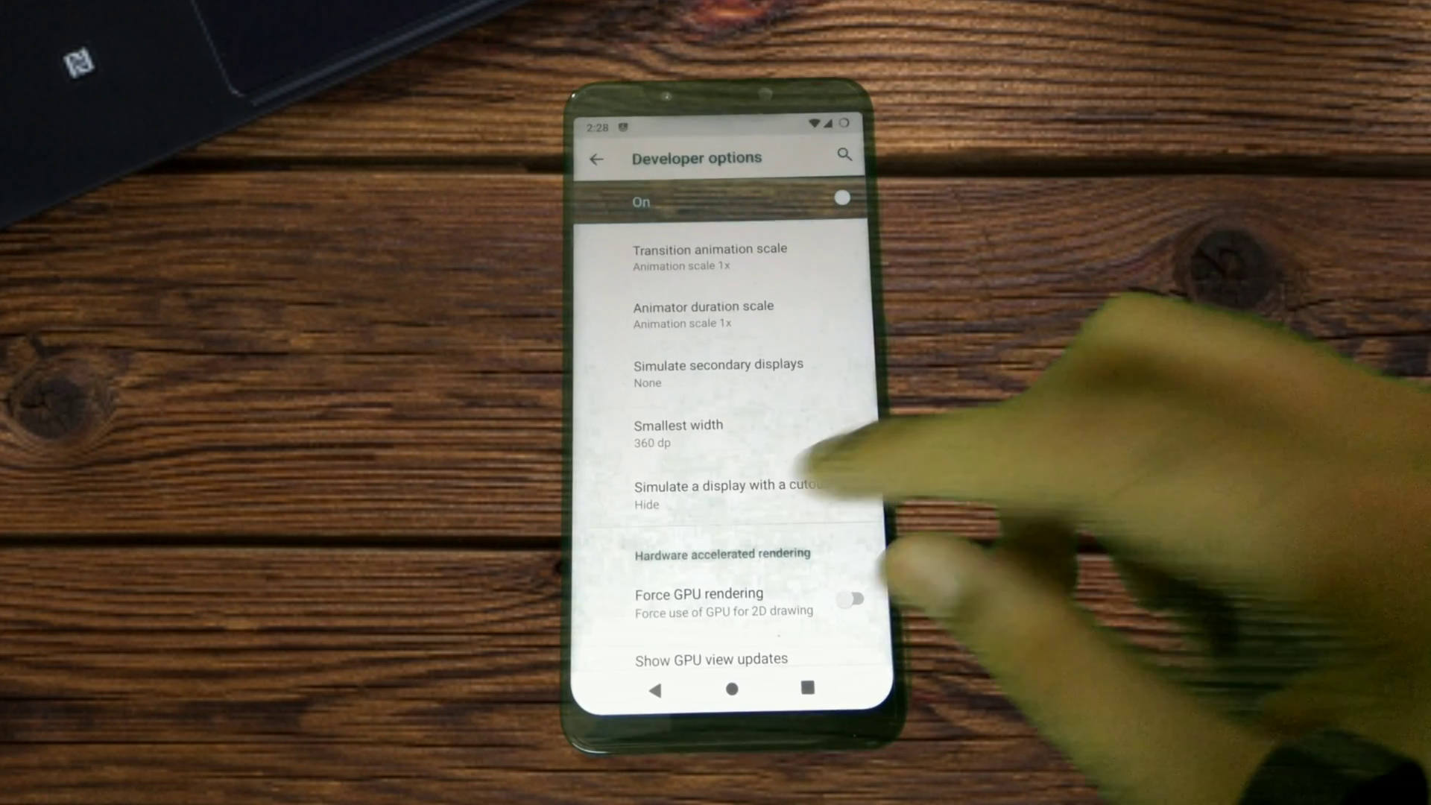
Exit Developer options and Settings, ending up in the app drawer
left_click(730, 492)
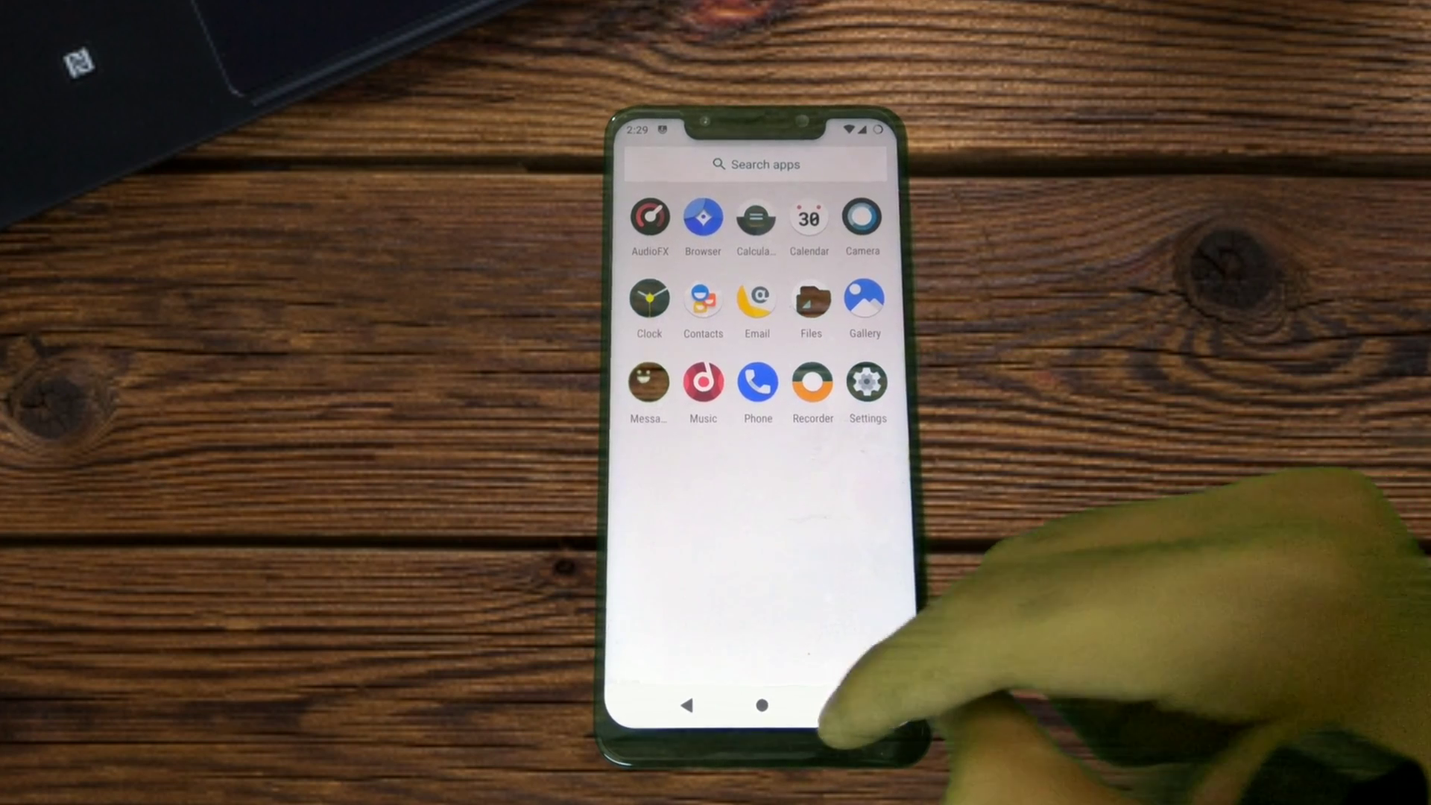
Glance at the XDA thread in Recents, return to the app drawer, and launch Settings
left_click(702, 217)
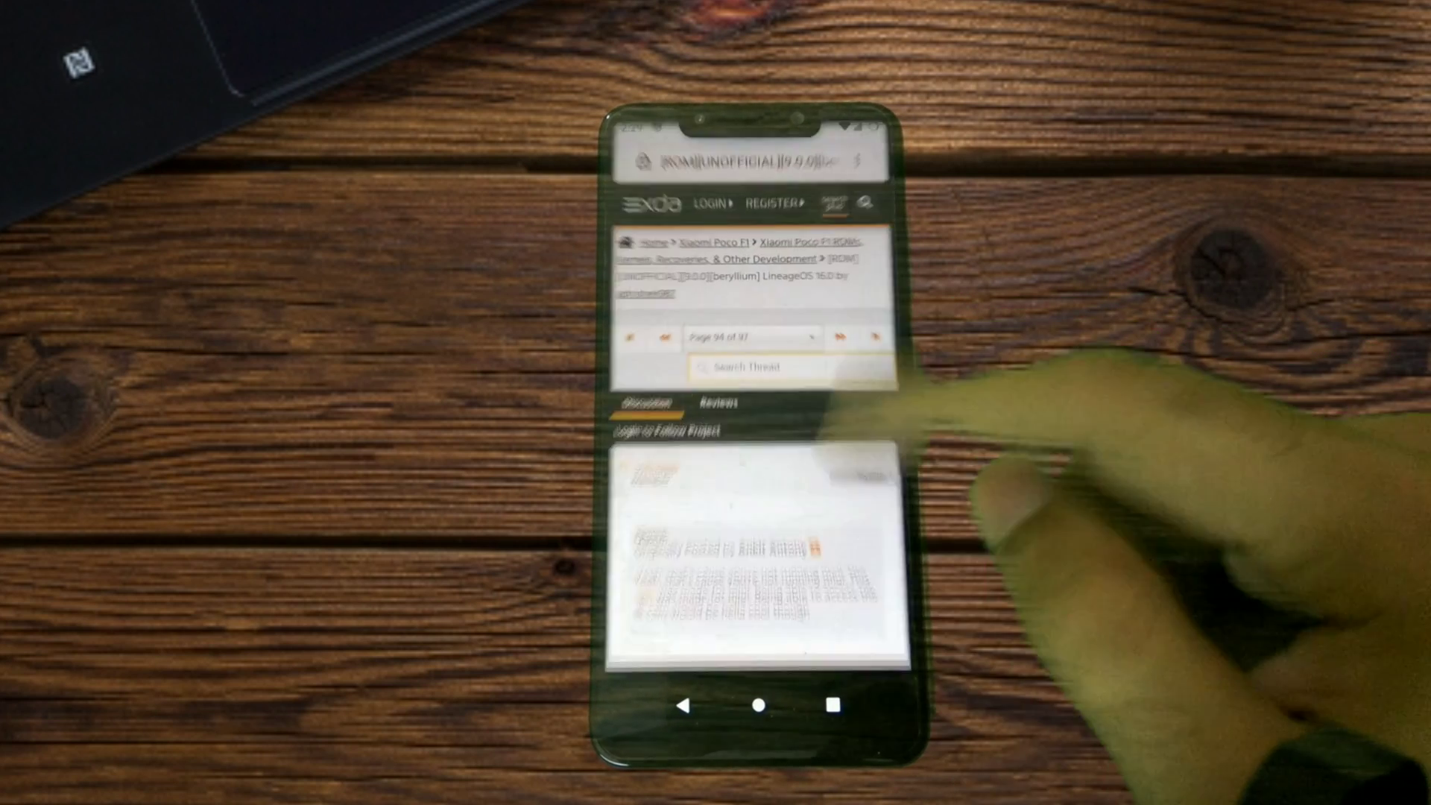
left_click(755, 705)
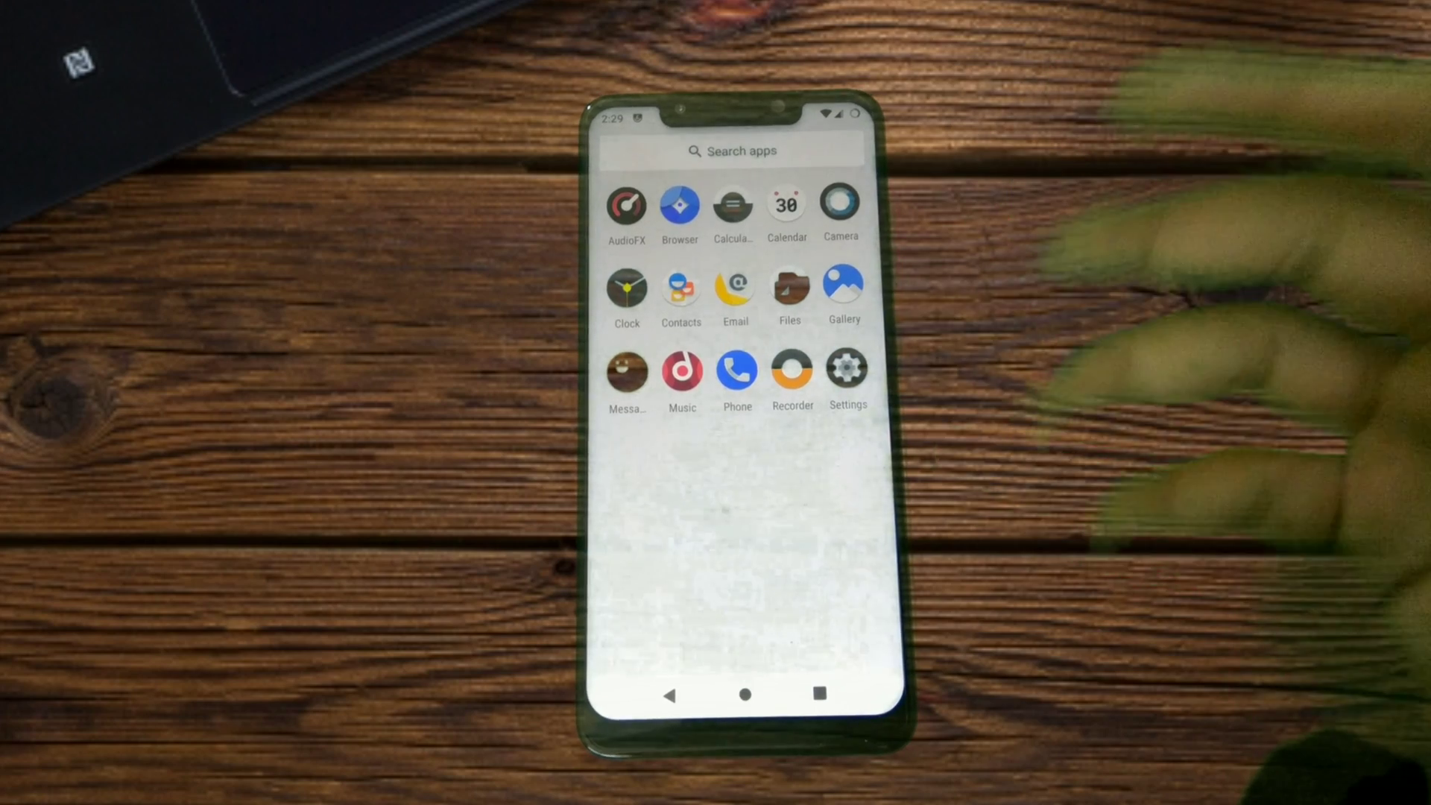
left_click(847, 372)
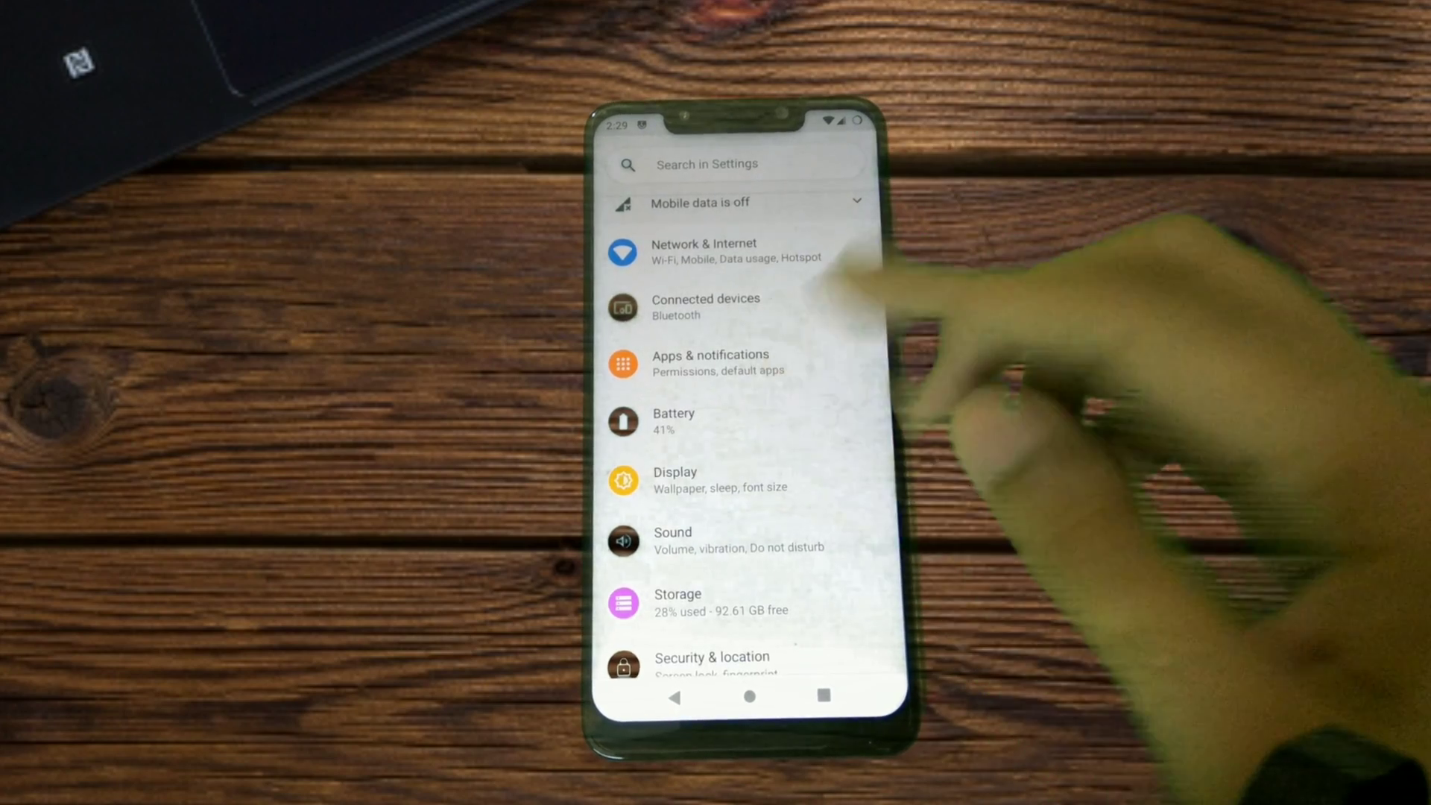
Go into Display, scroll past Expanded desktop, and reach the Full screen apps list
scroll("down", 3)
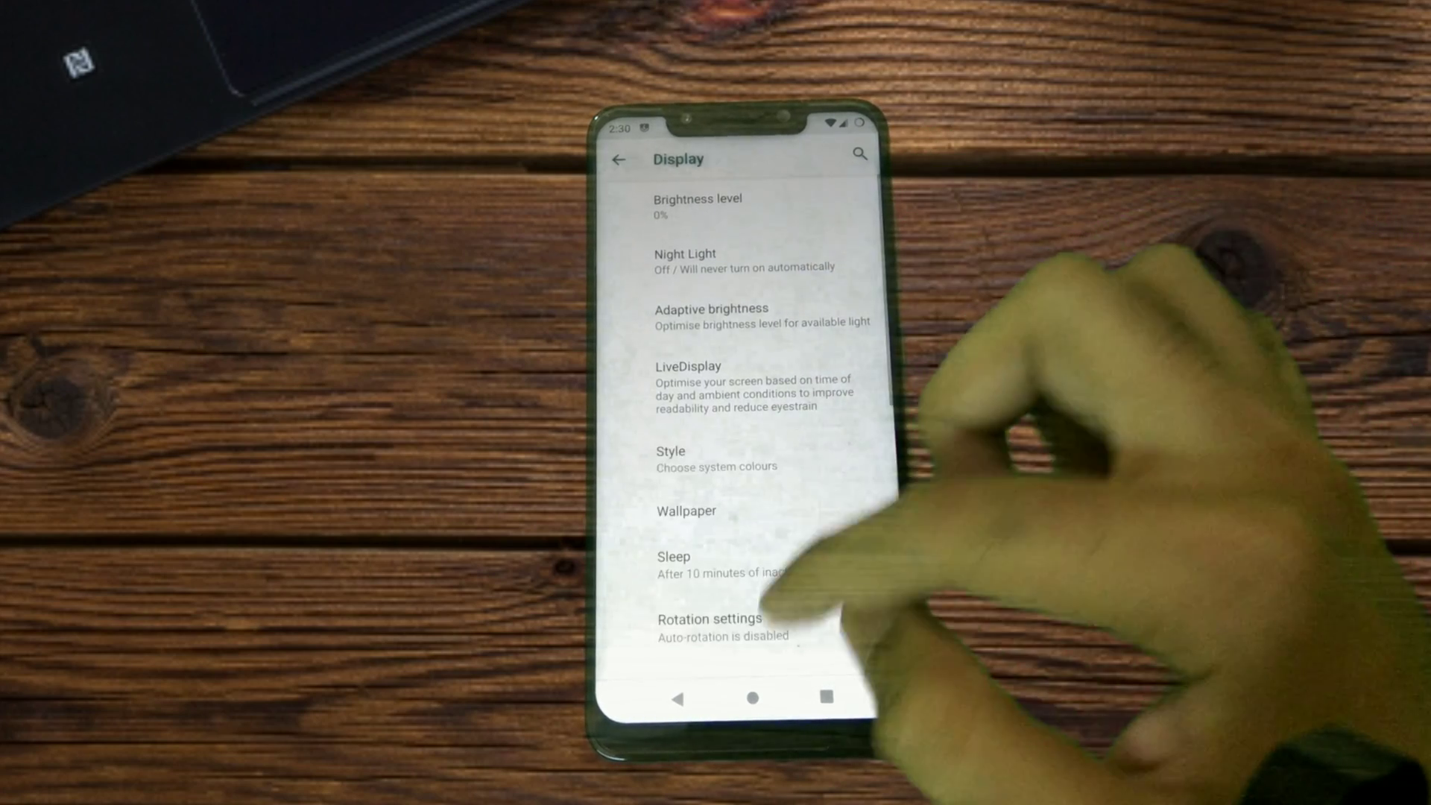
scroll("down", 3)
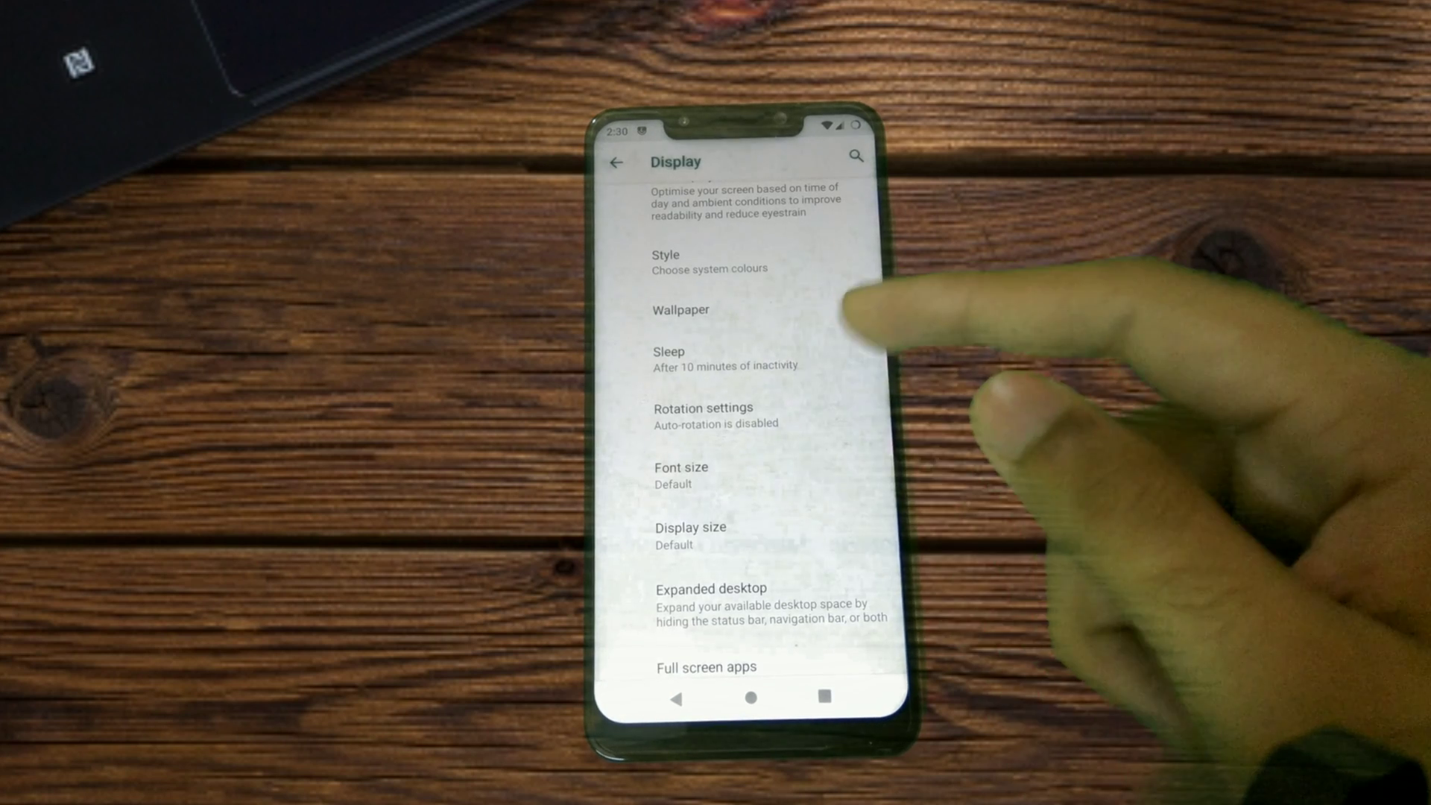
left_click(668, 358)
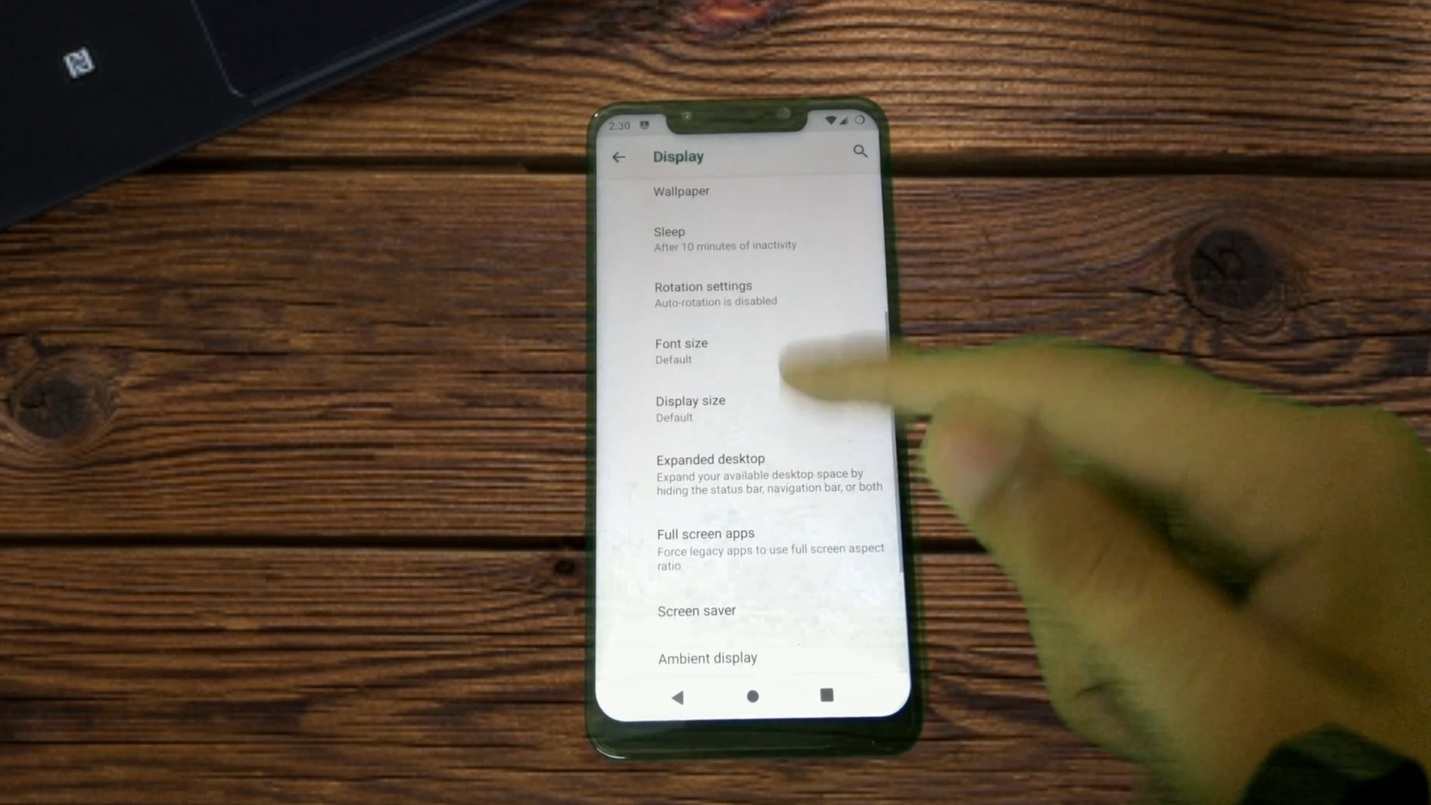
scroll("down", 3)
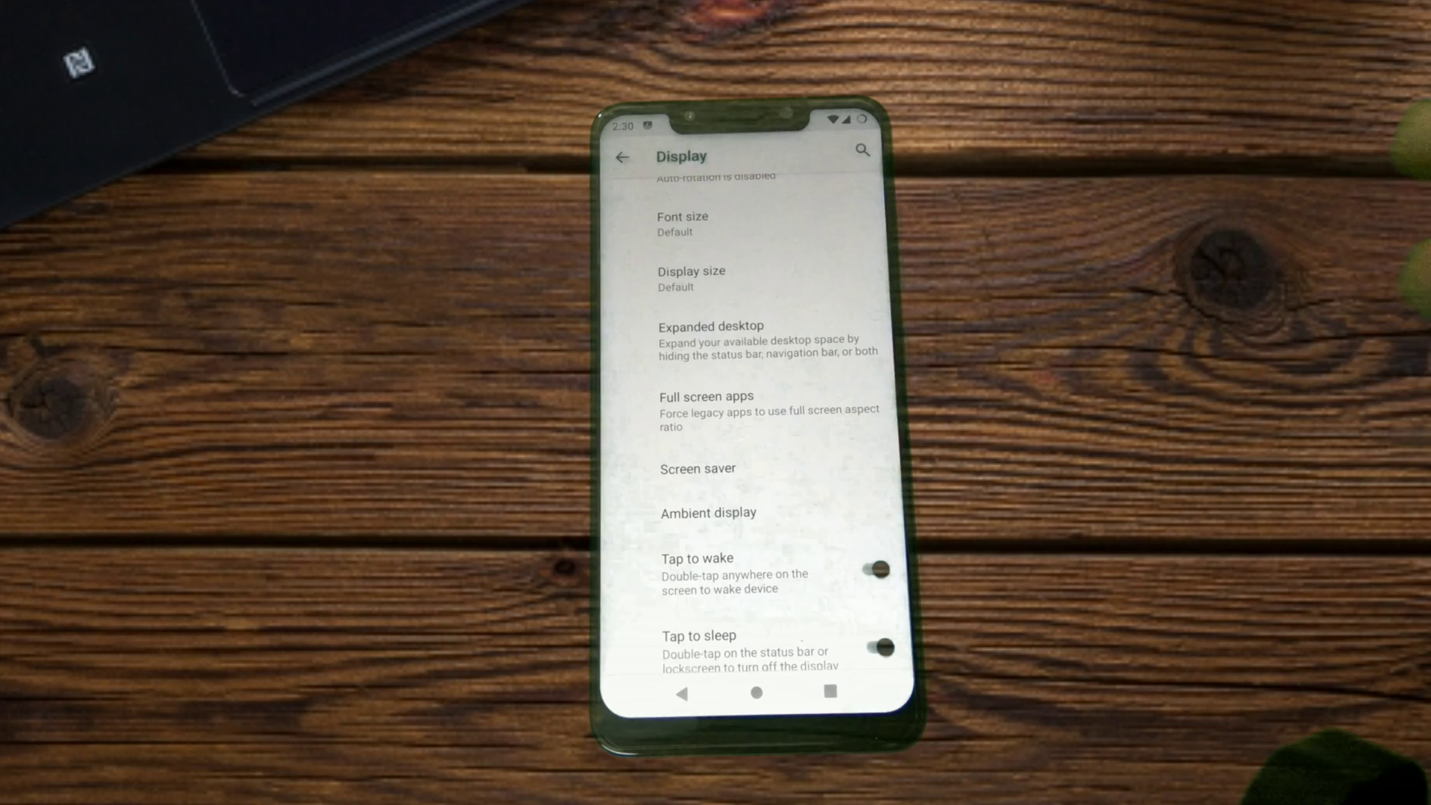
left_click(707, 395)
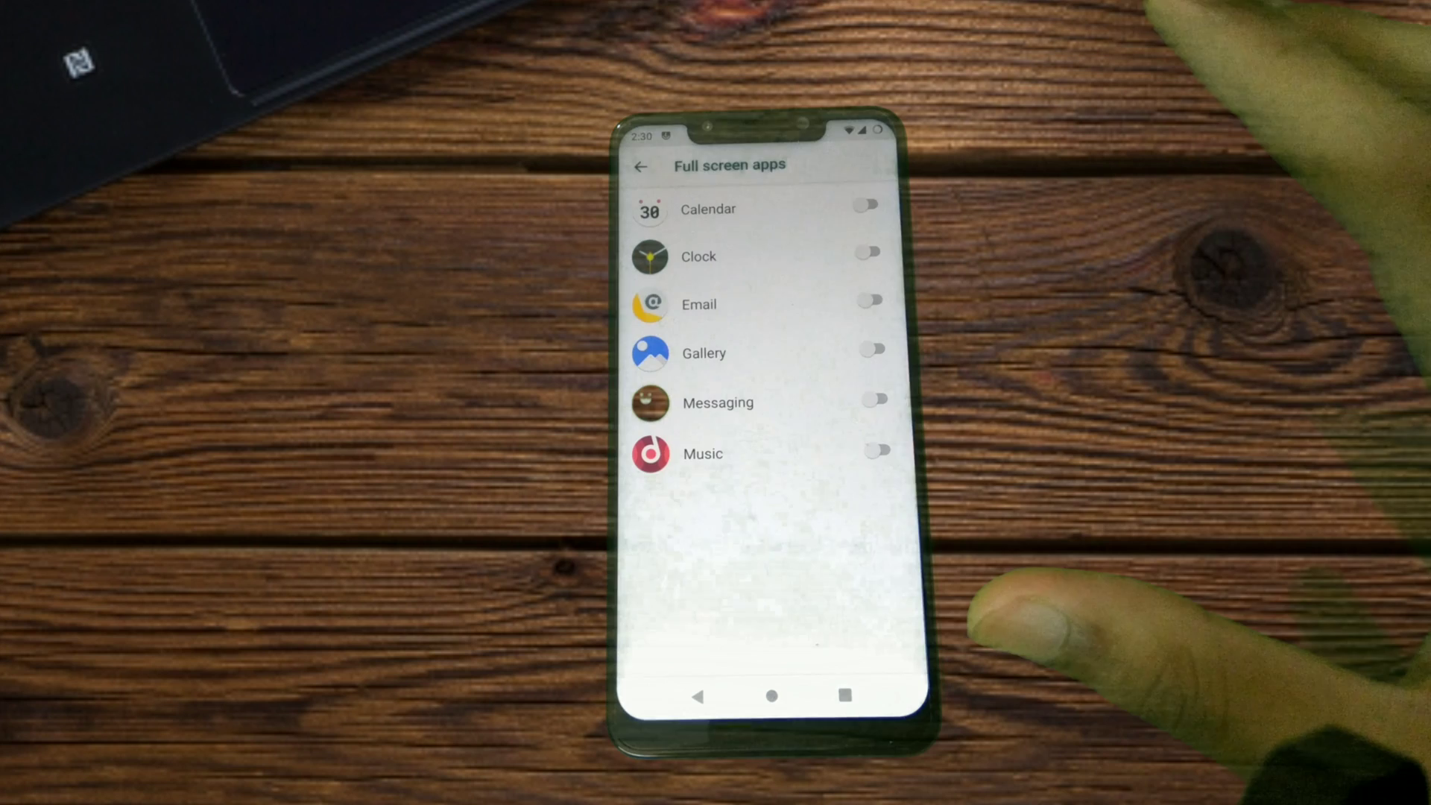
Back out of Full screen apps and Display to the main Settings categories list
left_click(641, 165)
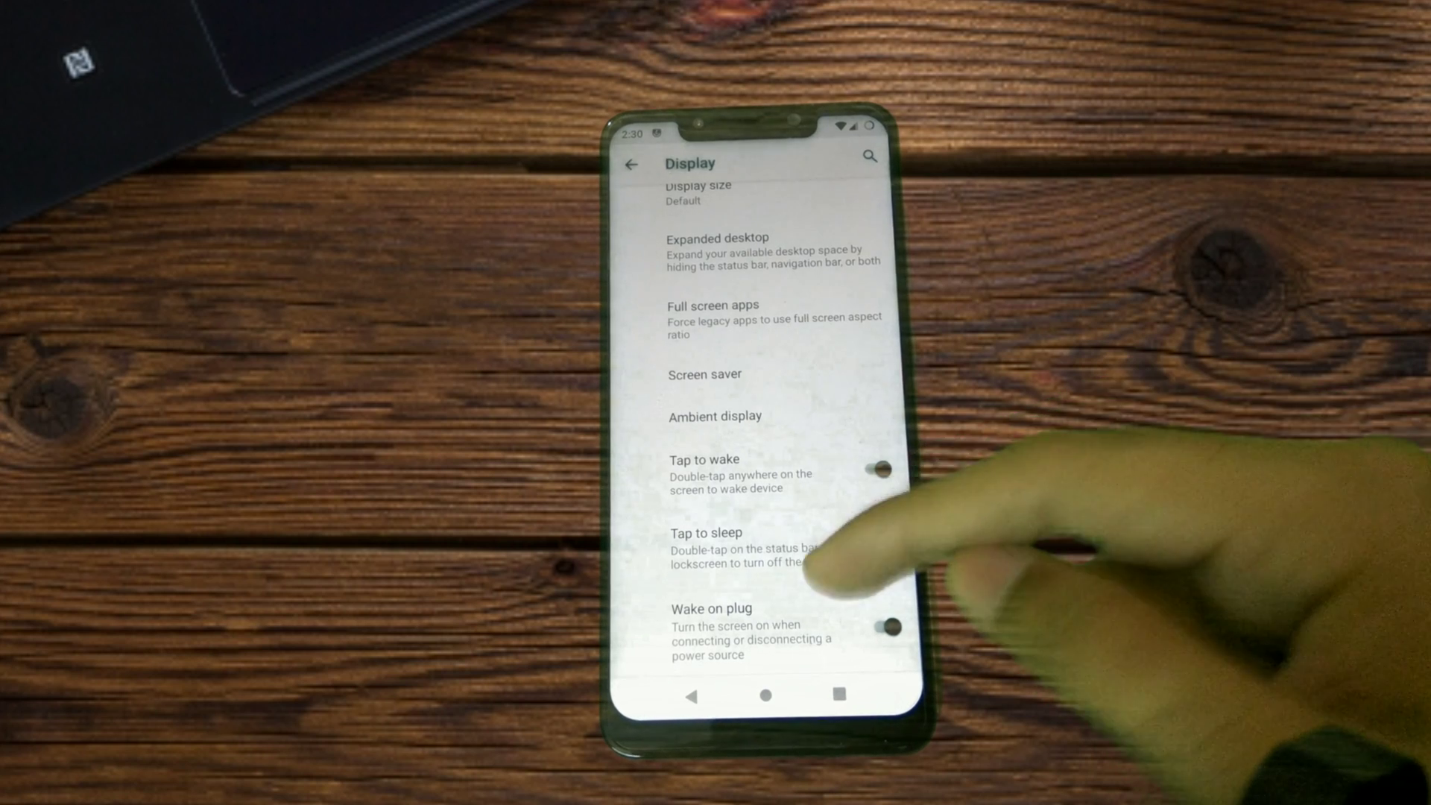
left_click(631, 163)
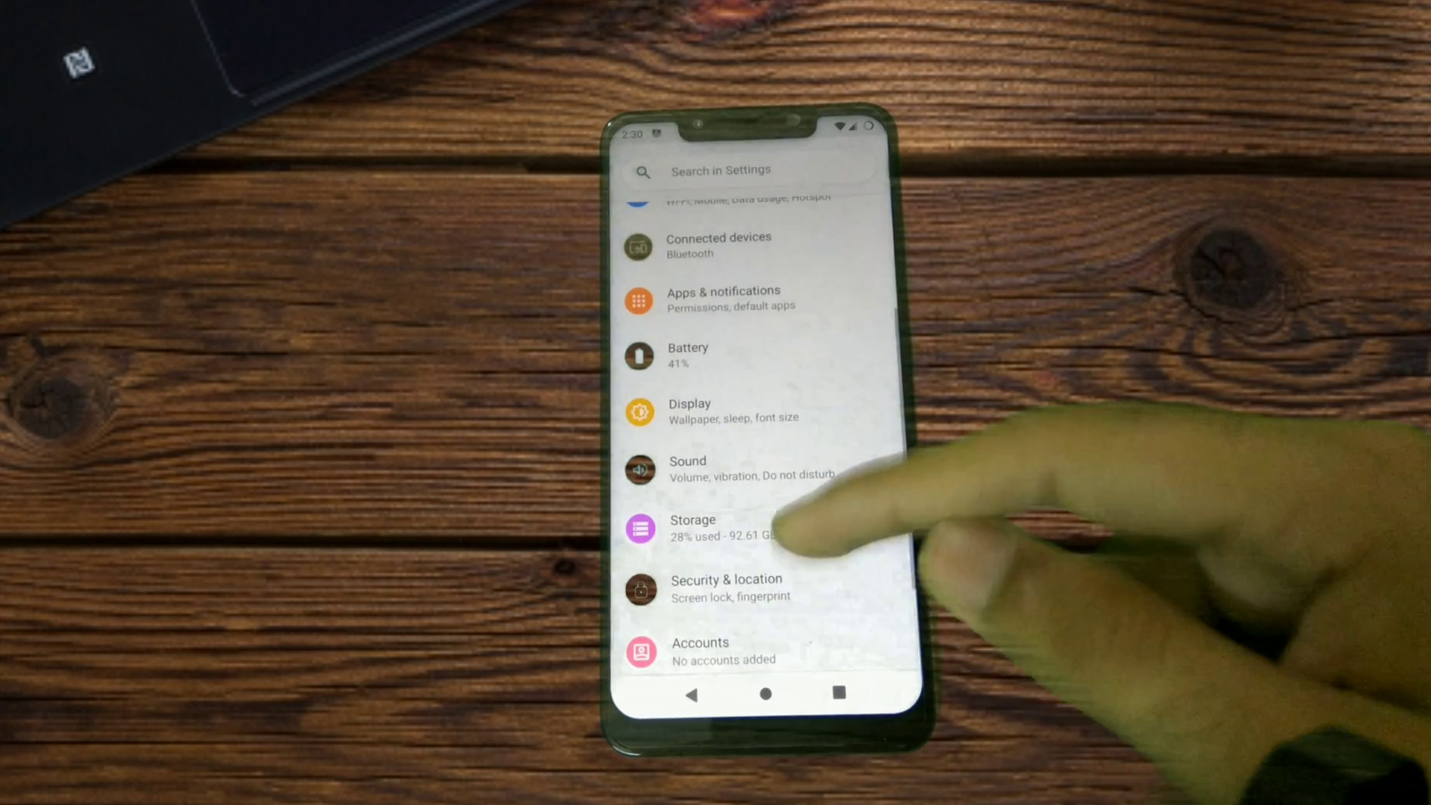
left_click(689, 403)
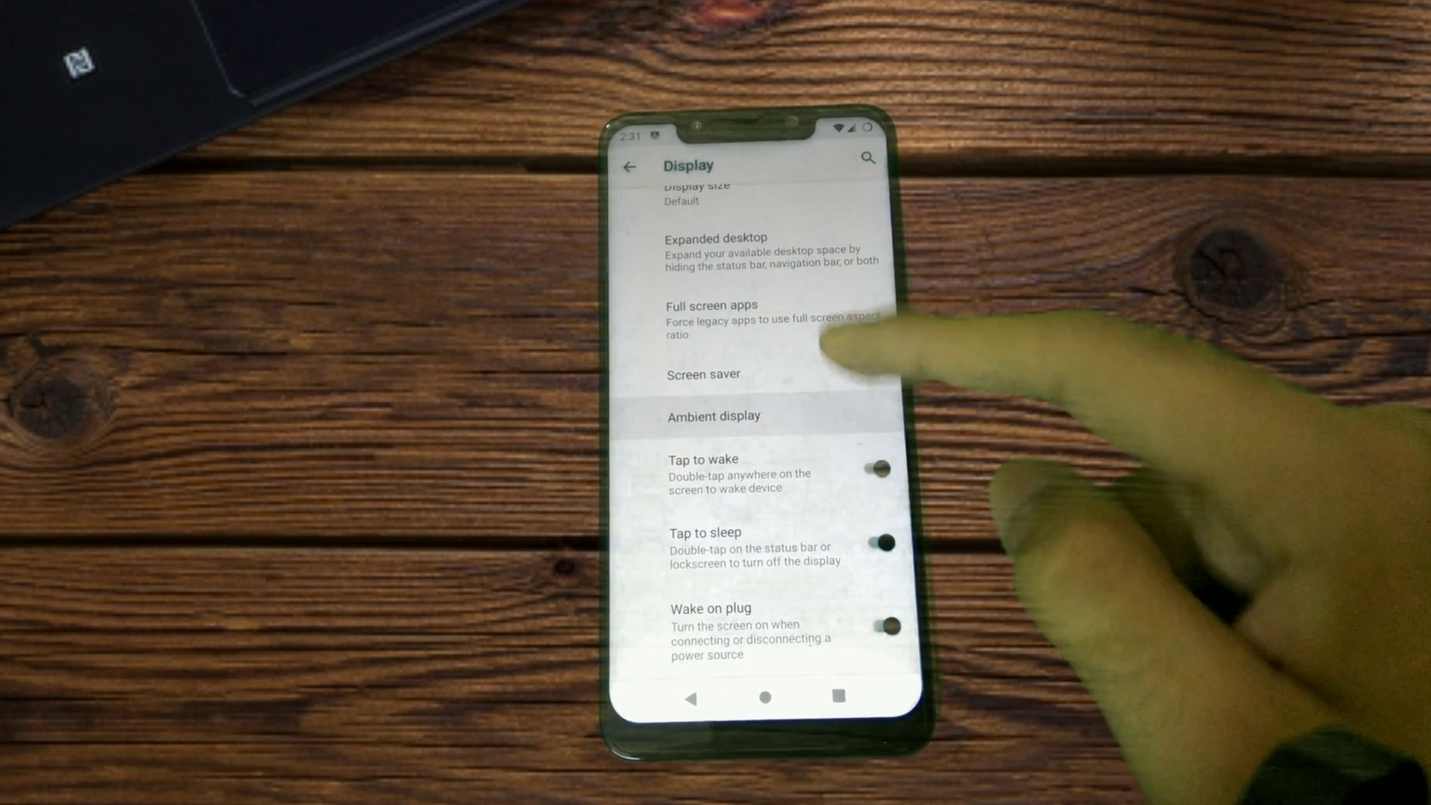
left_click(713, 415)
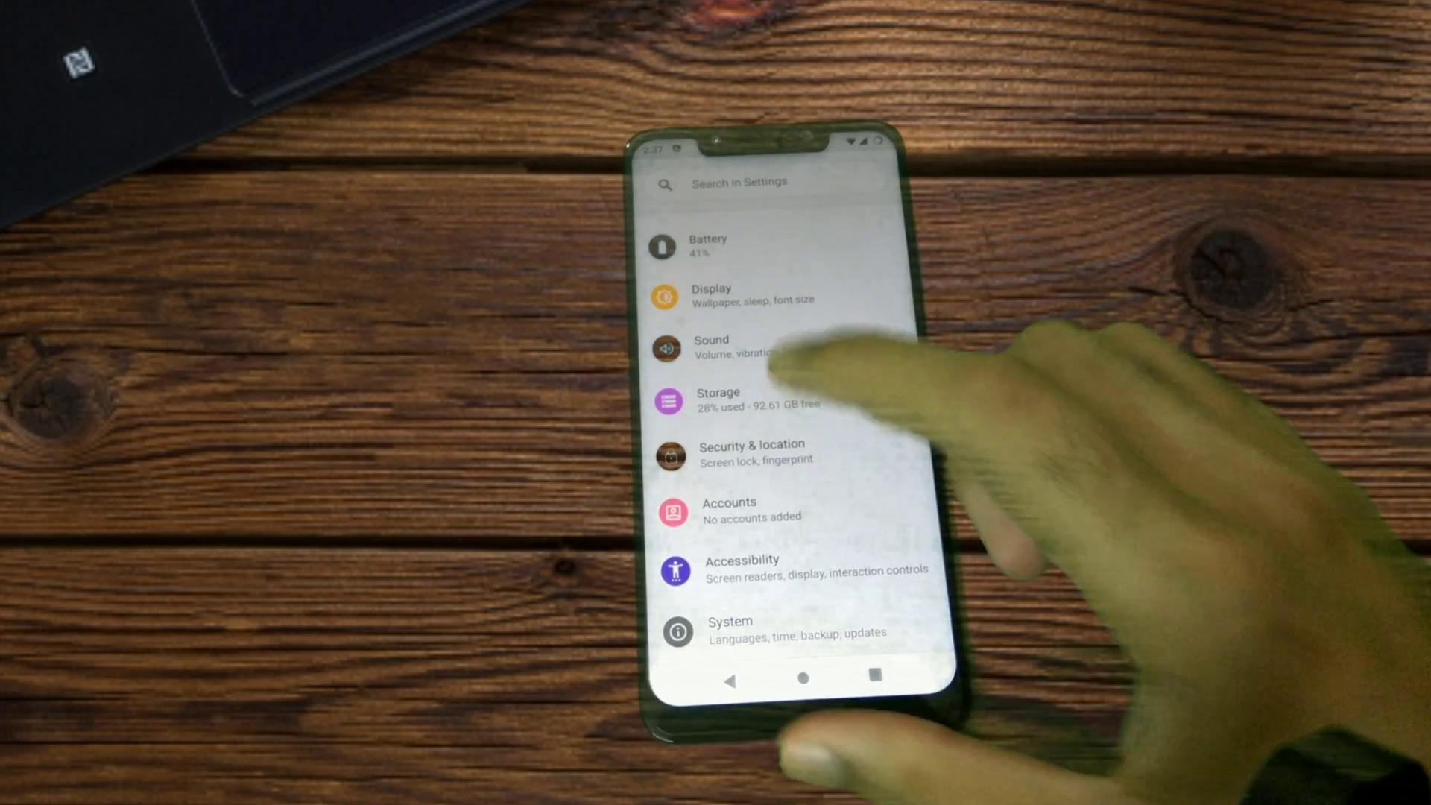
In System > Buttons, set nav bar layout Left-leaning, extra left button None, reopen its type
left_click(729, 629)
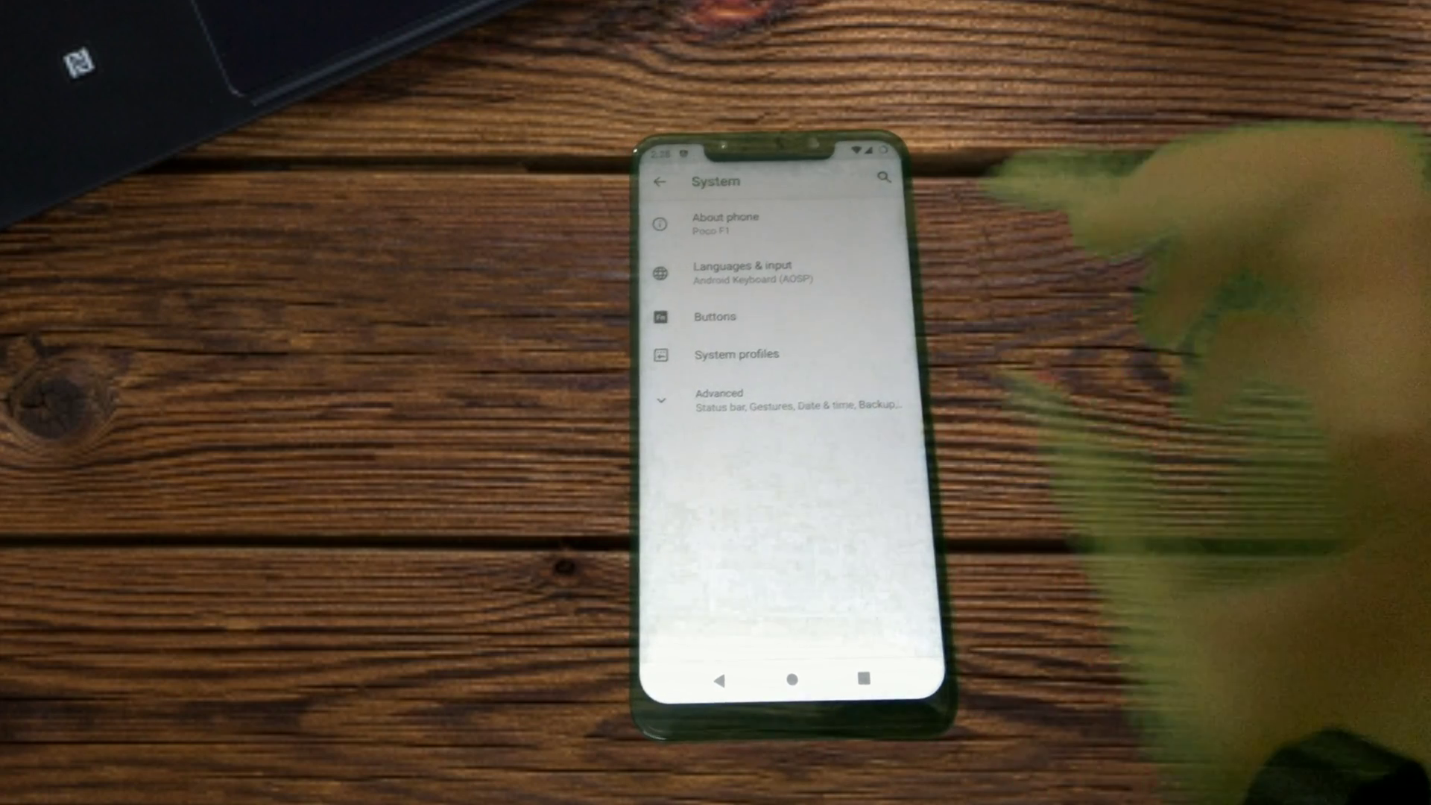
left_click(715, 317)
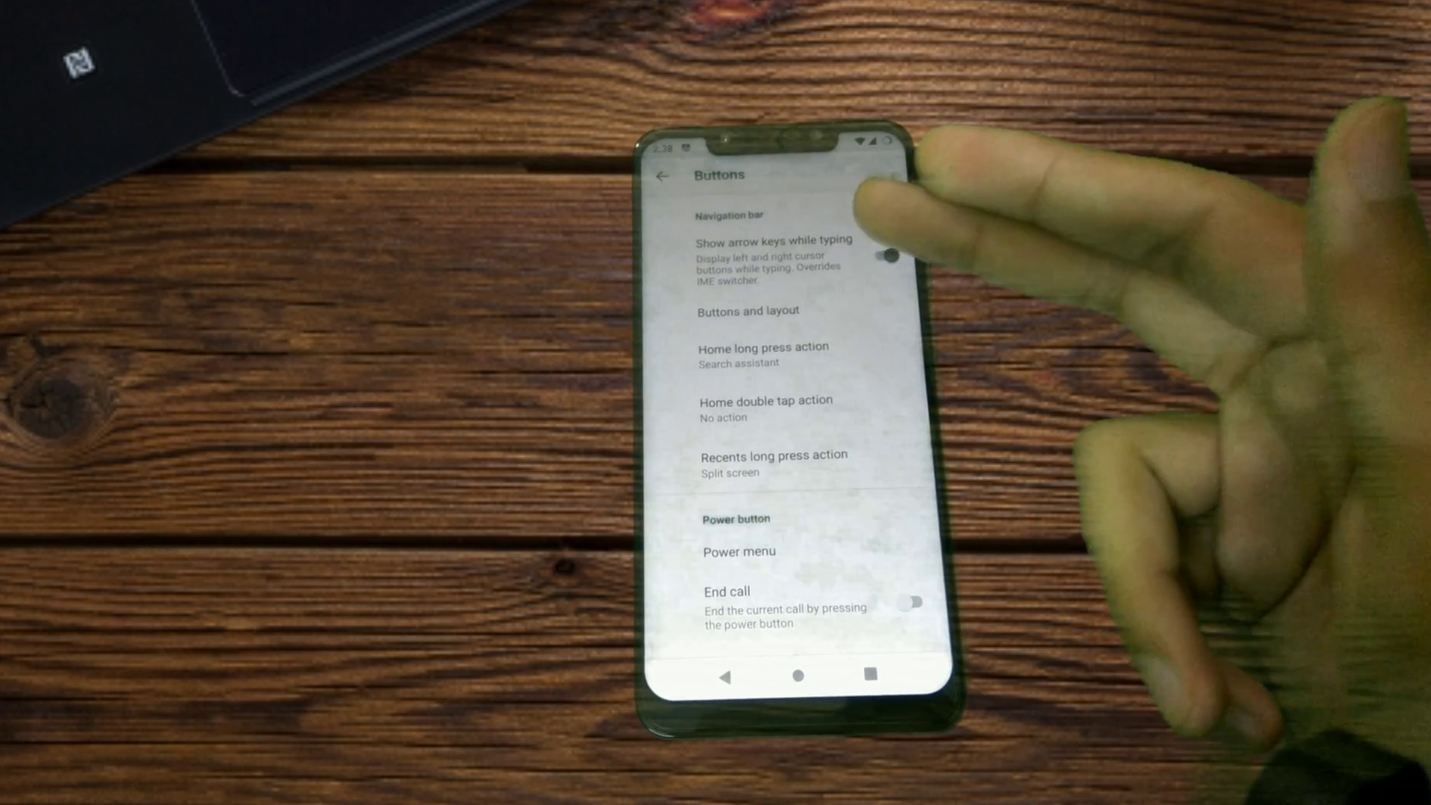
left_click(745, 310)
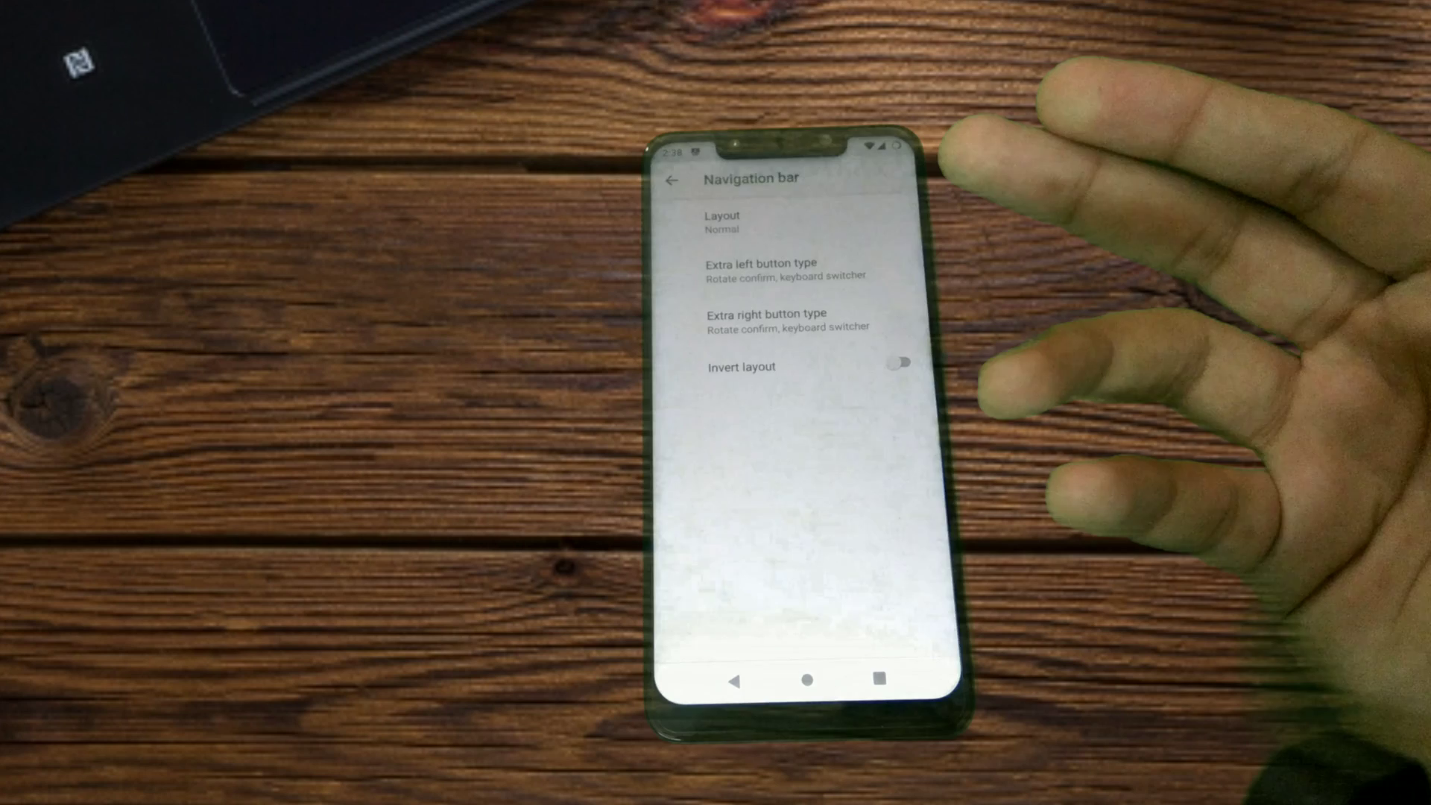
left_click(722, 222)
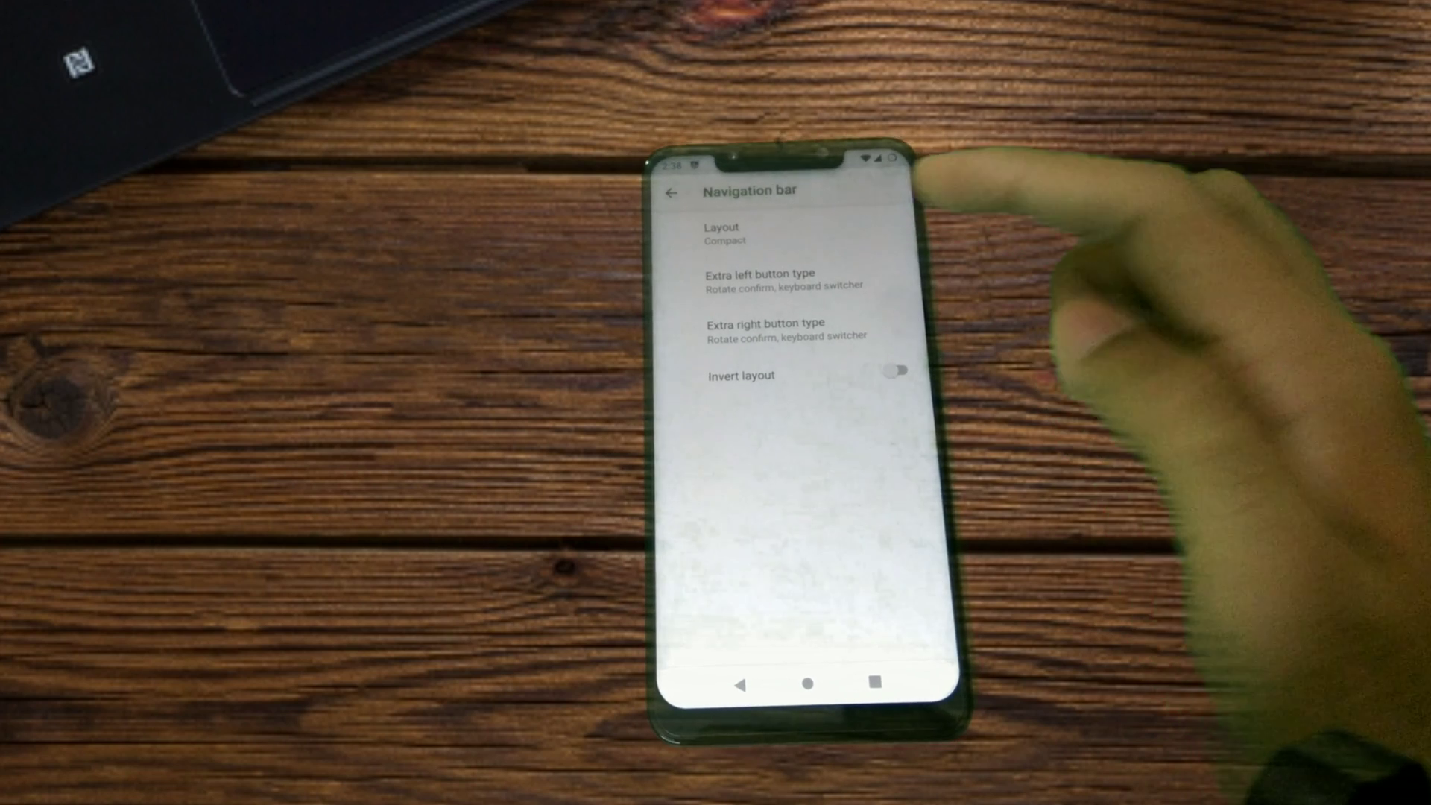
left_click(722, 233)
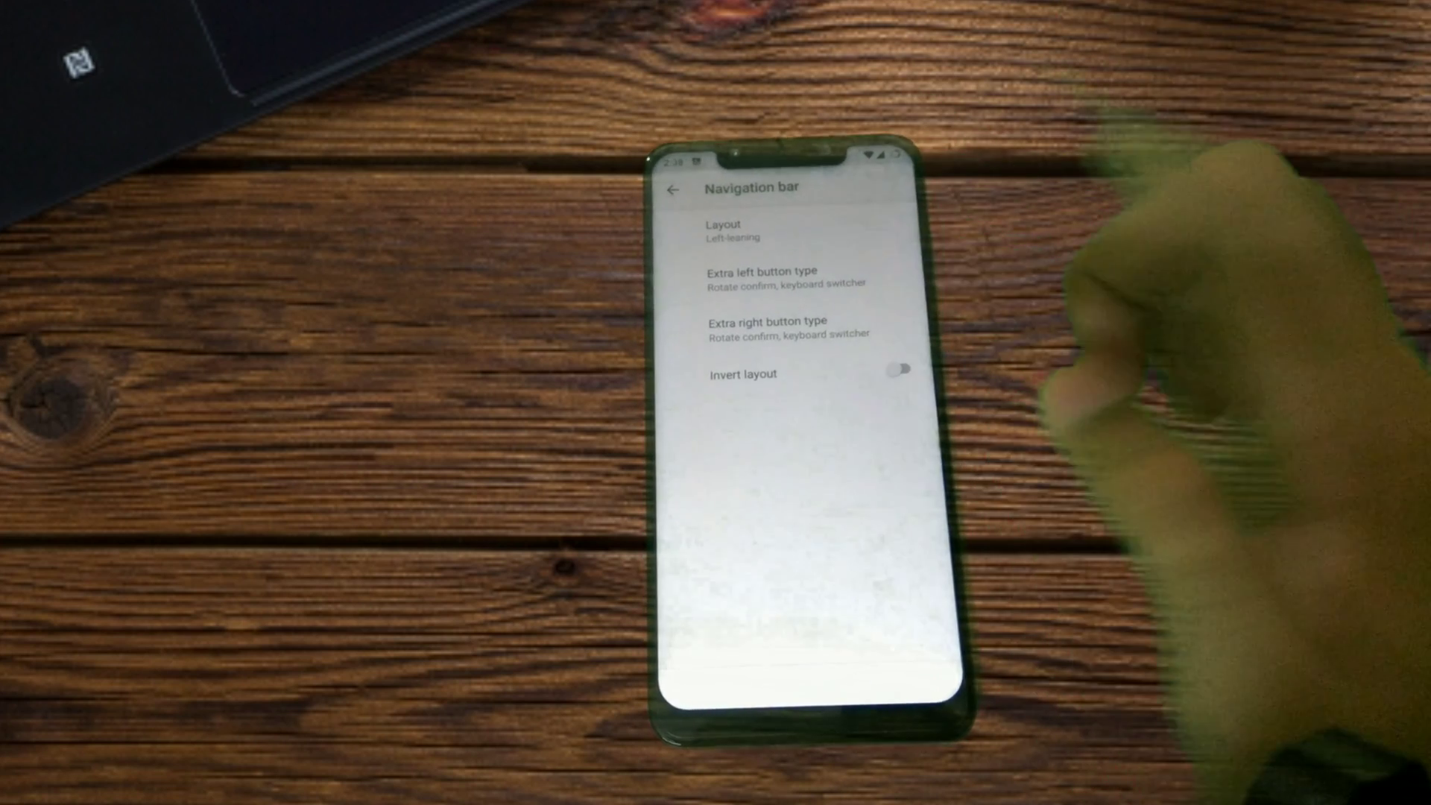
left_click(768, 276)
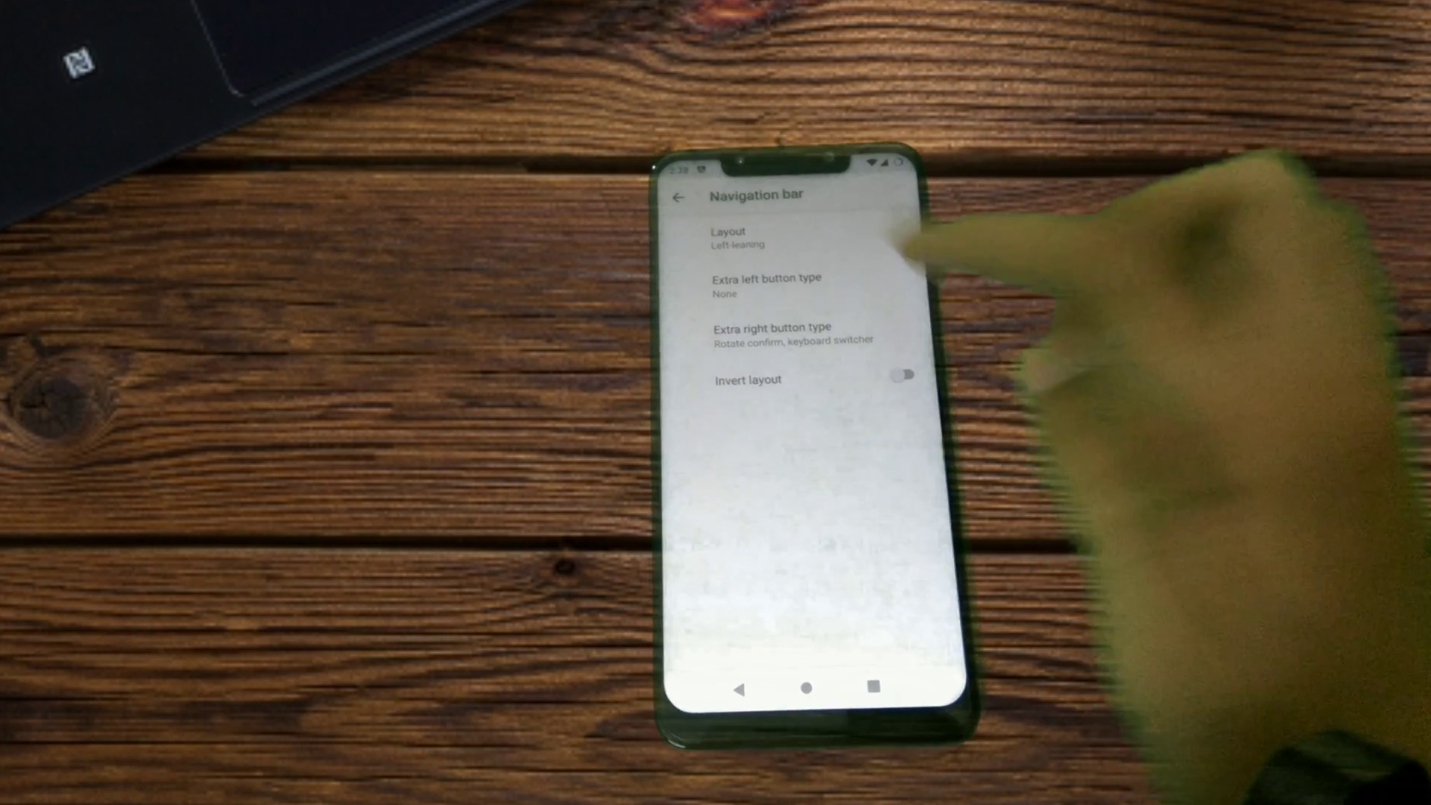
left_click(734, 237)
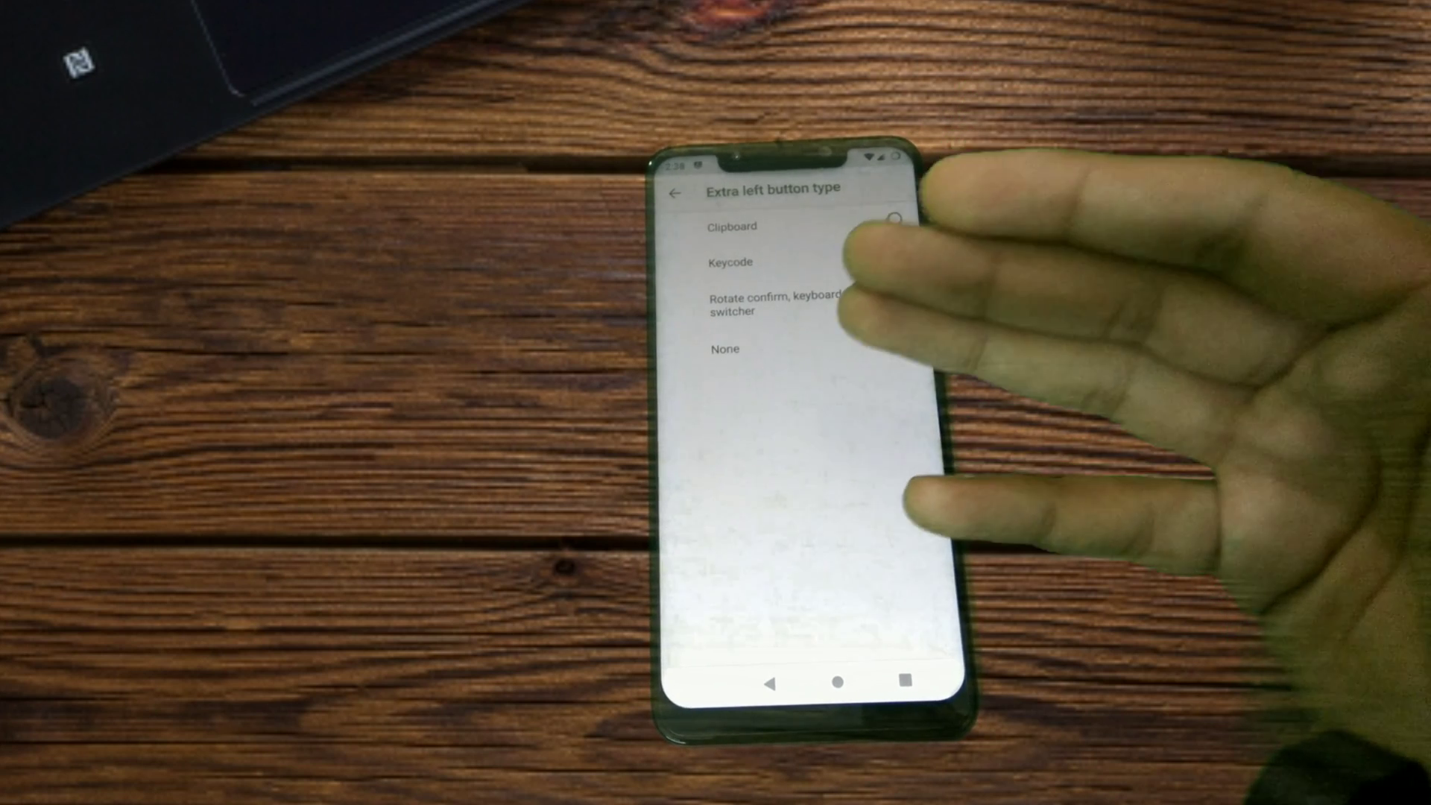
Keep None as extra left button, restore the Normal layout, and enable Invert layout
left_click(899, 339)
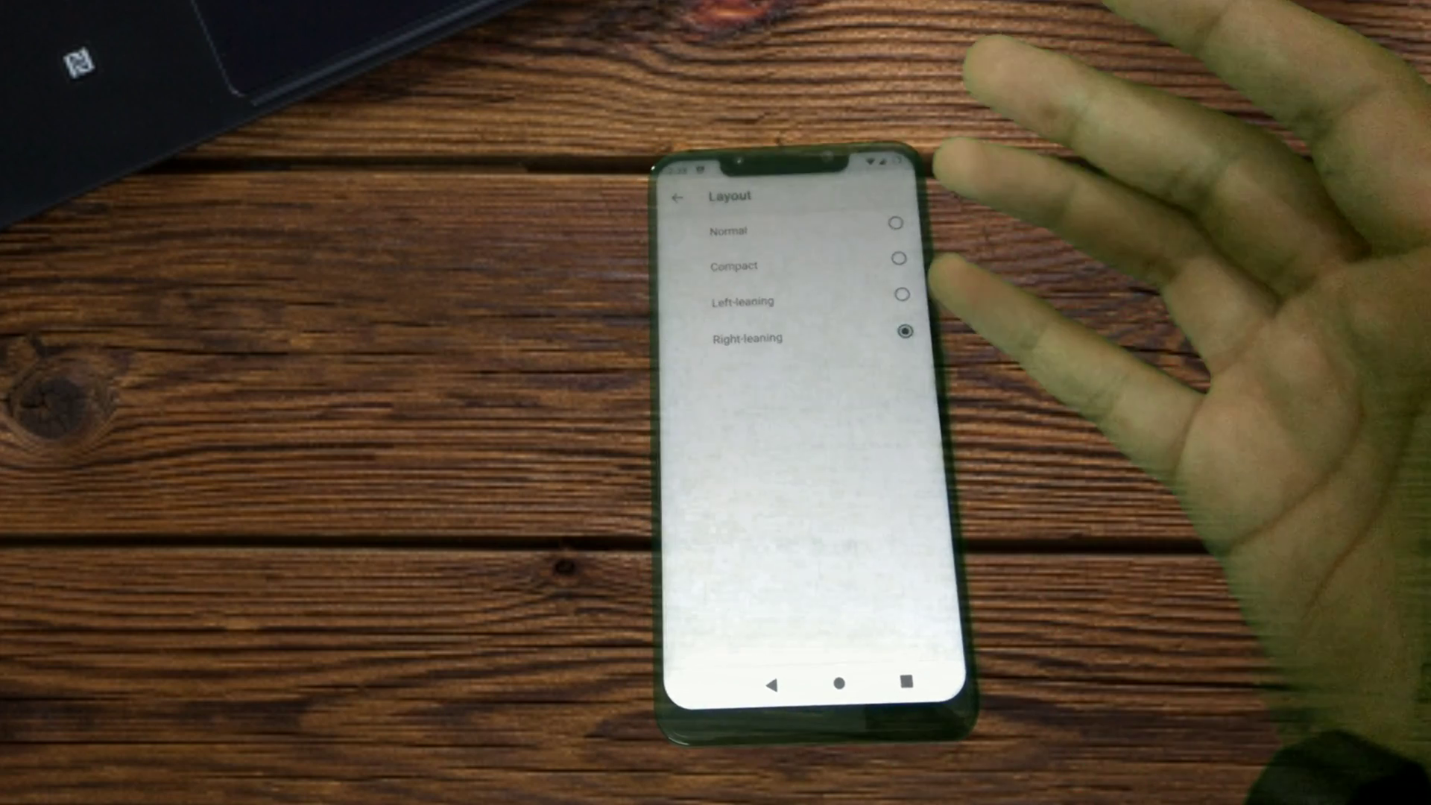
left_click(674, 197)
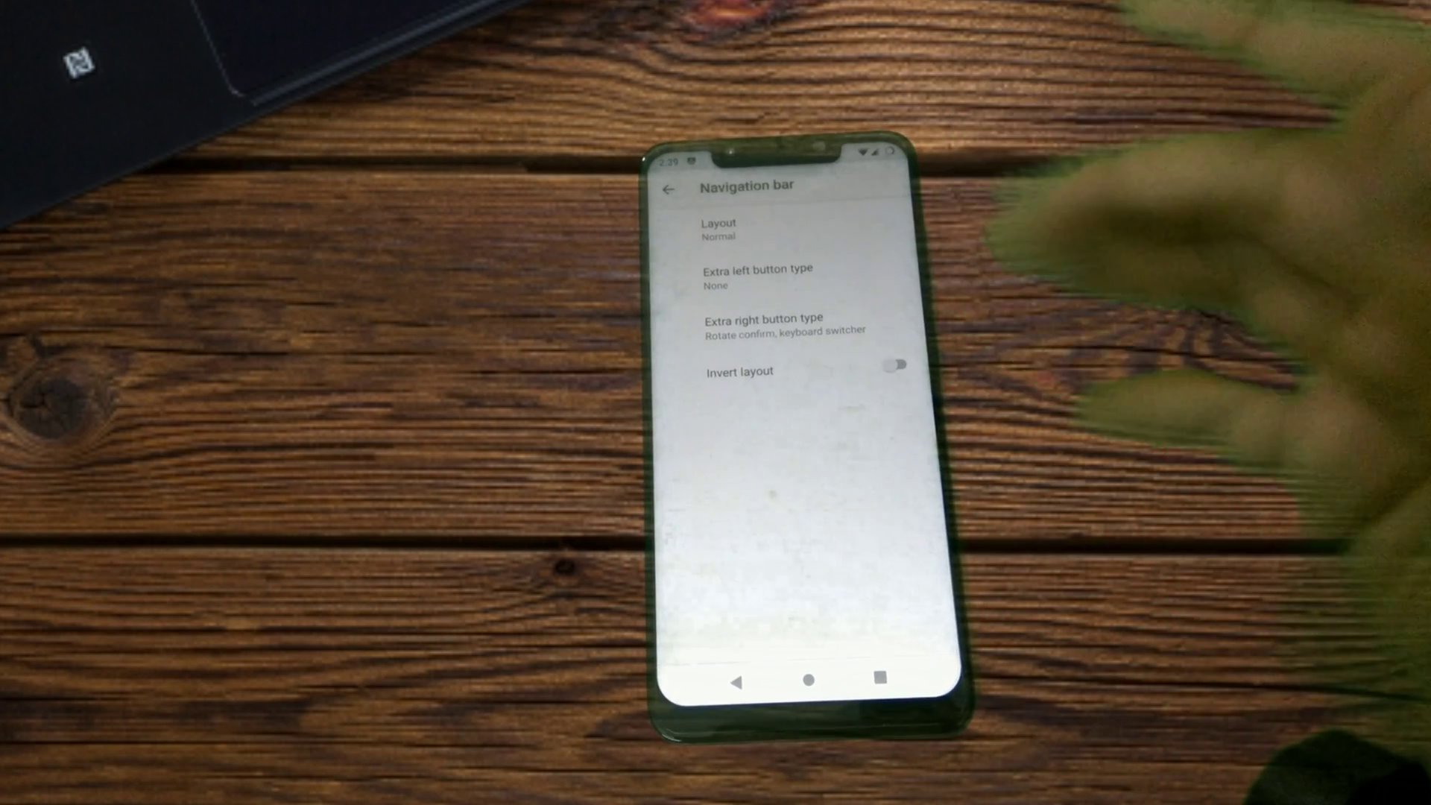
left_click(894, 374)
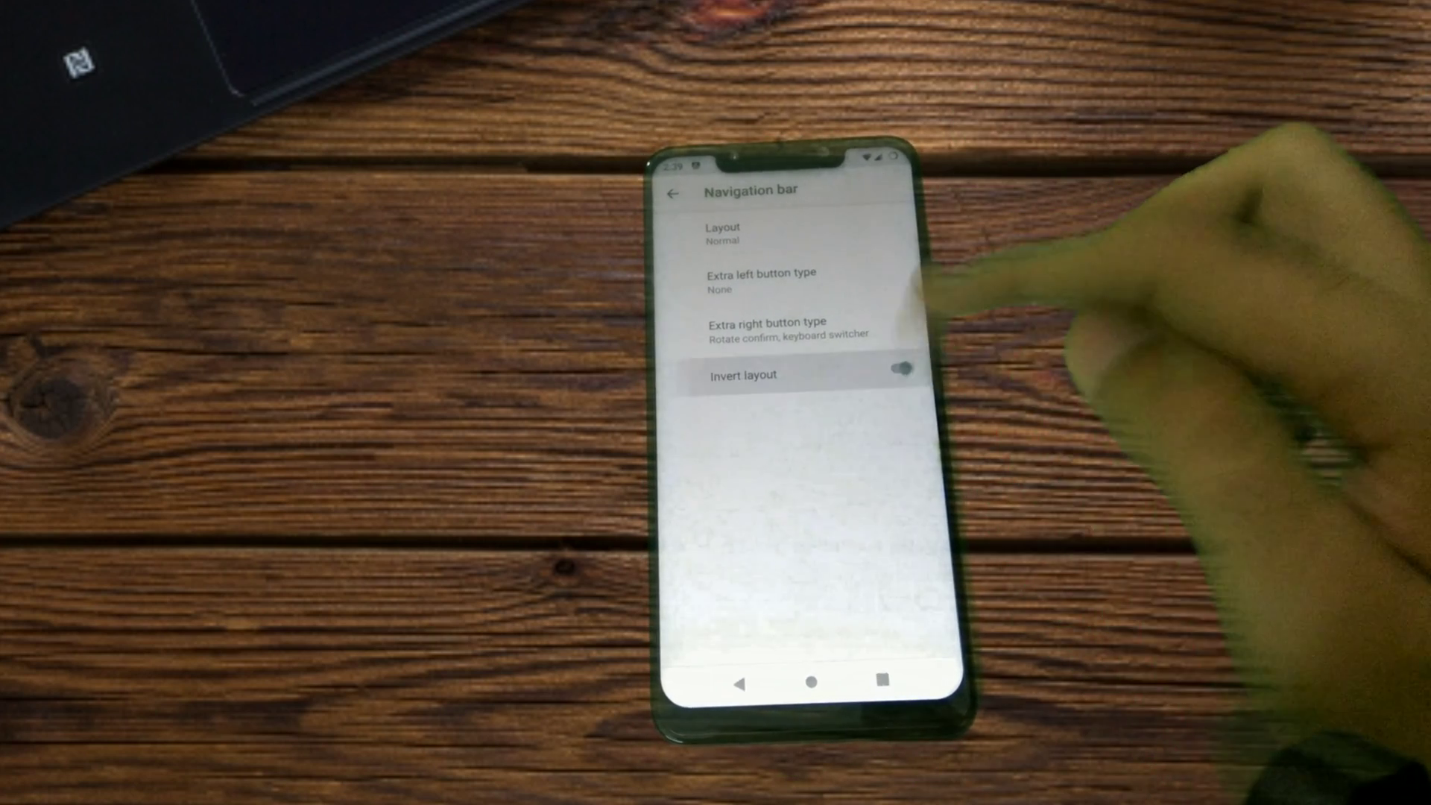
left_click(674, 193)
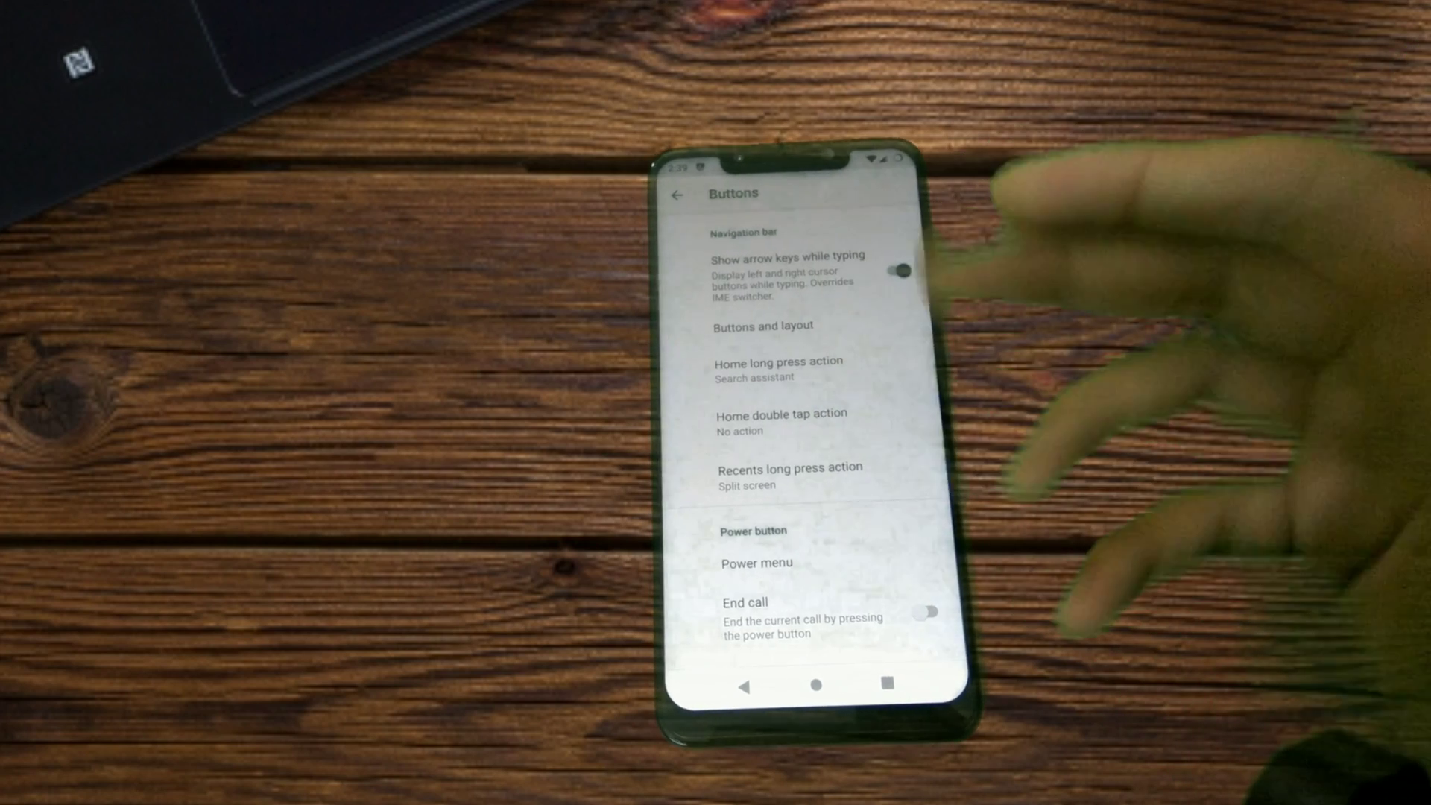
Review the Home long press action, then add Screenshot and Aeroplane mode to the power menu
left_click(778, 369)
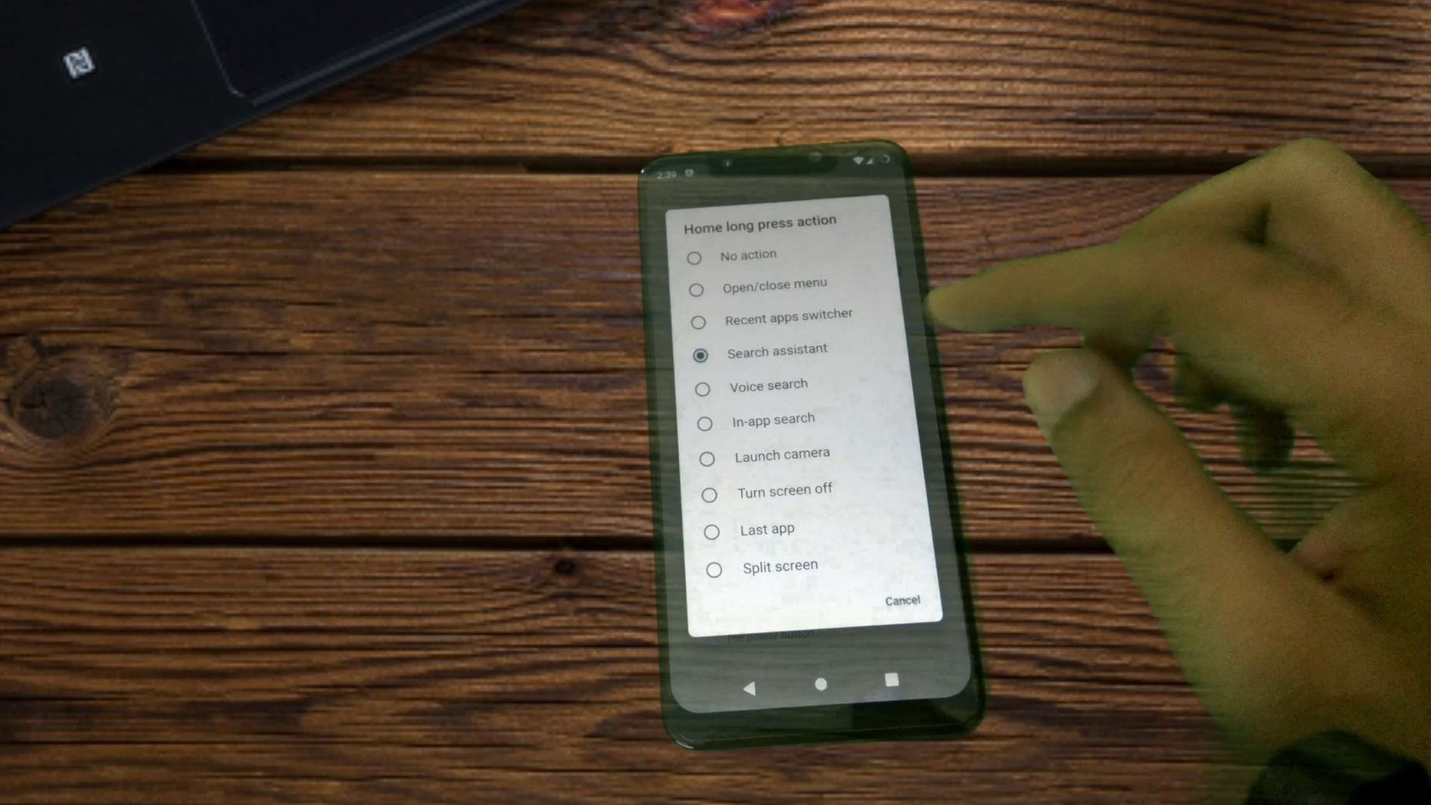
left_click(776, 353)
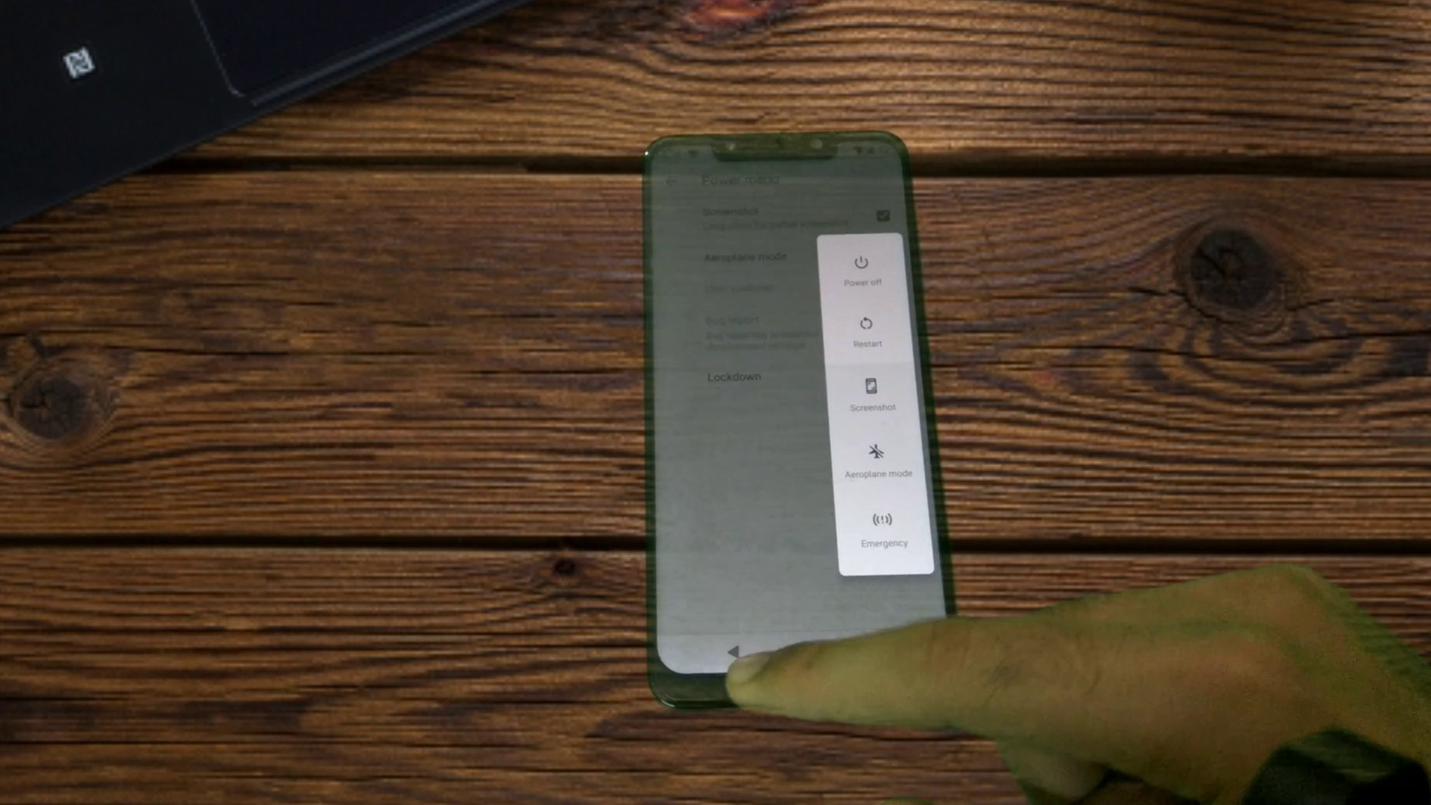
left_click(712, 651)
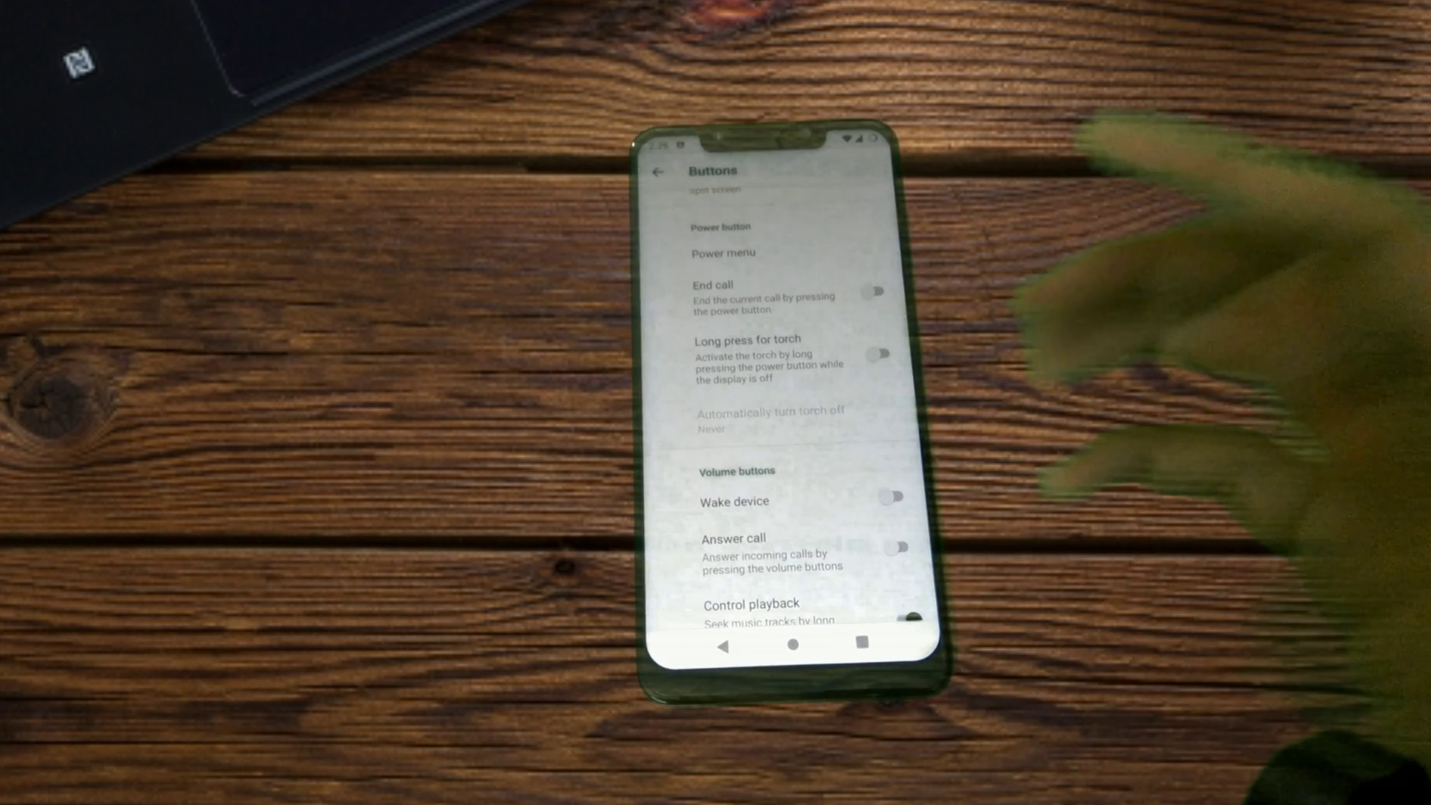
Turn on Long press for torch and check Keyboard cursor control without changing it
left_click(769, 419)
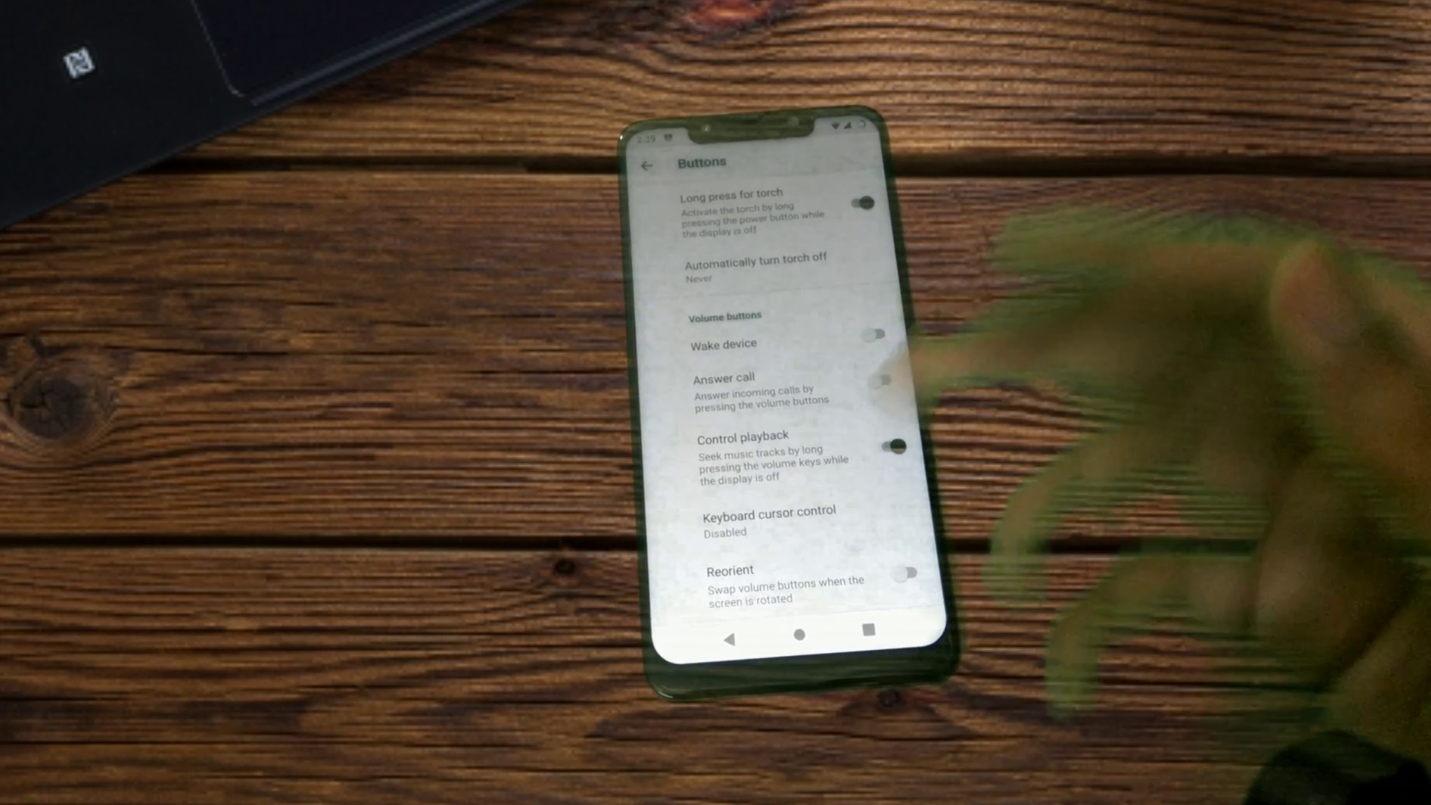
left_click(769, 512)
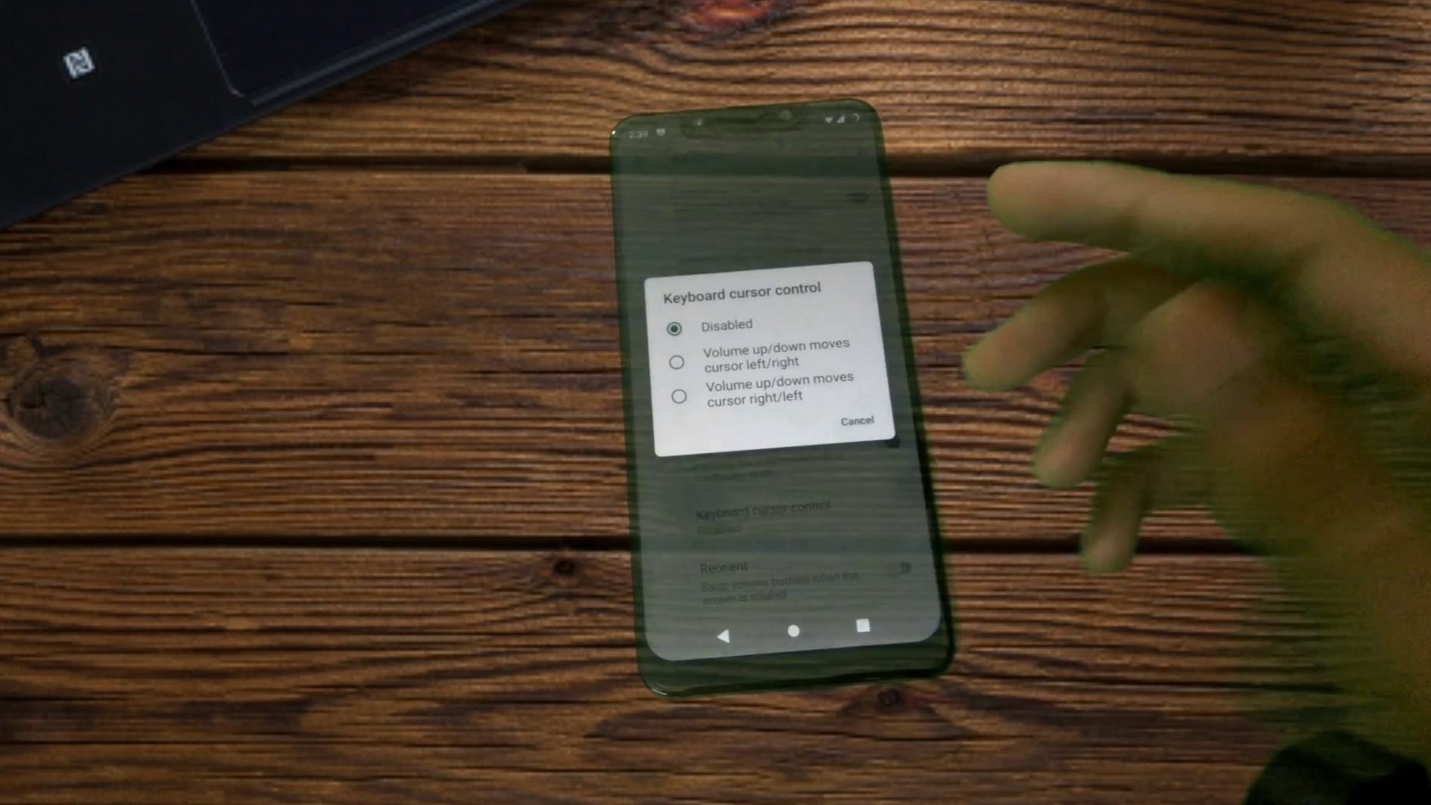
left_click(856, 422)
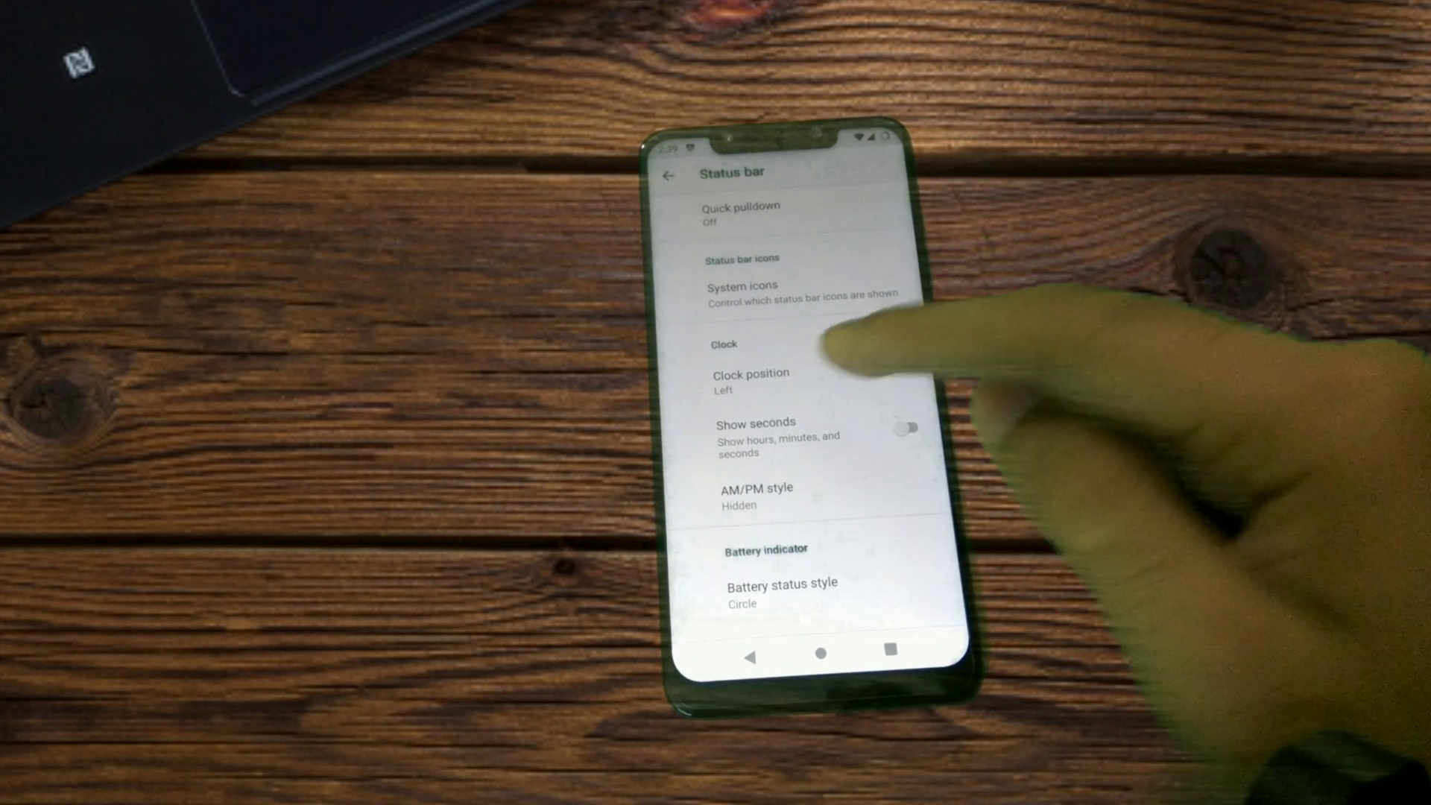
Keep the clock position on the left, then return to the System settings page
left_click(749, 381)
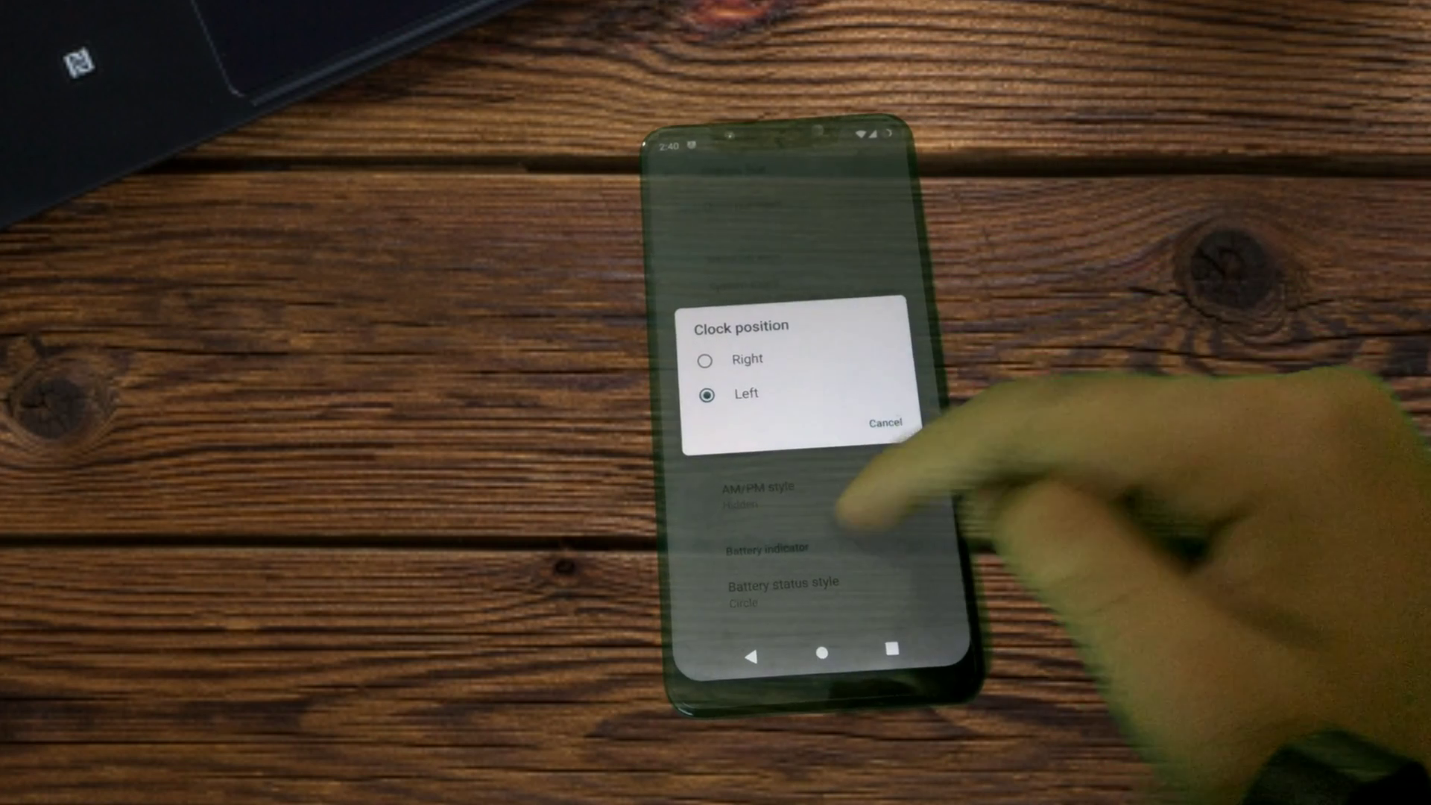
left_click(883, 422)
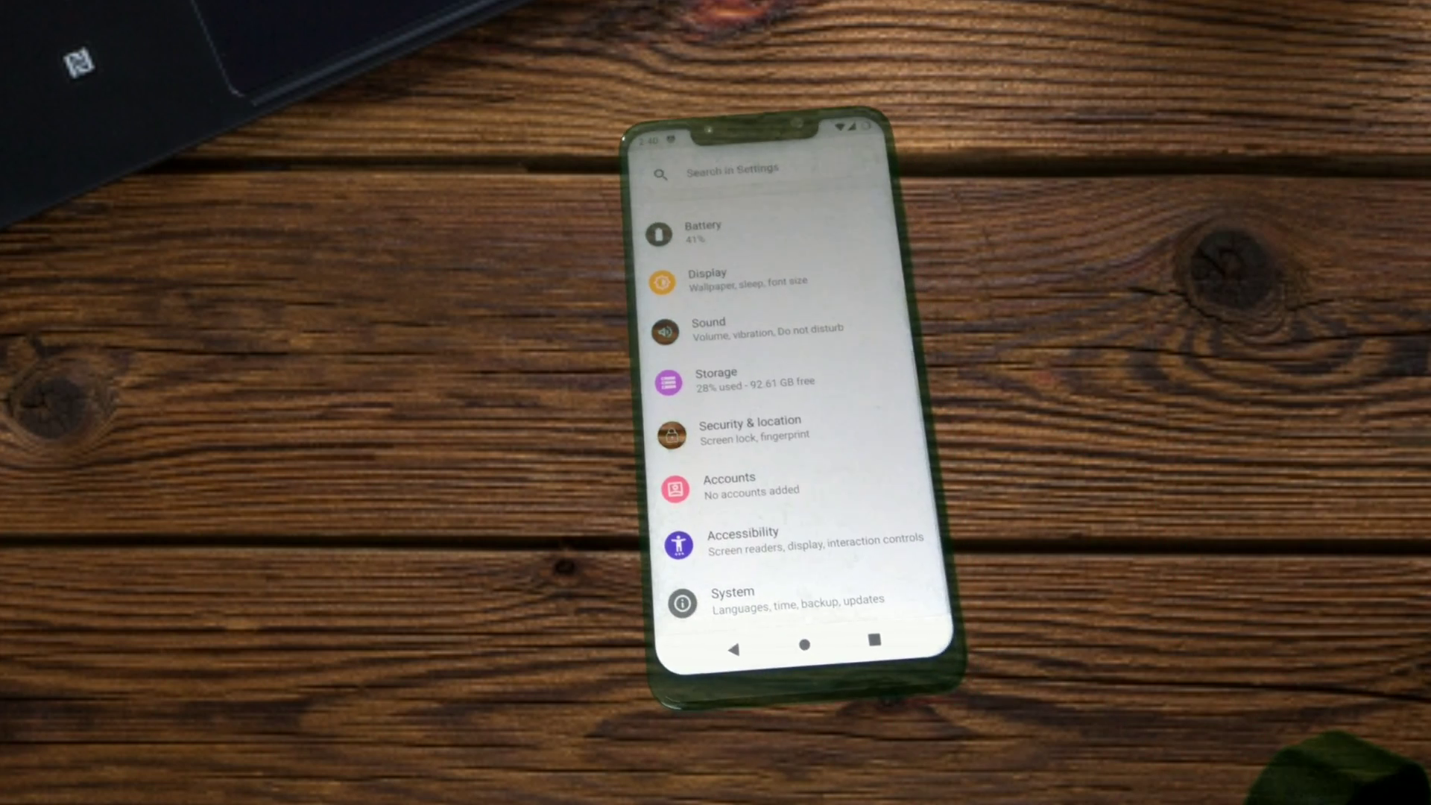
left_click(731, 596)
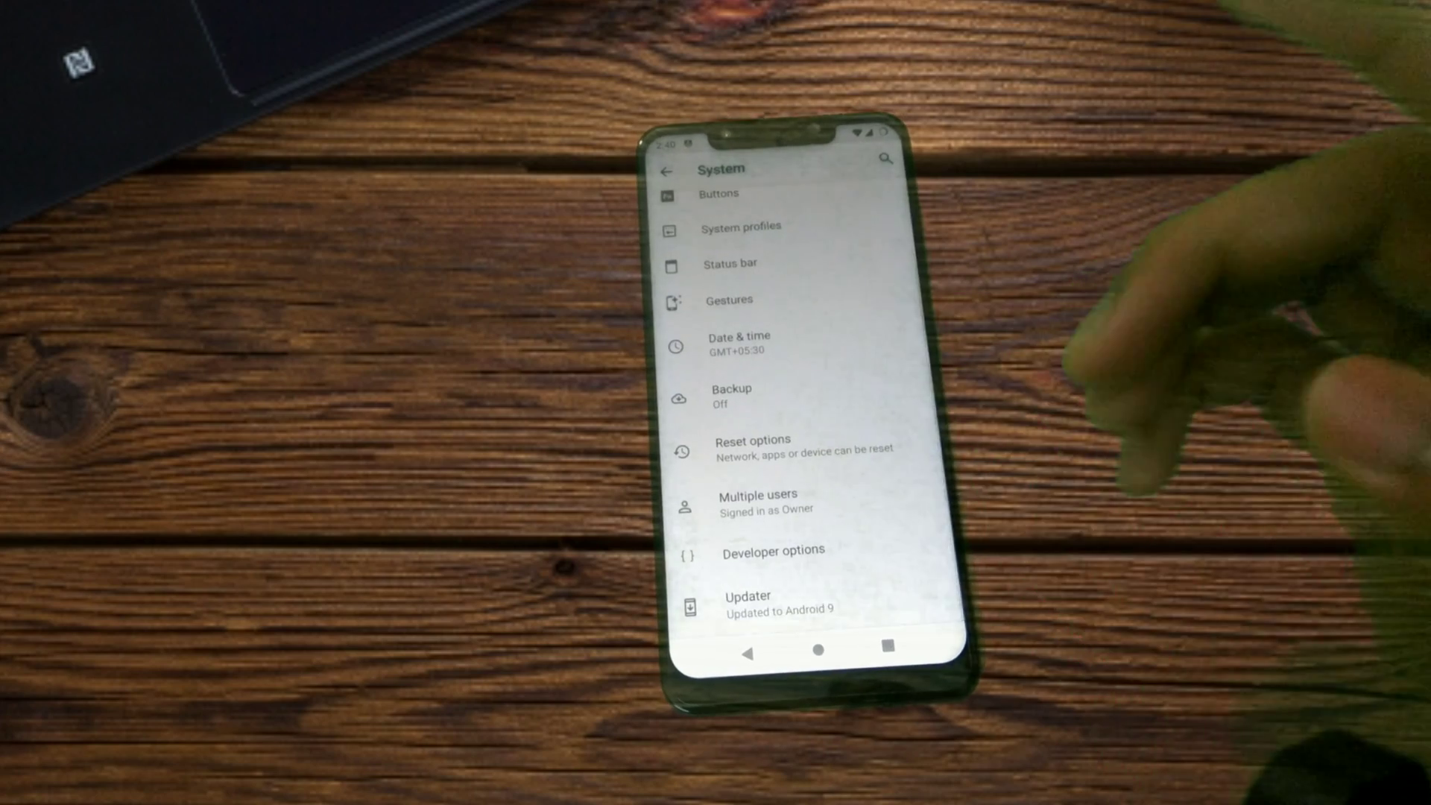
left_click(772, 550)
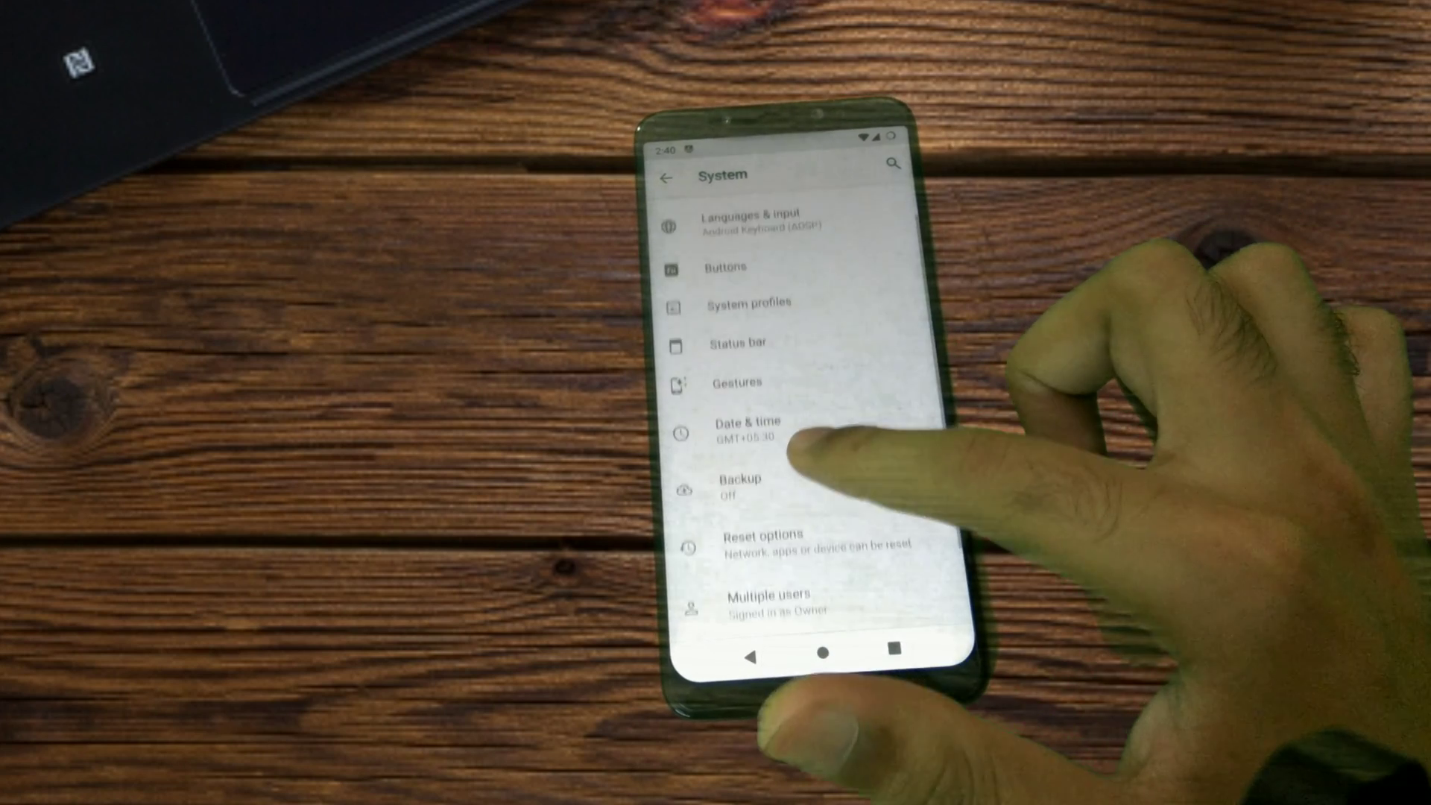
Open Status bar settings and scroll through the clock and battery options
scroll("down", 3)
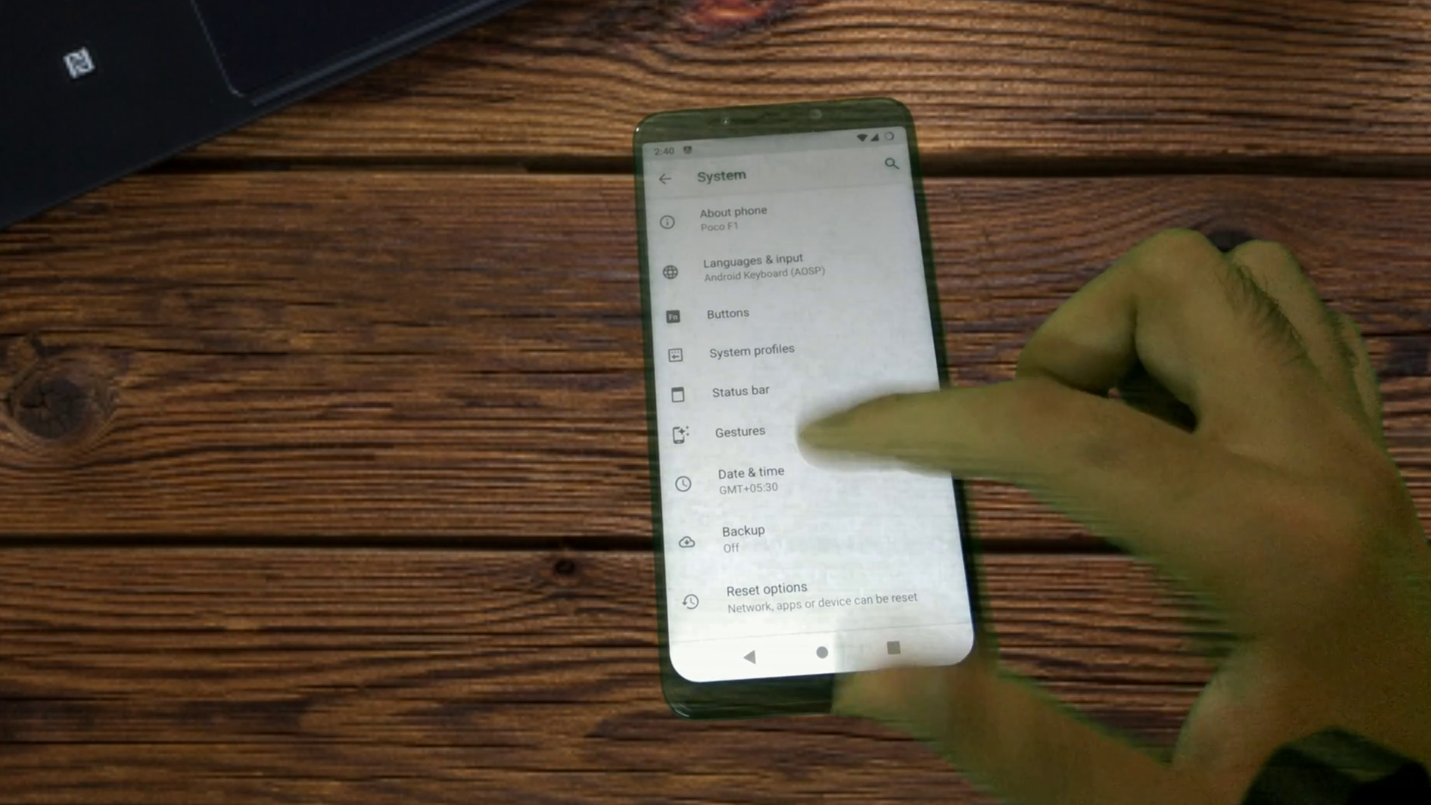
left_click(740, 391)
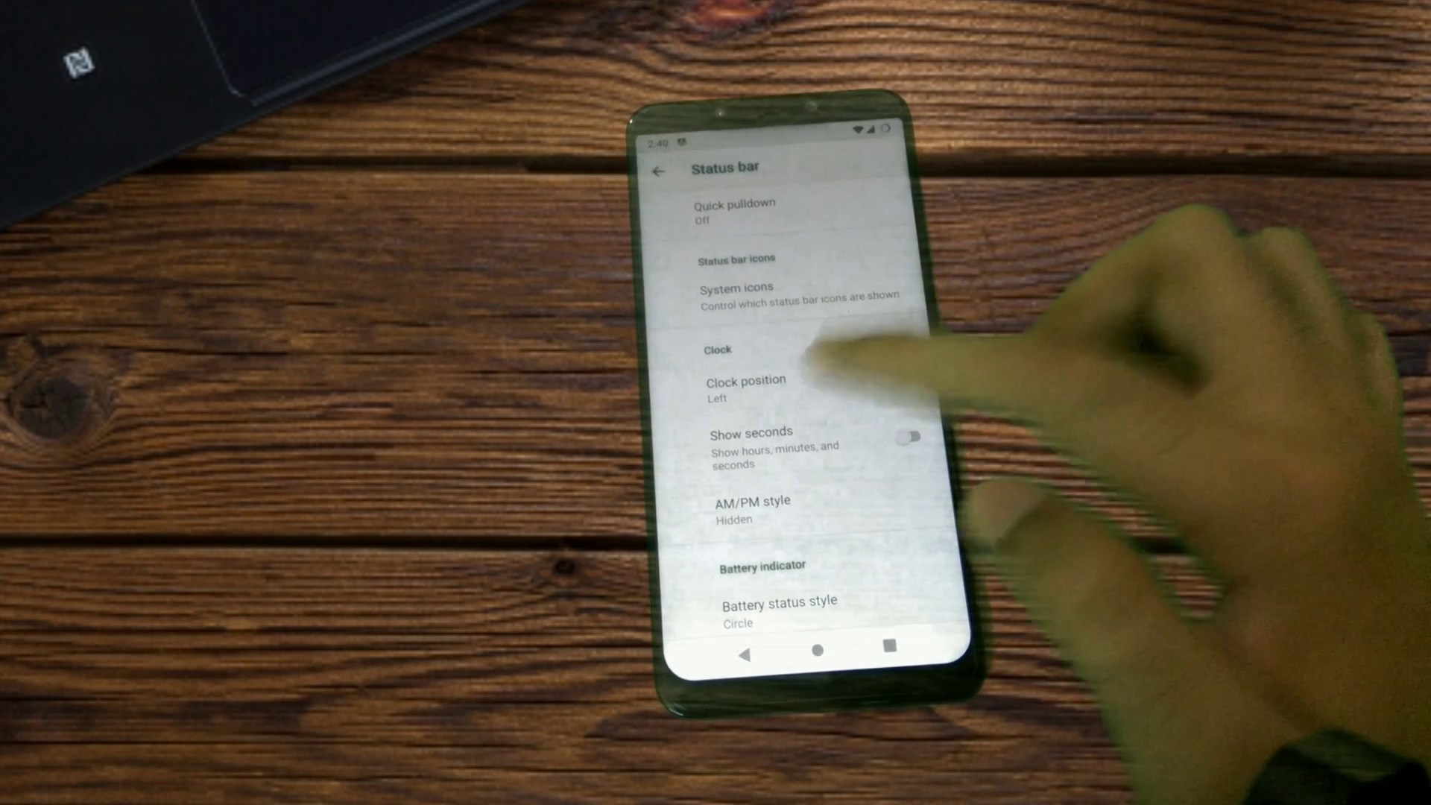
left_click(745, 390)
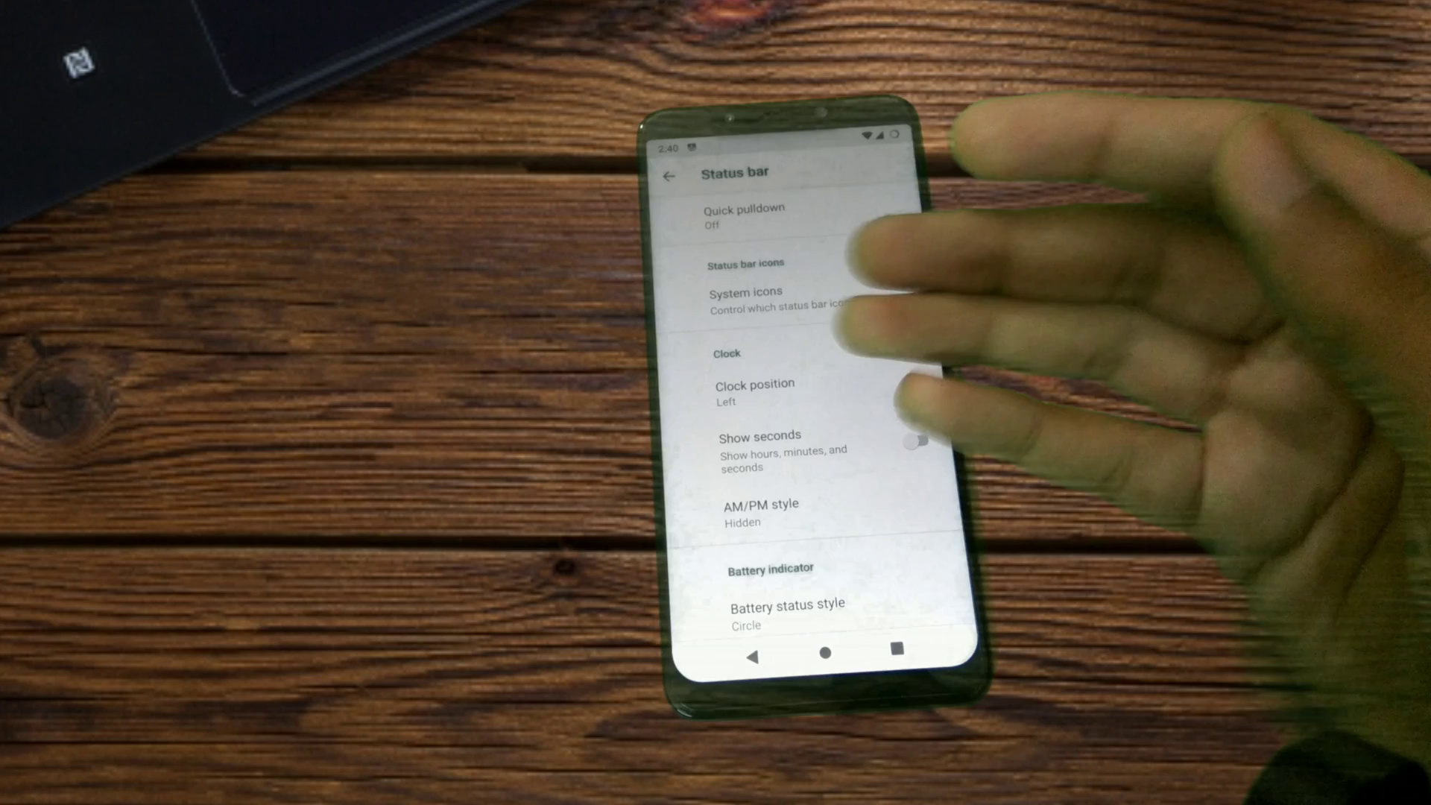
scroll("down", 3)
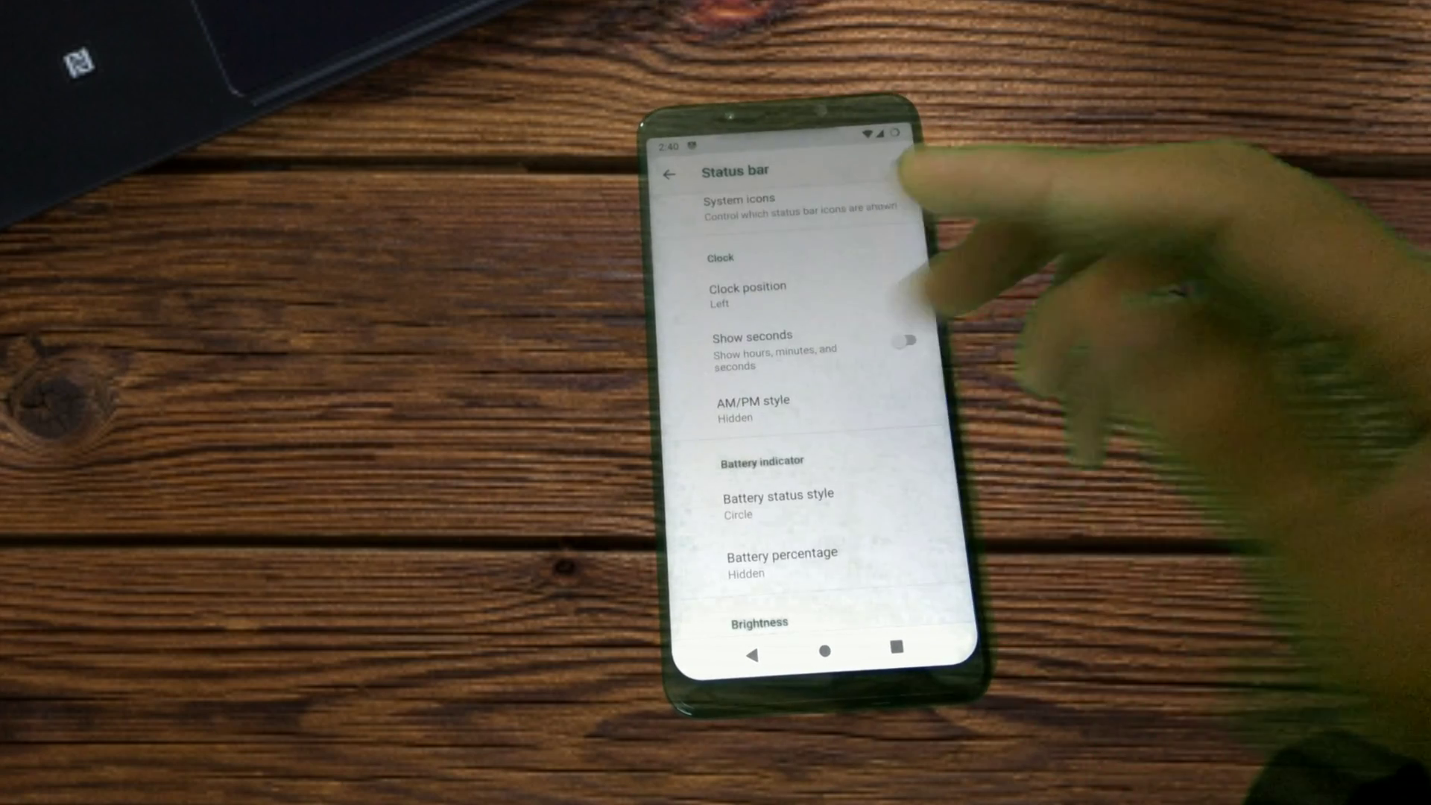
scroll("down", 3)
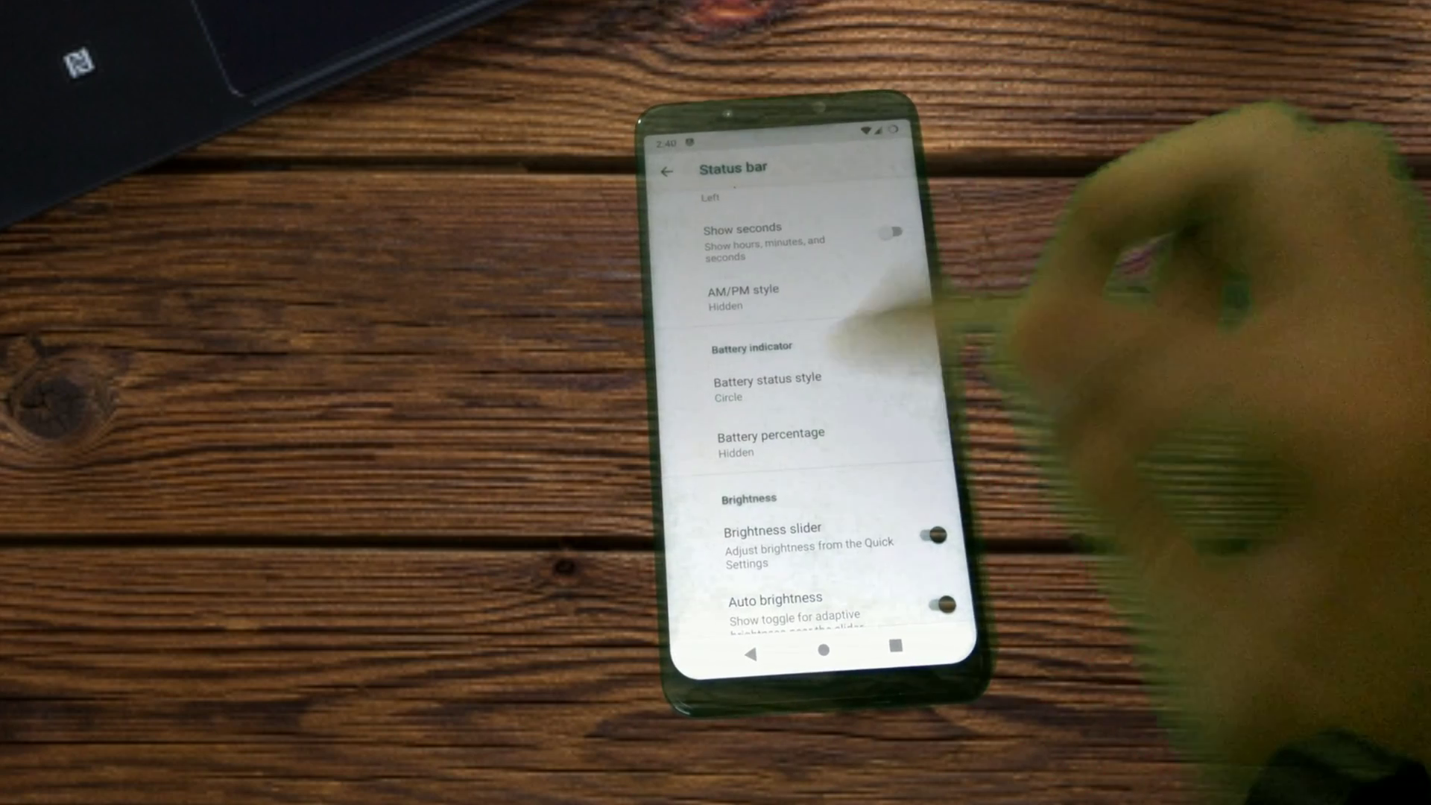
Keep the battery status style as Circle and return to System settings
left_click(767, 379)
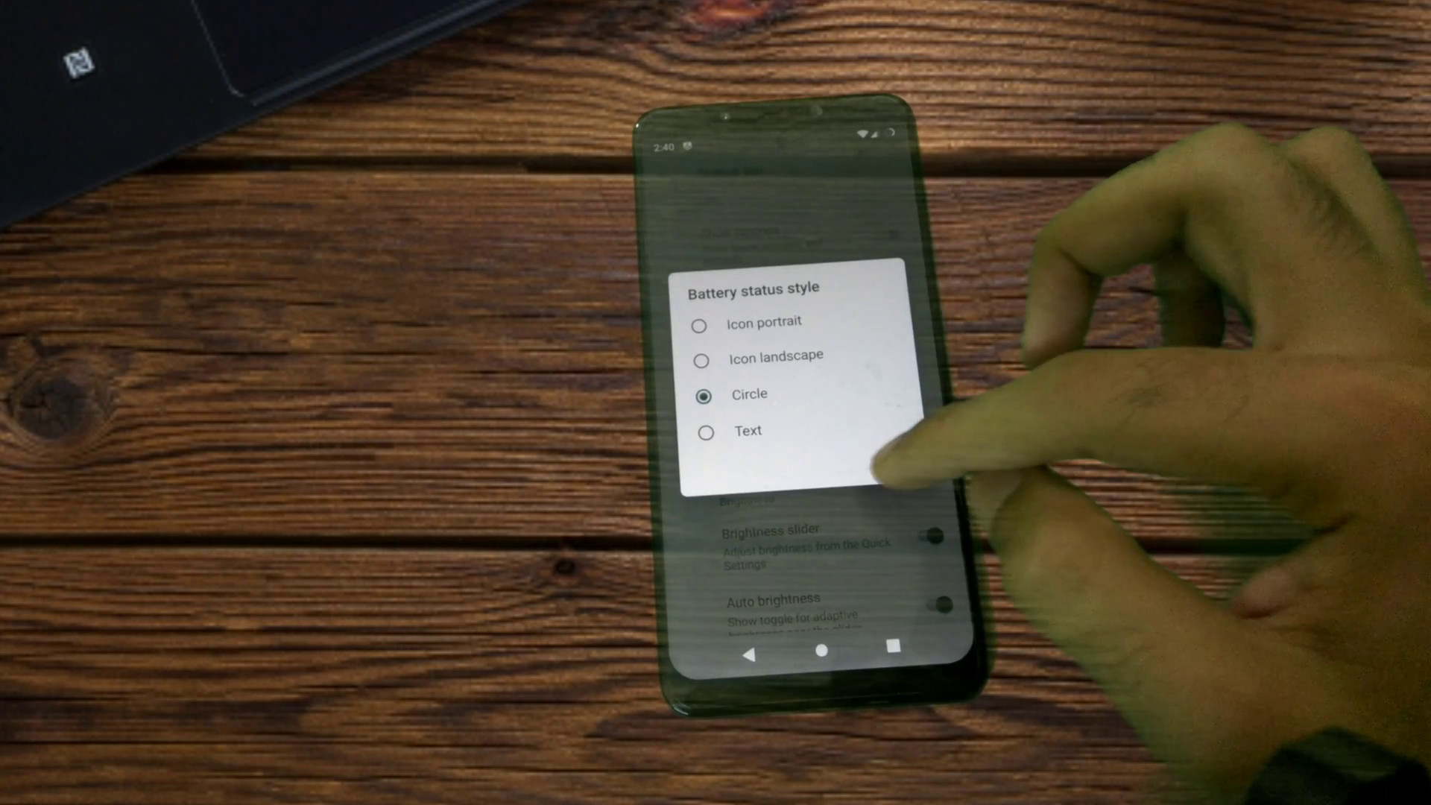
left_click(749, 394)
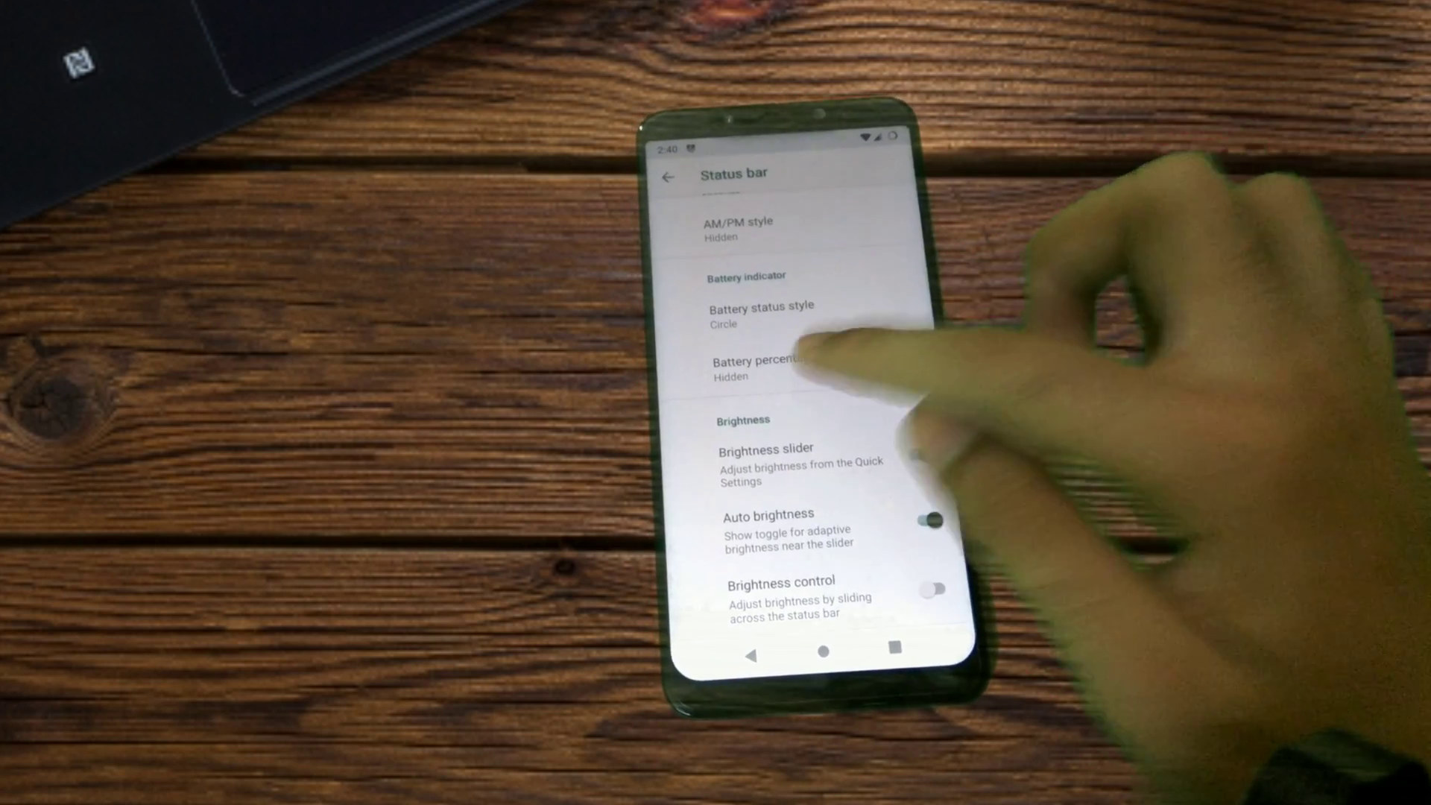
left_click(761, 367)
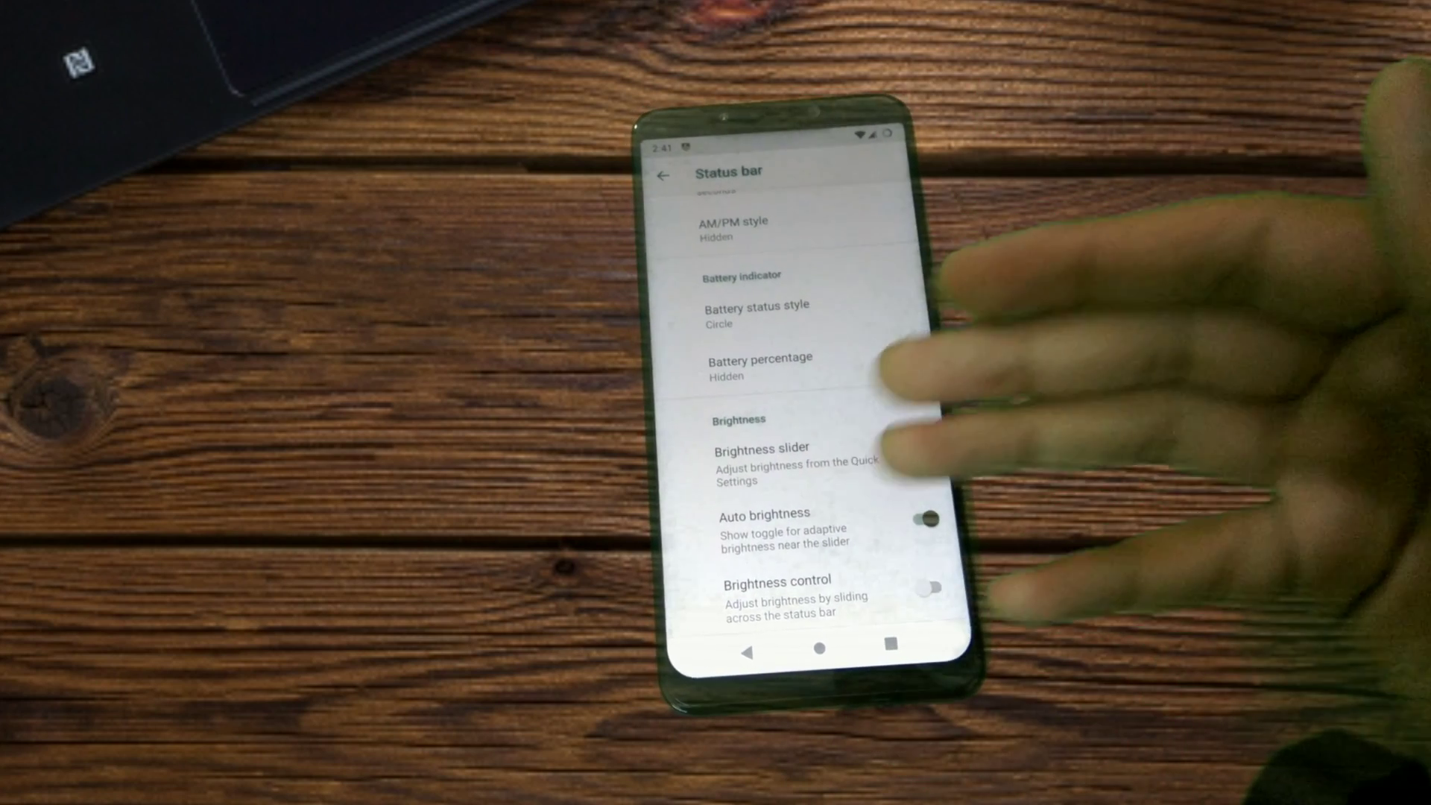
left_click(659, 174)
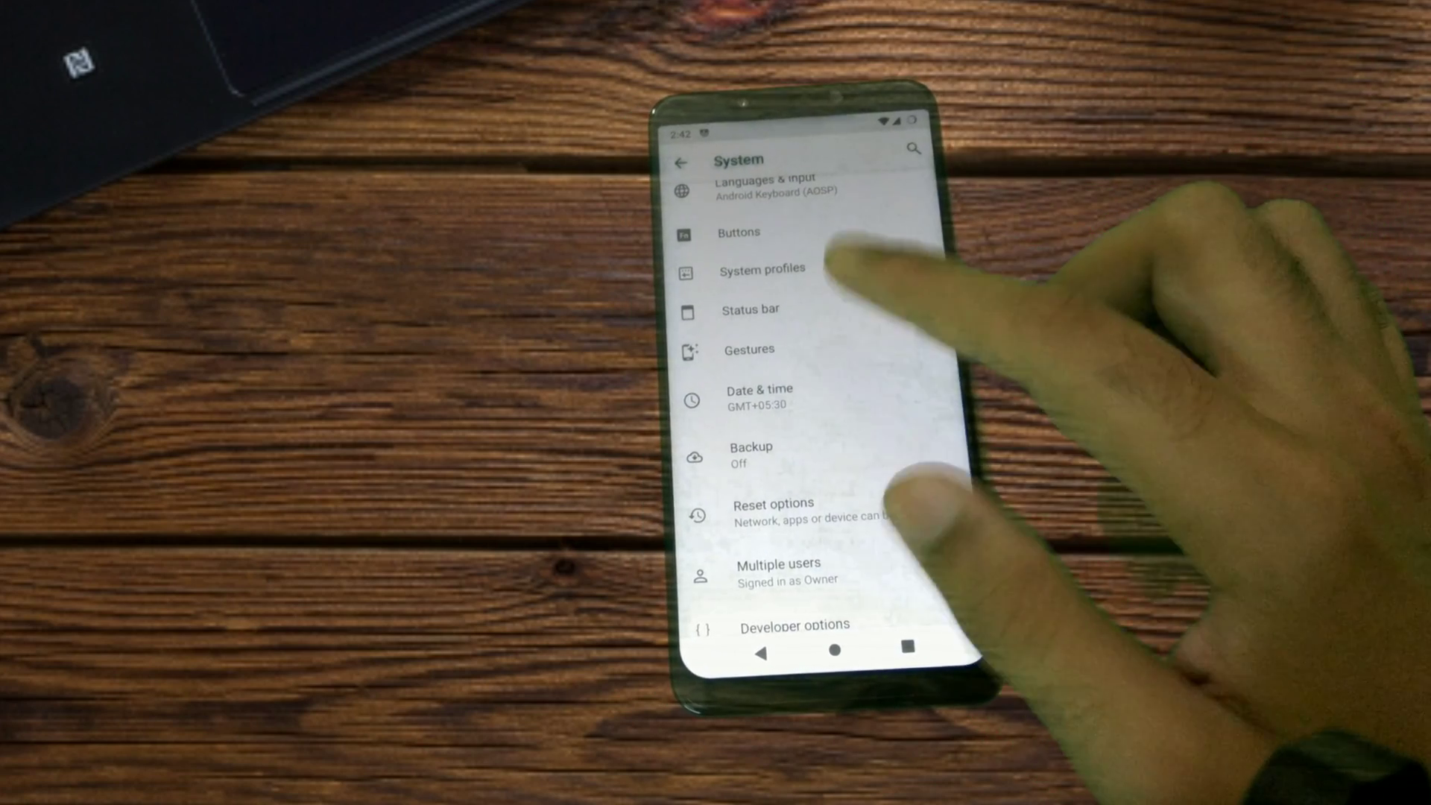
left_click(748, 349)
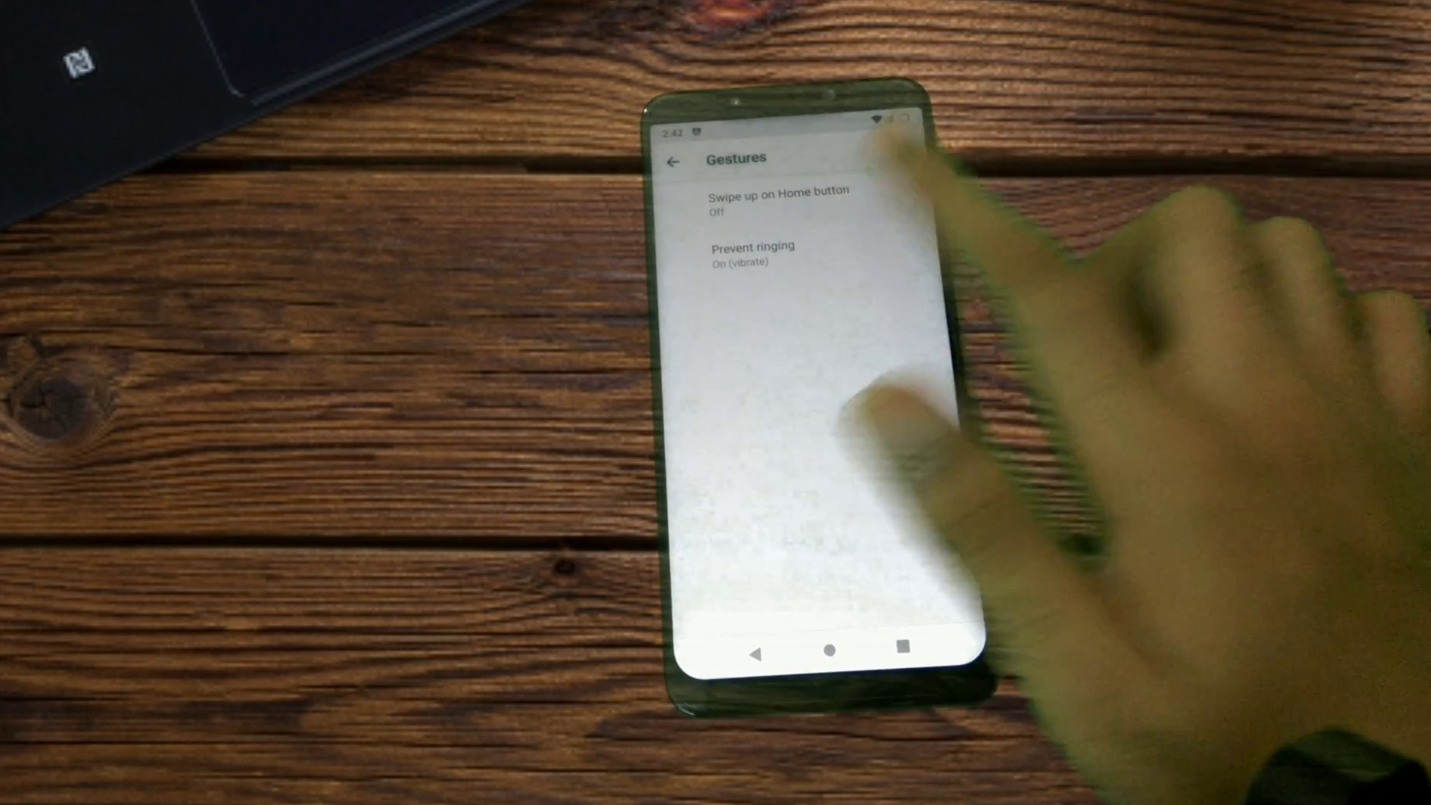
left_click(776, 199)
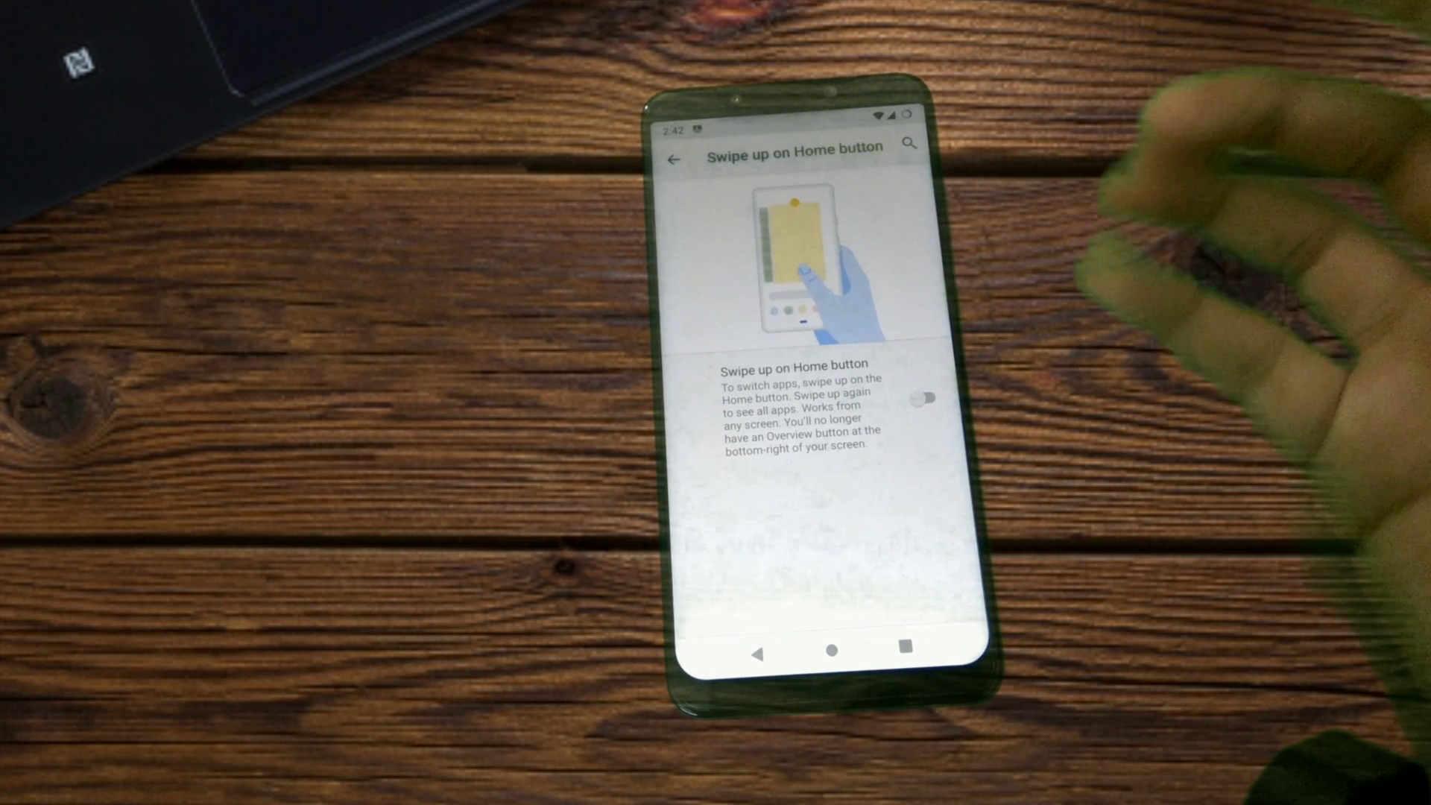
left_click(930, 394)
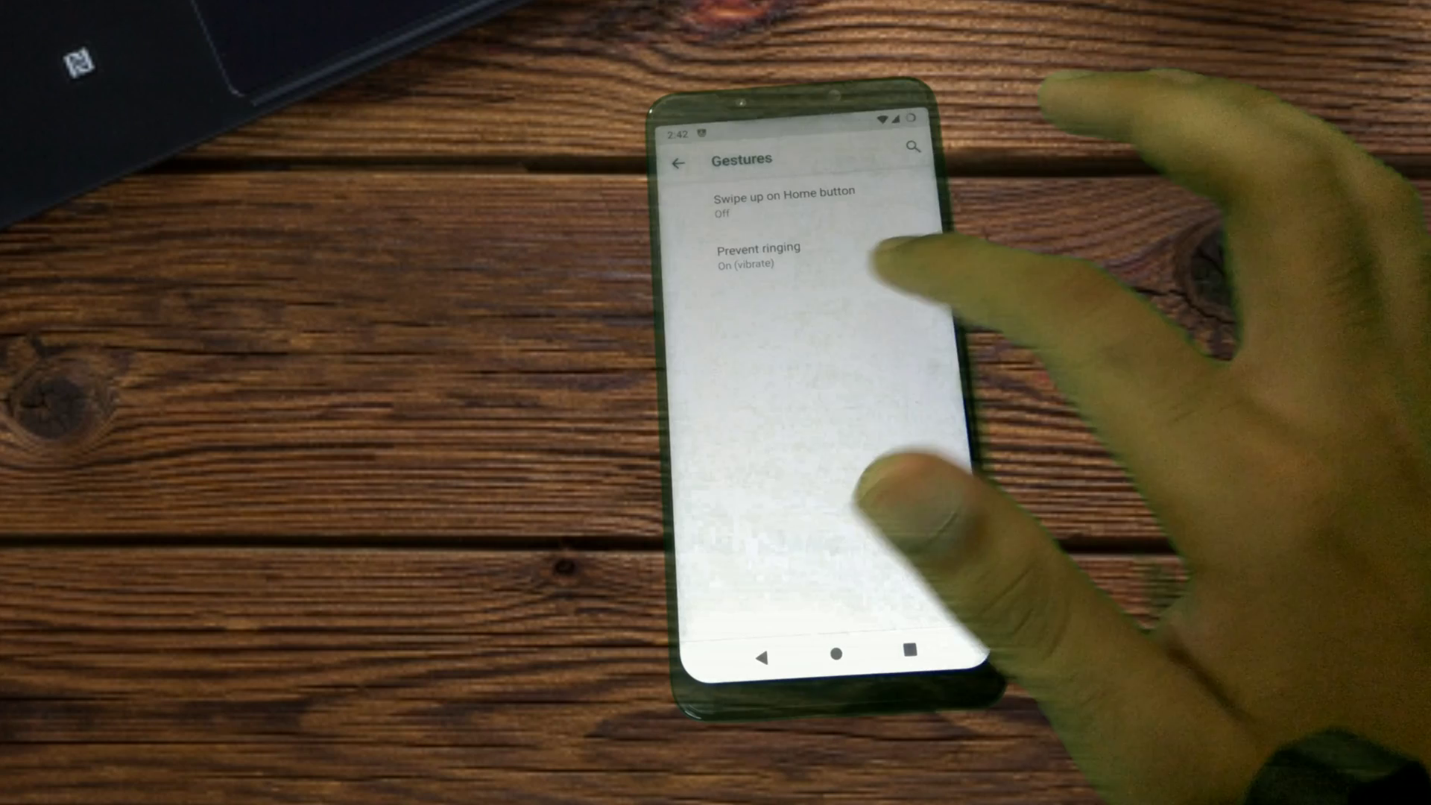
left_click(757, 256)
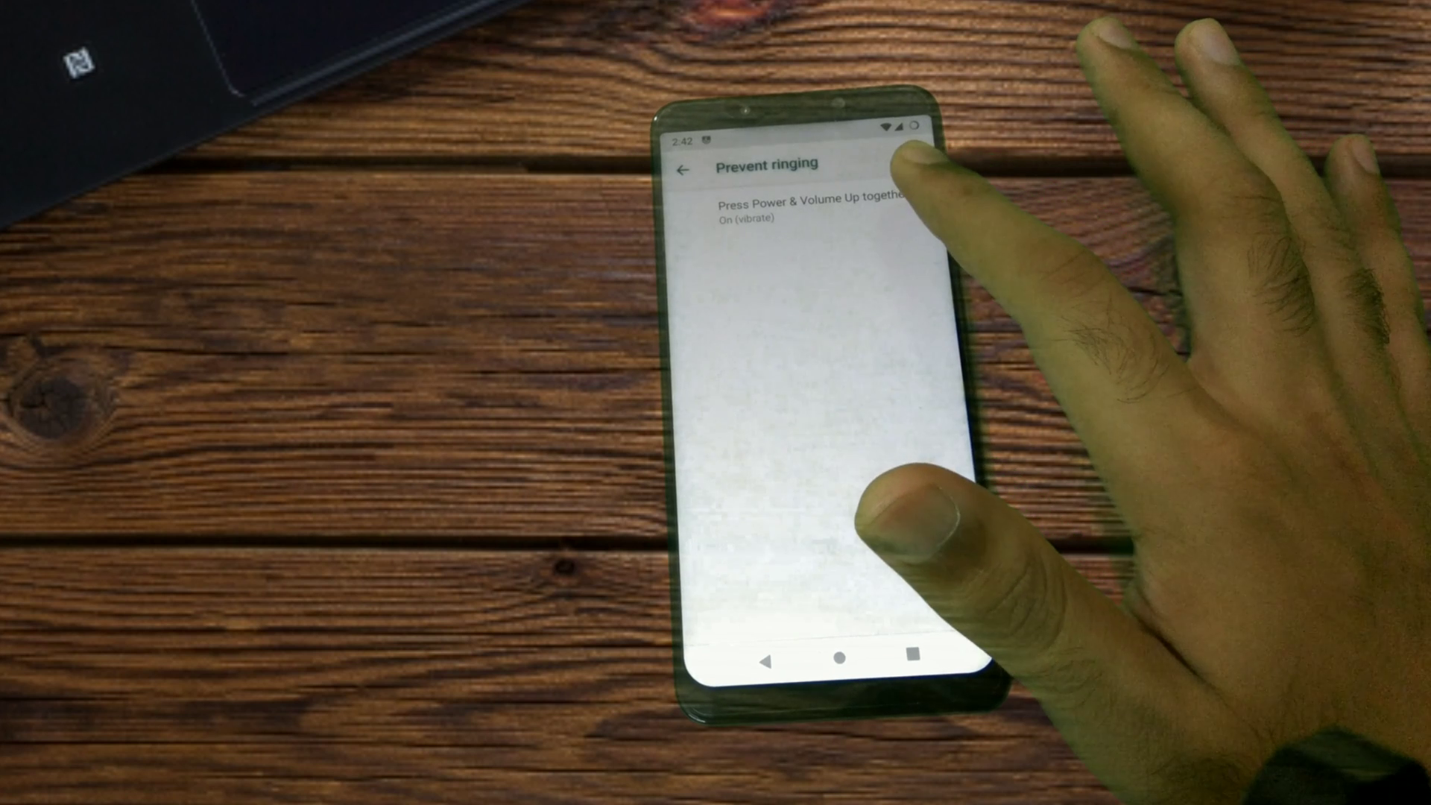
left_click(813, 201)
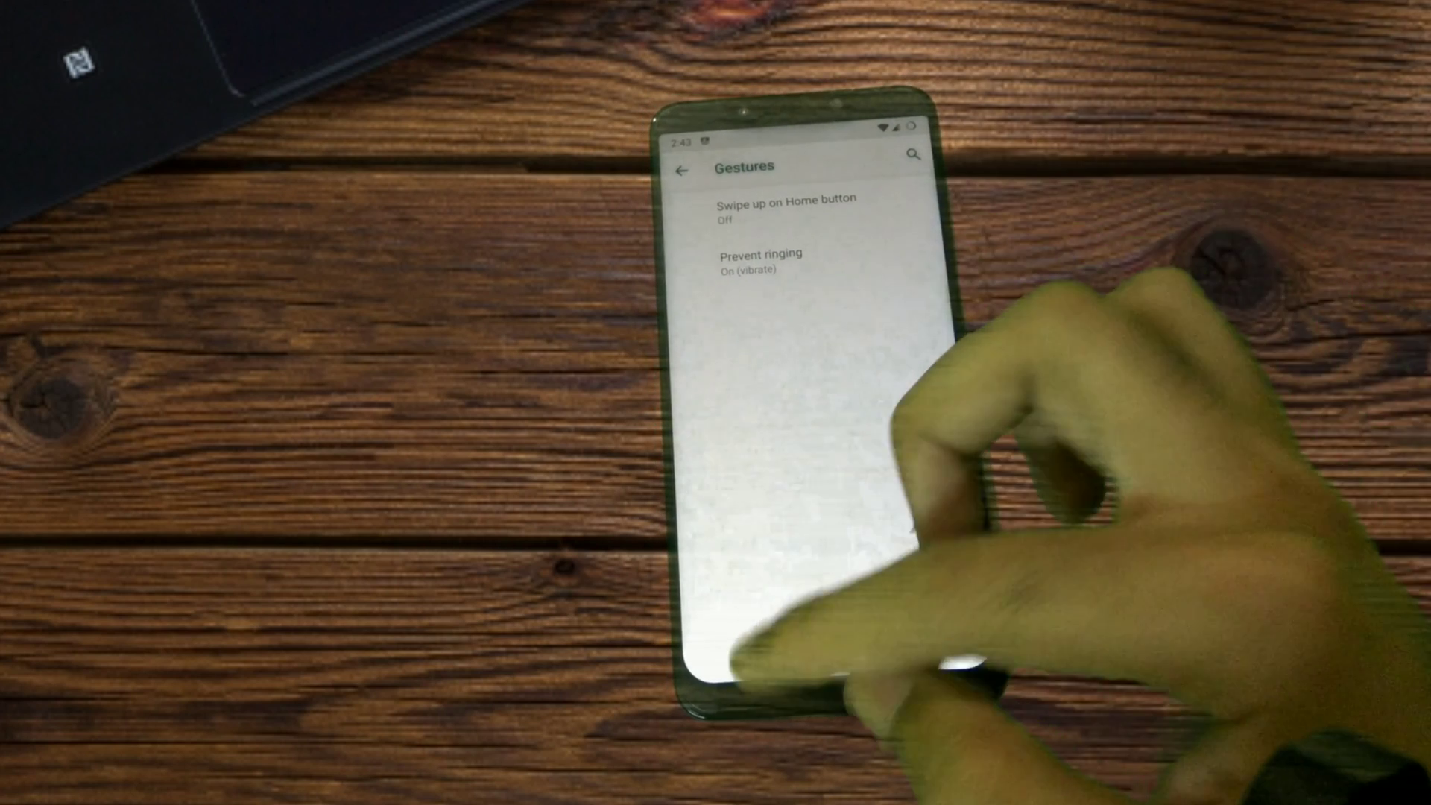
left_click(680, 172)
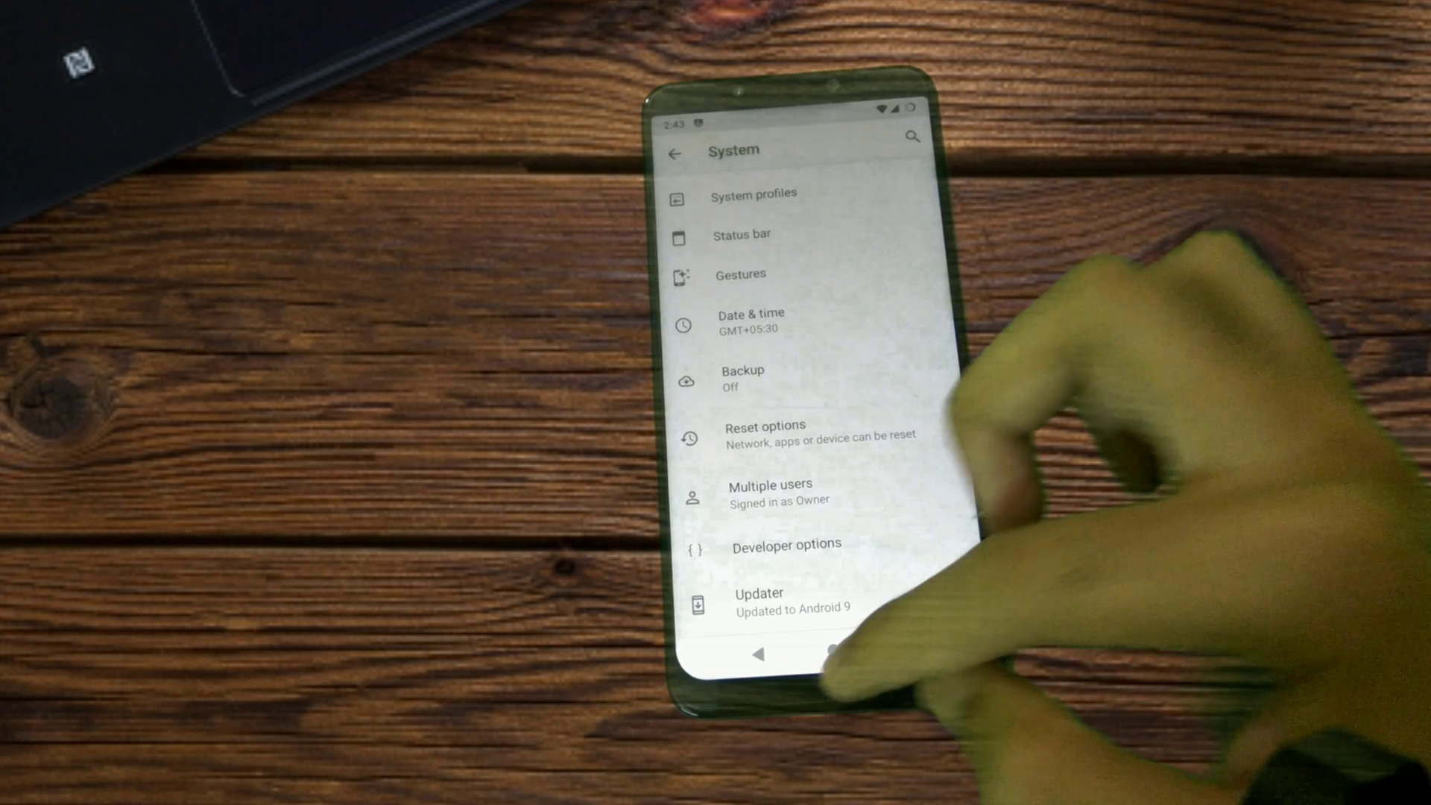
Go to the home screen and restart the phone into Recovery
left_click(833, 653)
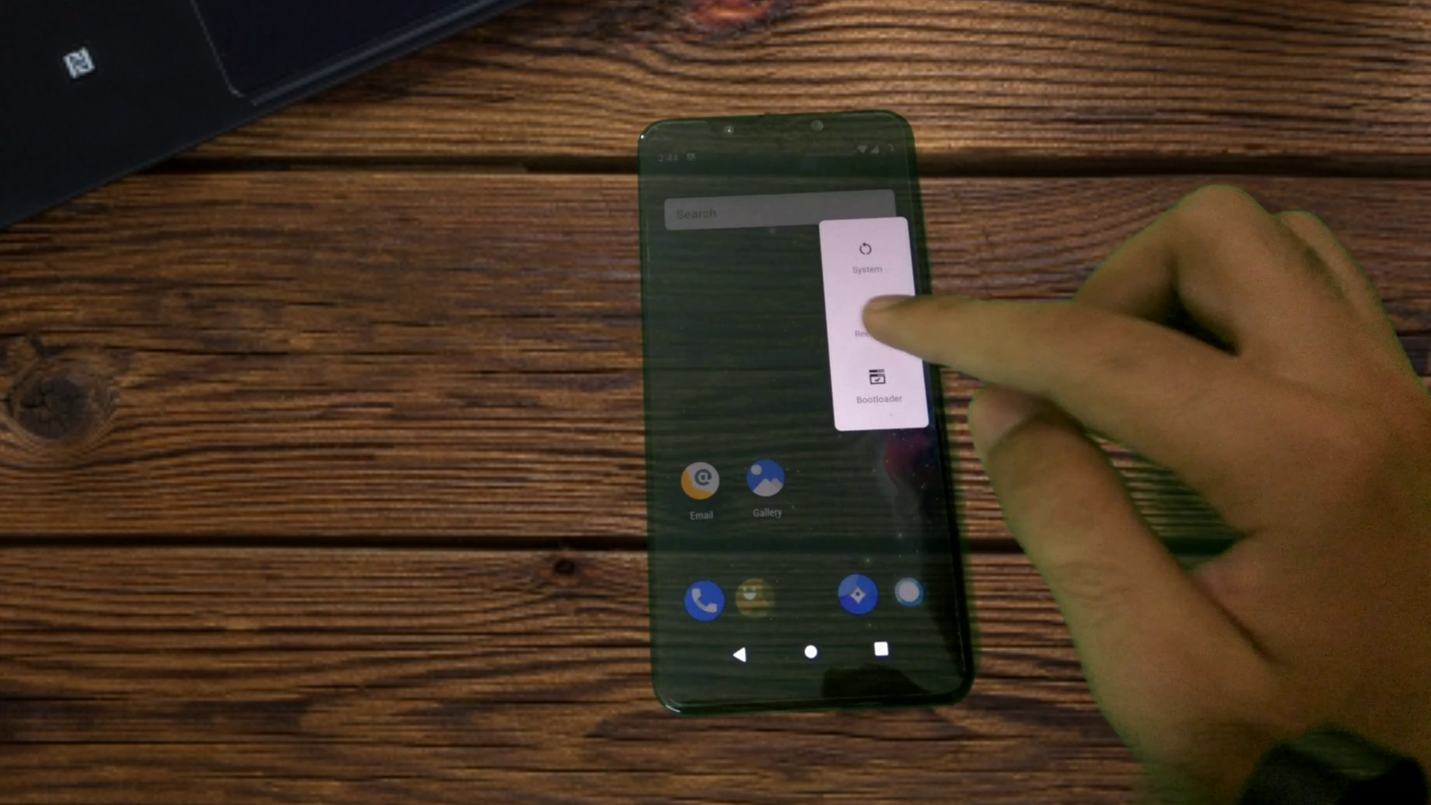
left_click(865, 333)
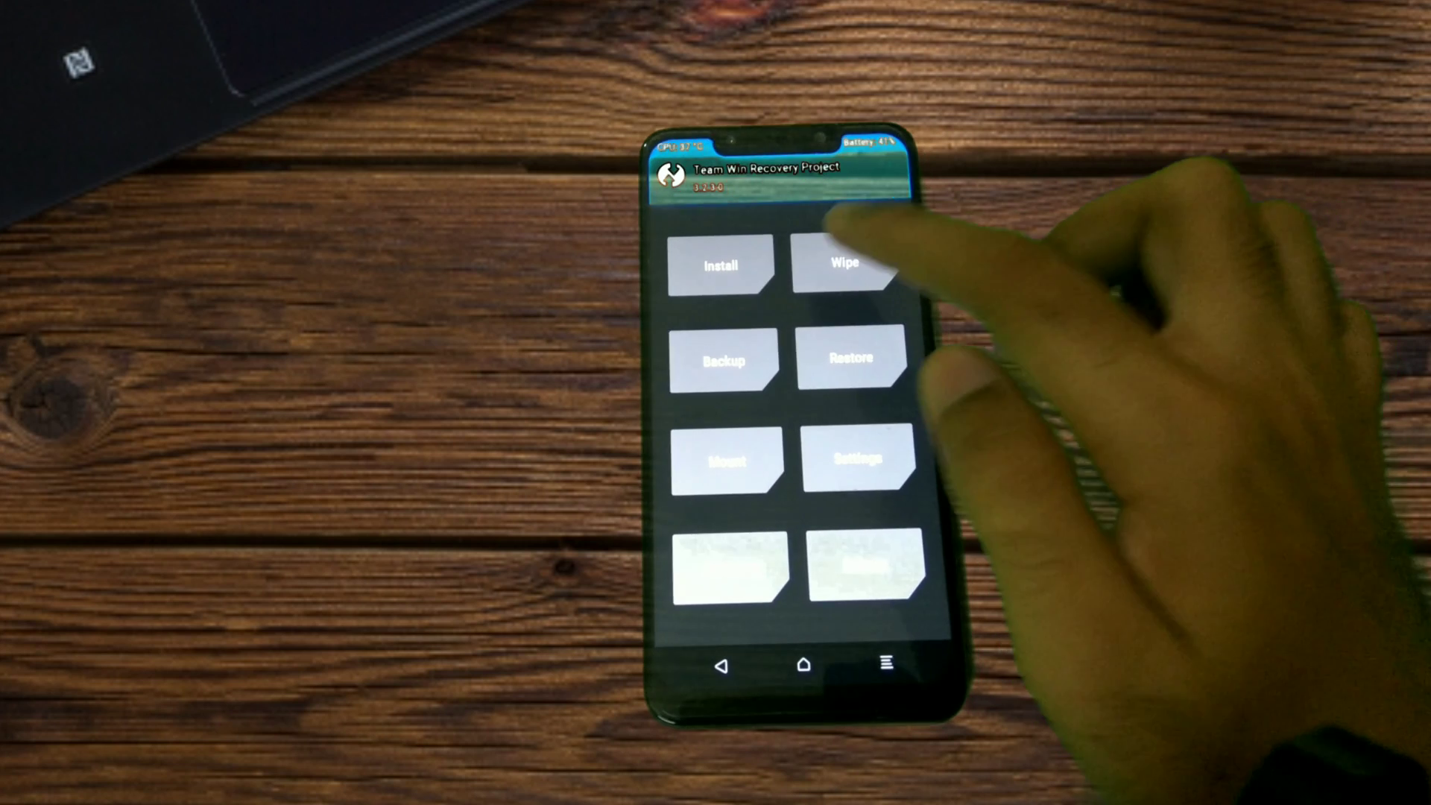
Wipe Dalvik/ART Cache, Cache, System and Data with TWRP Advanced Wipe
left_click(849, 265)
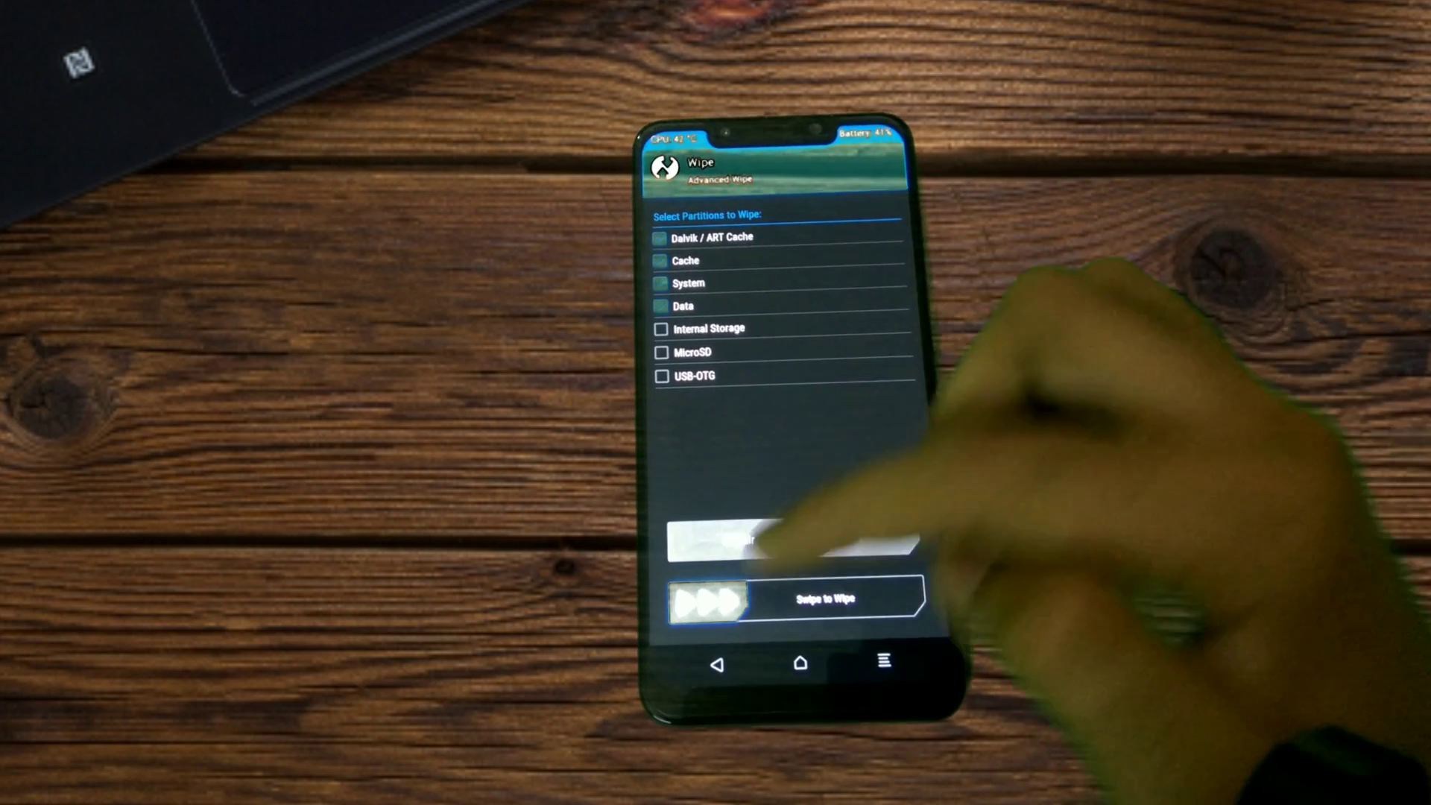
left_click_drag(708, 599, 881, 599)
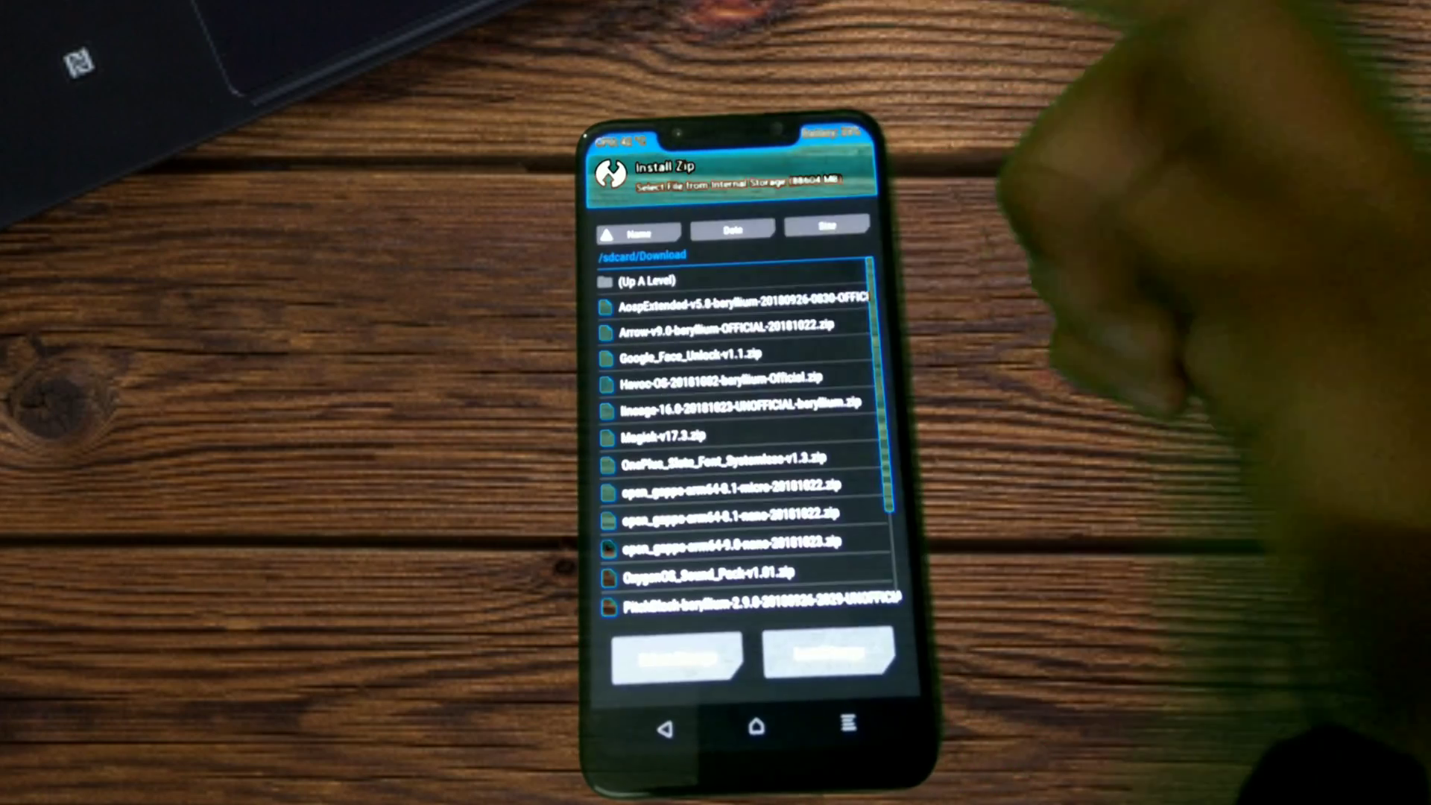
Queue the LineageOS 16.0 zip and Open GApps nano zip and flash them
left_click(730, 407)
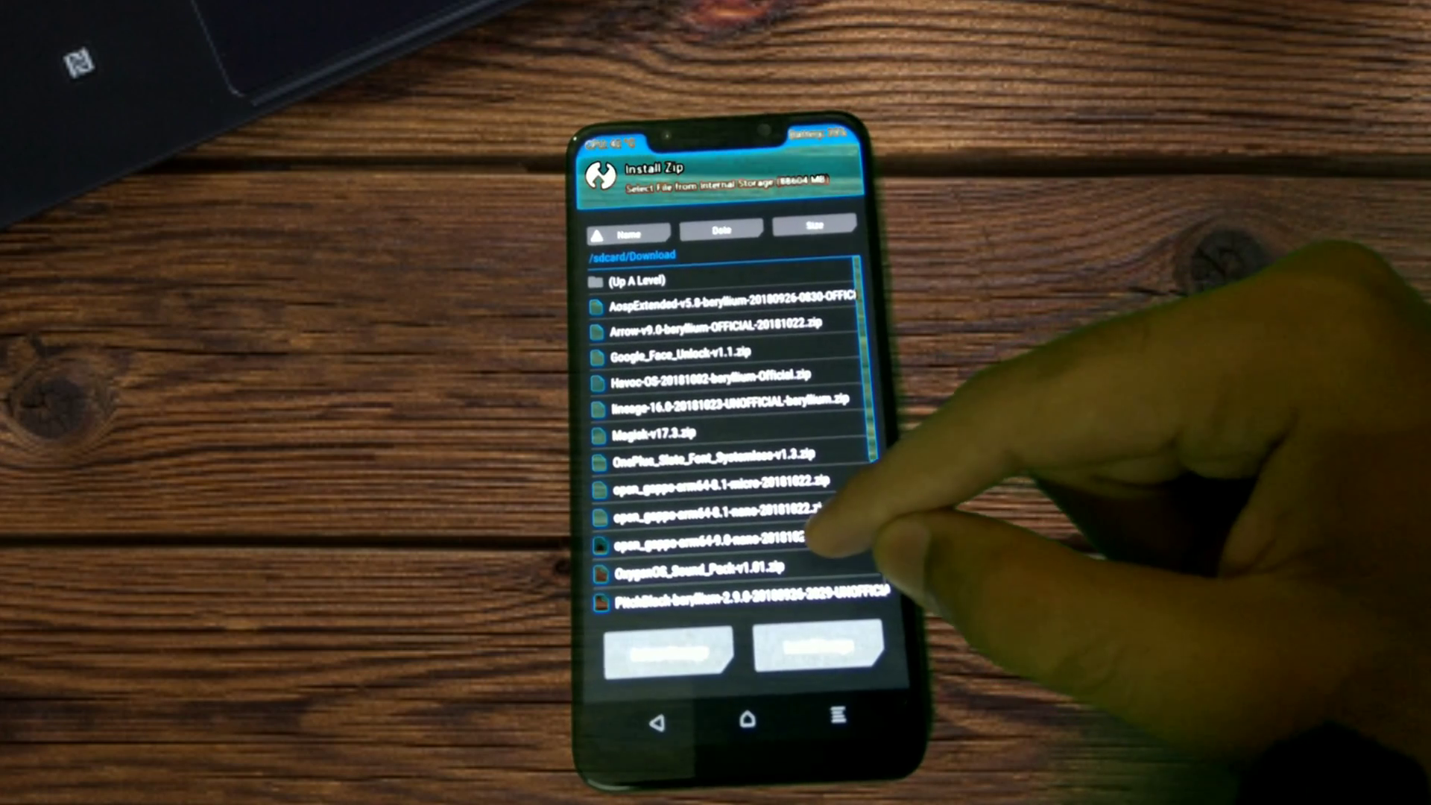
left_click(712, 519)
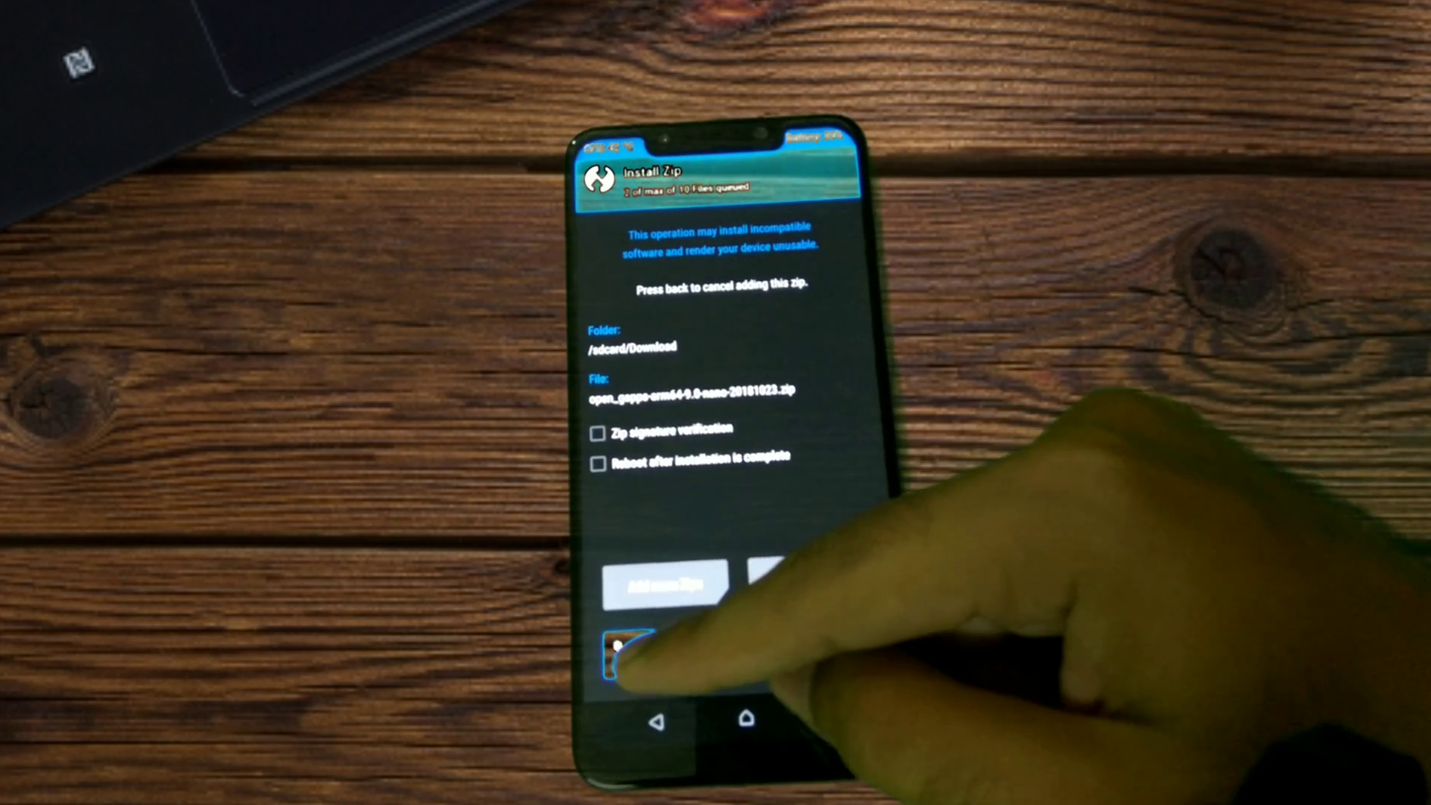
left_click(620, 648)
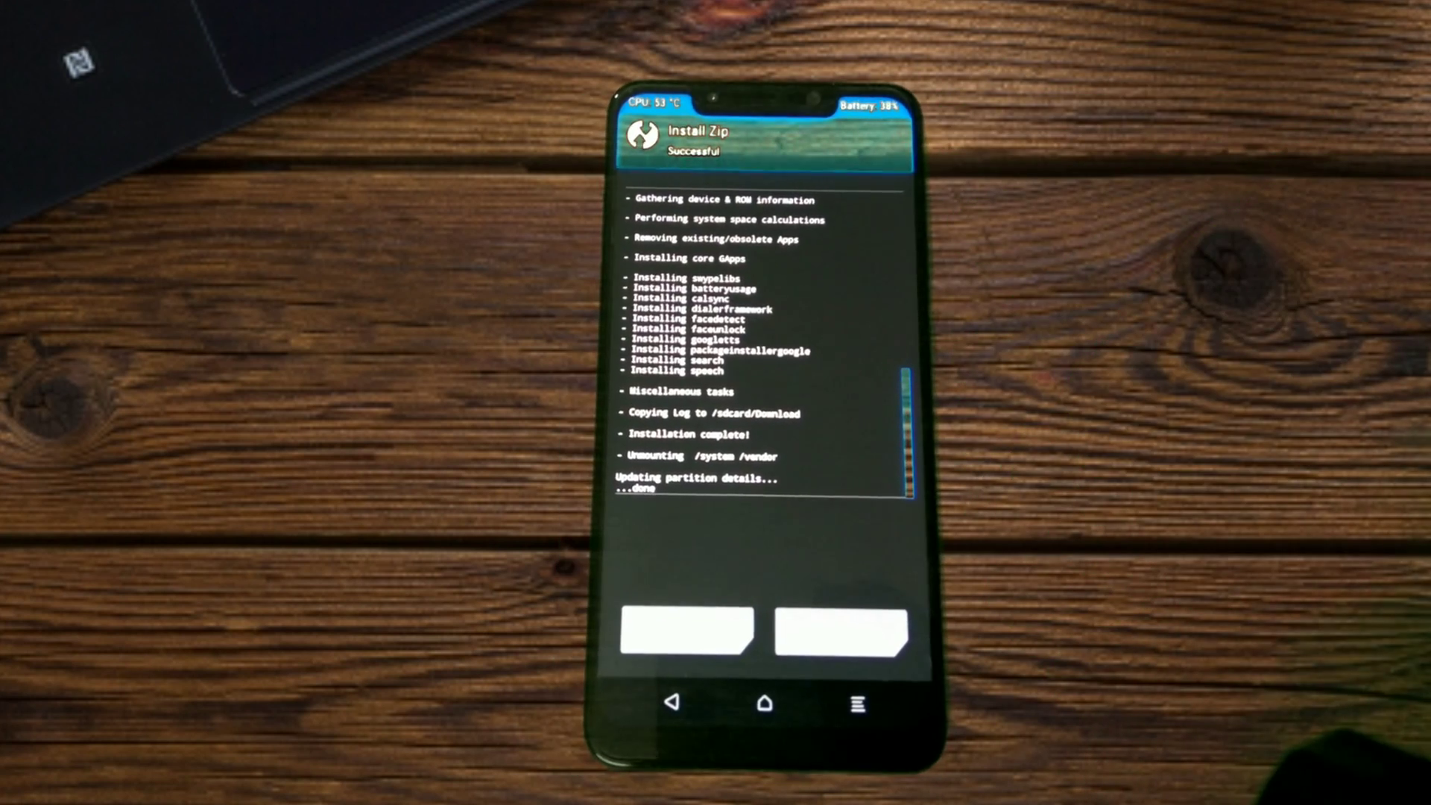
Reboot the phone into the newly flashed system
left_click(830, 632)
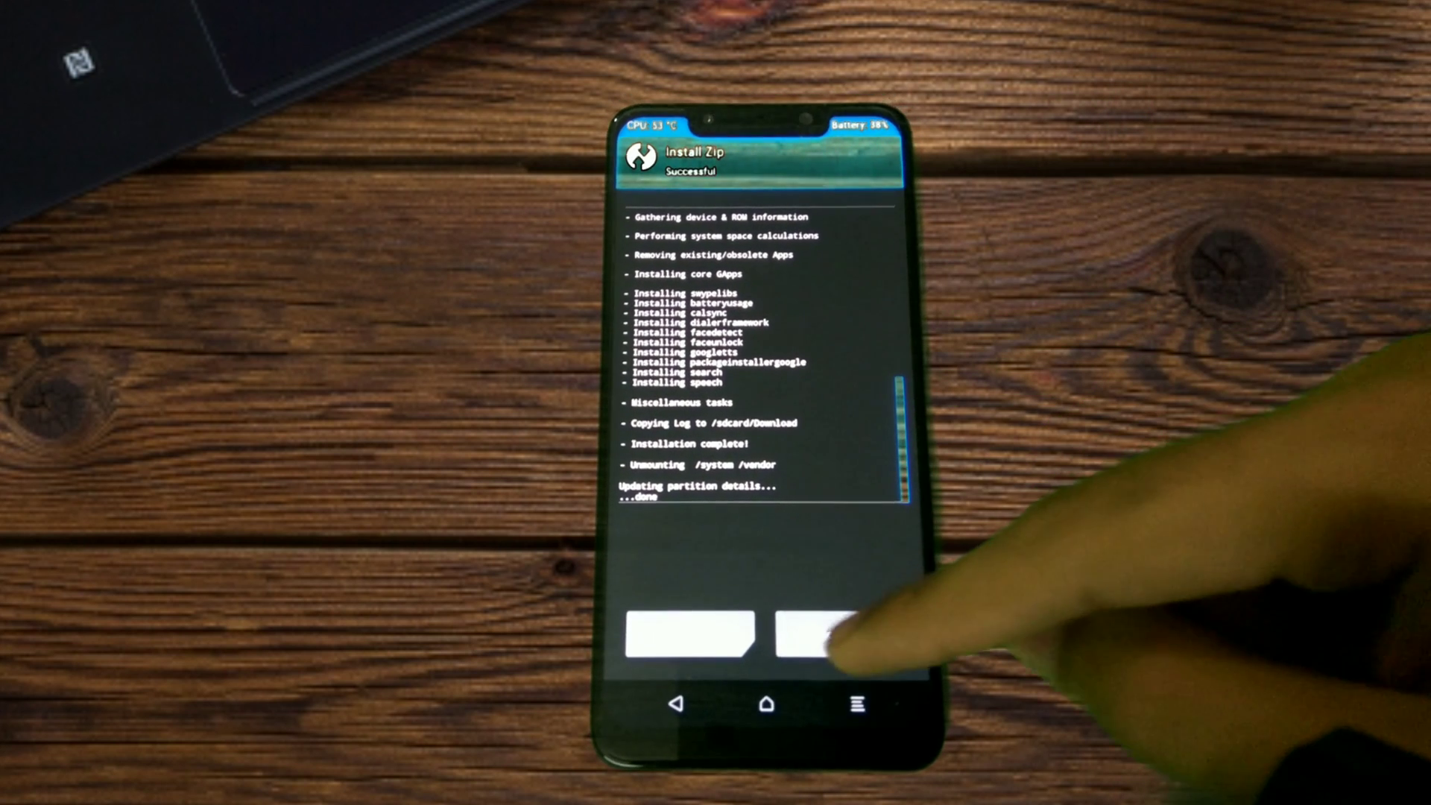
left_click(823, 634)
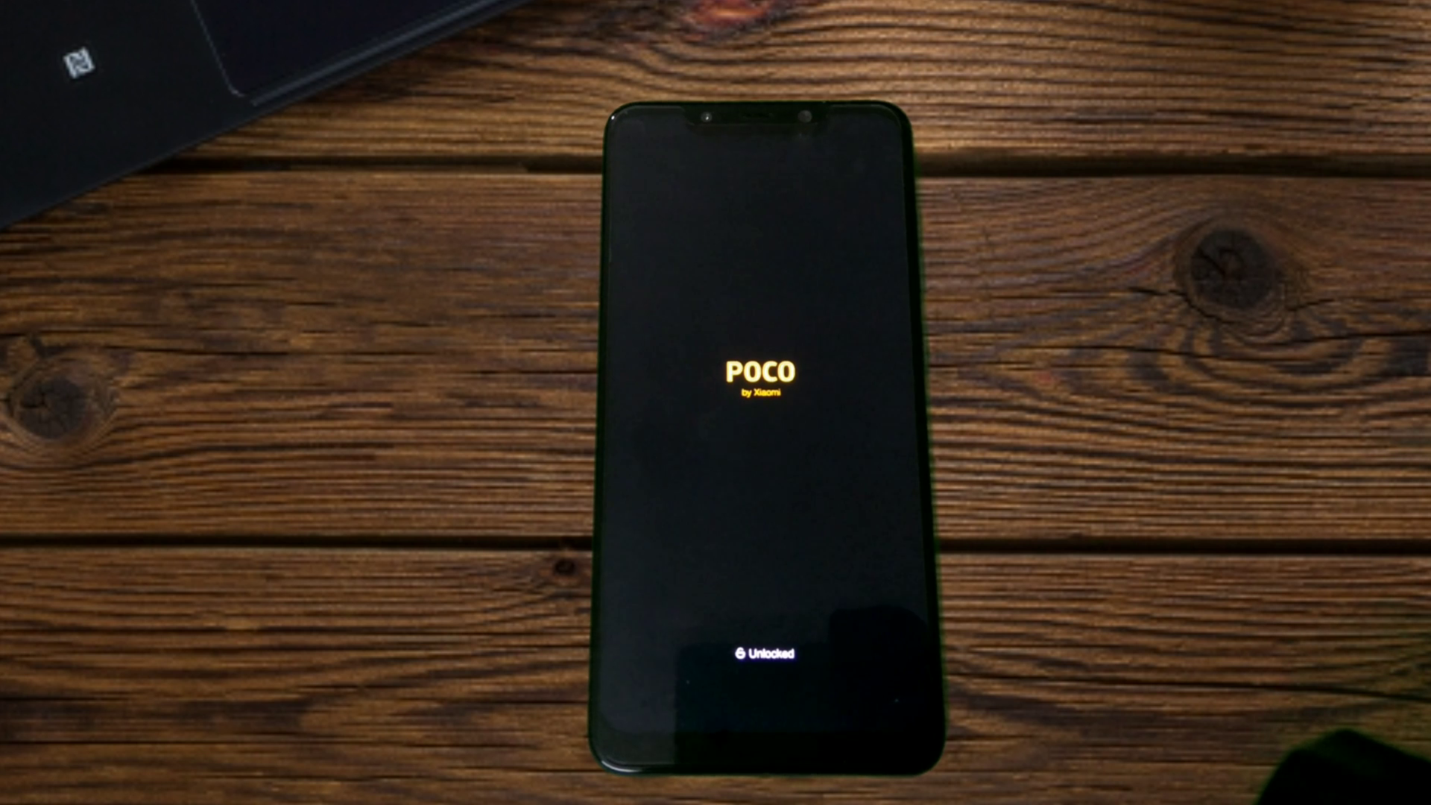